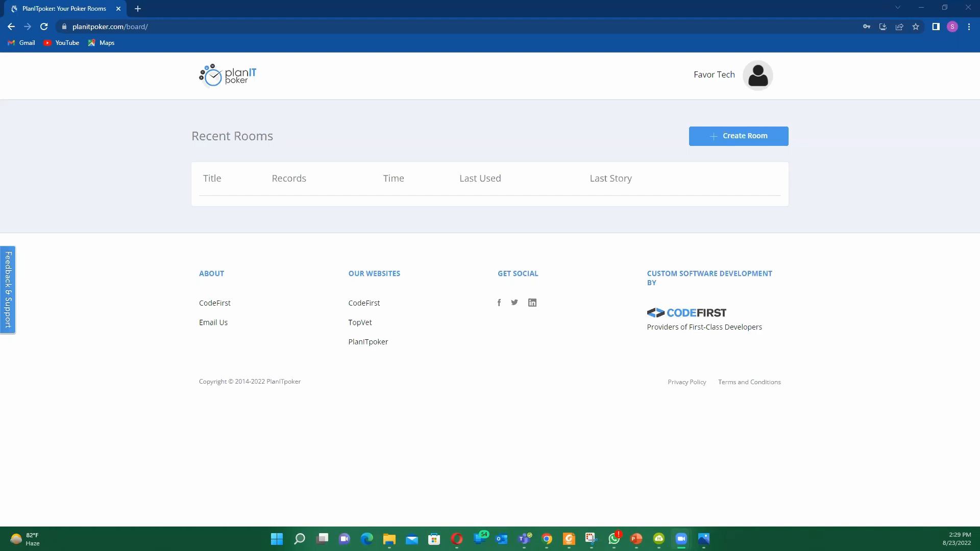
{"action": "mouse_move", "coordinate": [536, 393]}
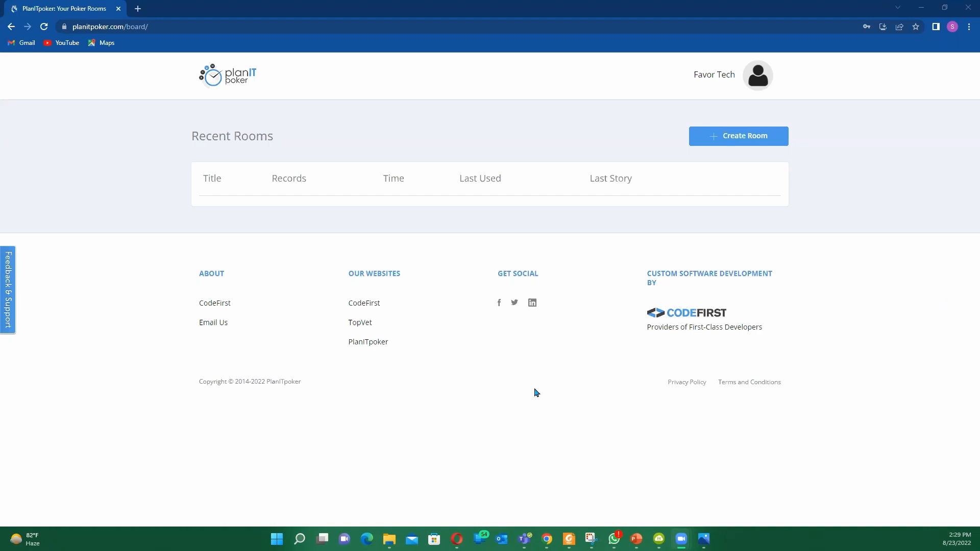
{"action": "mouse_move", "coordinate": [404, 89]}
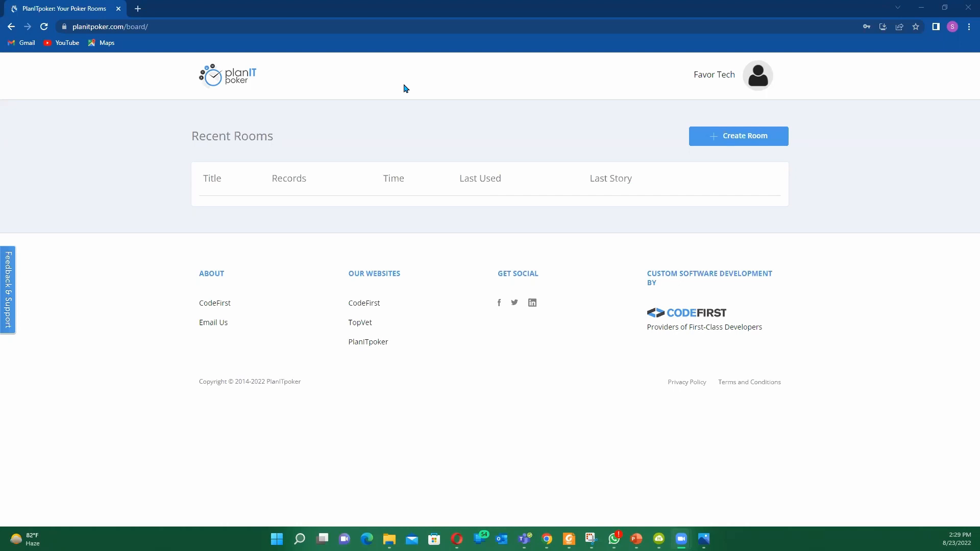
{"action": "mouse_move", "coordinate": [206, 288]}
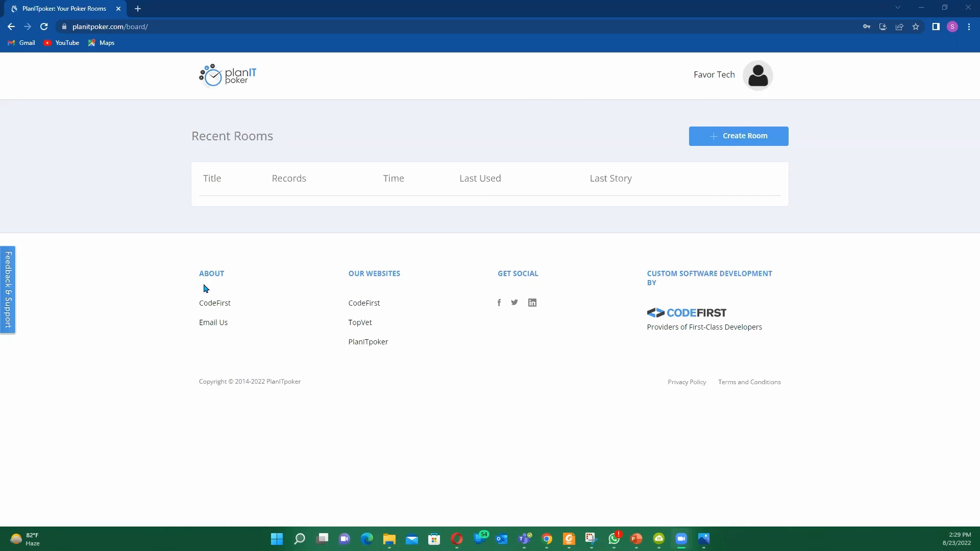
{"action": "mouse_move", "coordinate": [654, 368]}
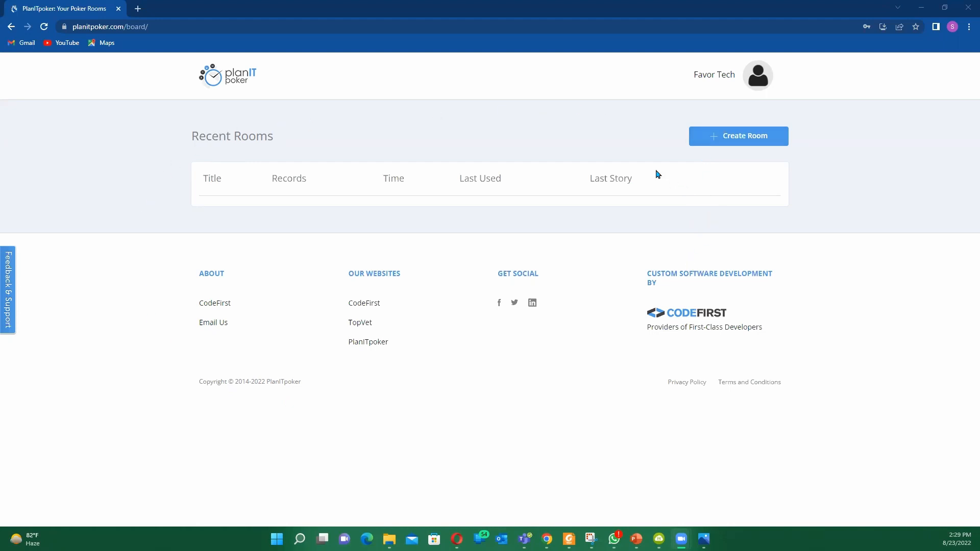
{"action": "mouse_move", "coordinate": [232, 175]}
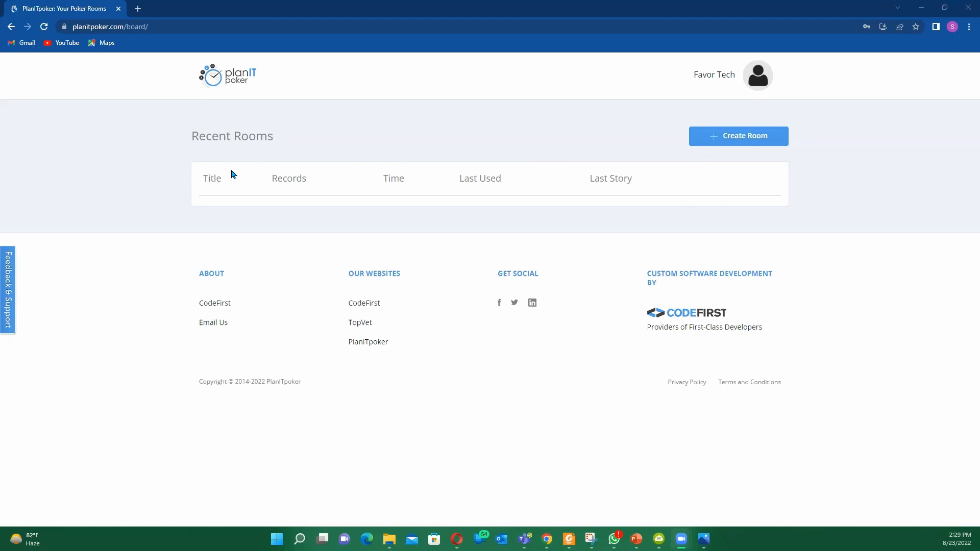
{"action": "mouse_move", "coordinate": [251, 185]}
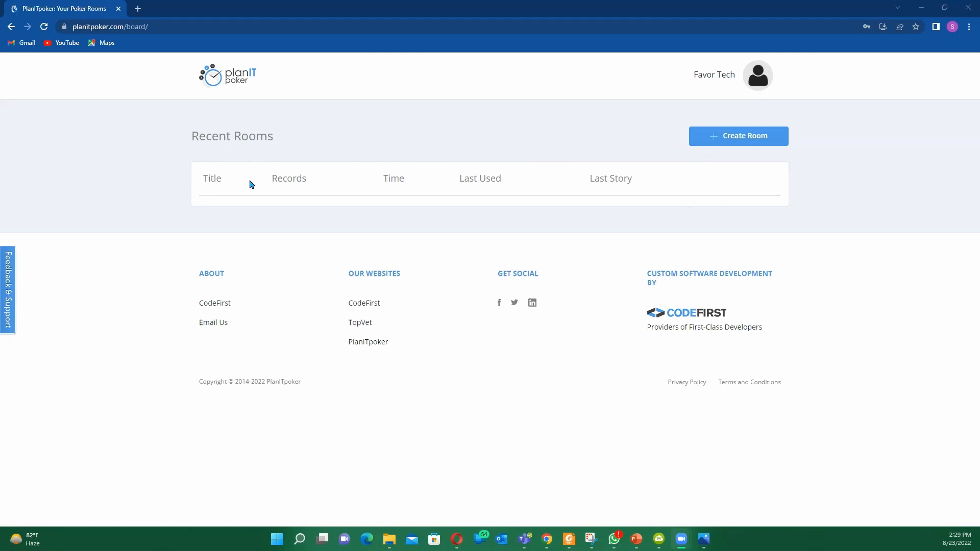
{"action": "mouse_move", "coordinate": [307, 203]}
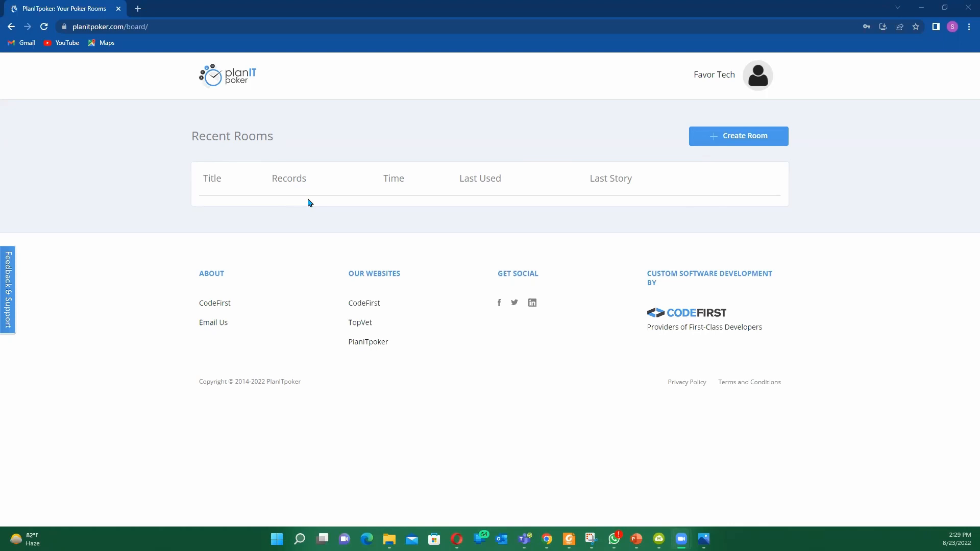
{"action": "mouse_move", "coordinate": [425, 204]}
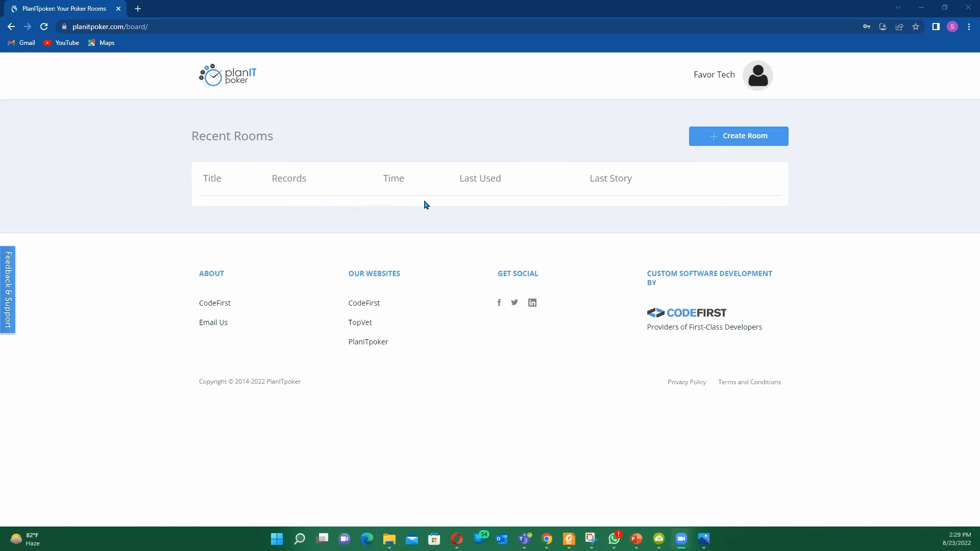
{"action": "mouse_move", "coordinate": [343, 236]}
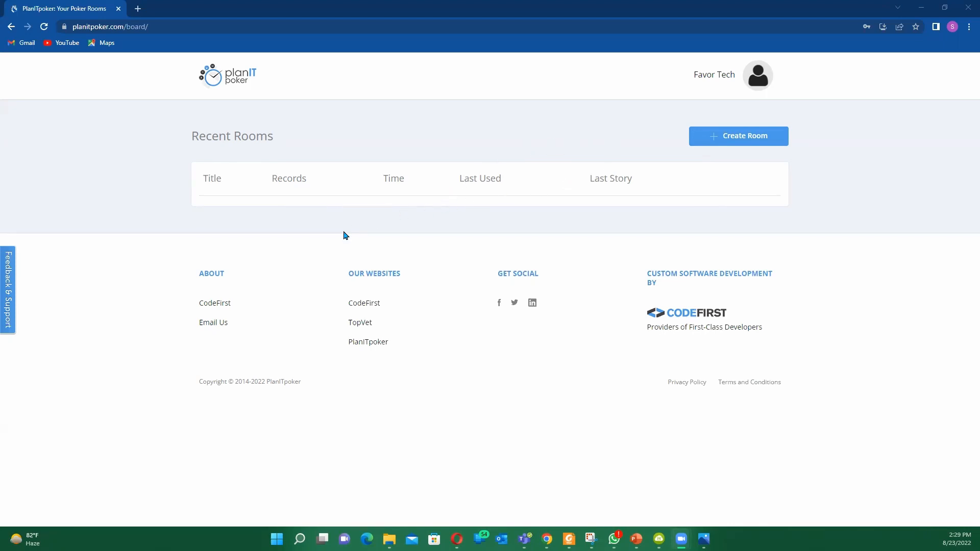
{"action": "mouse_move", "coordinate": [650, 145]}
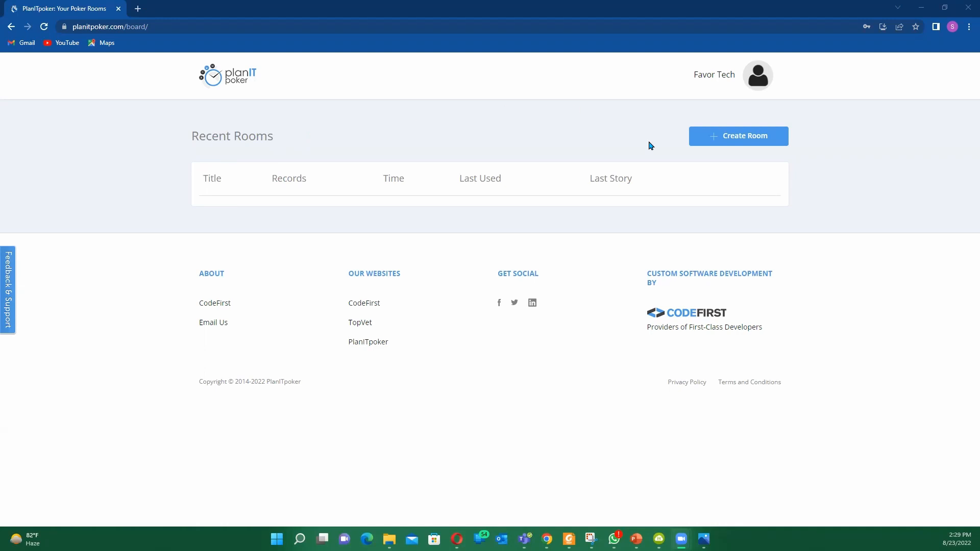
{"action": "mouse_move", "coordinate": [247, 326]}
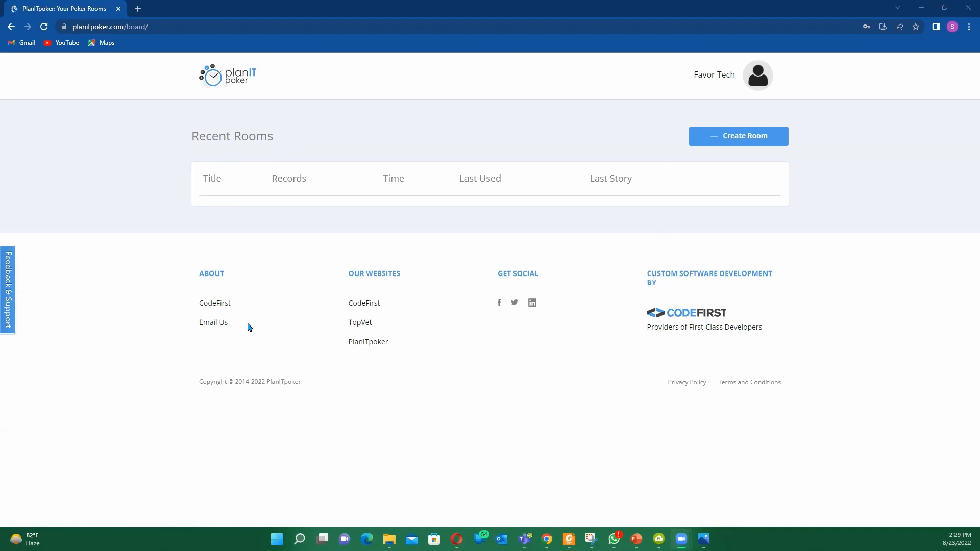
{"action": "mouse_move", "coordinate": [244, 313]}
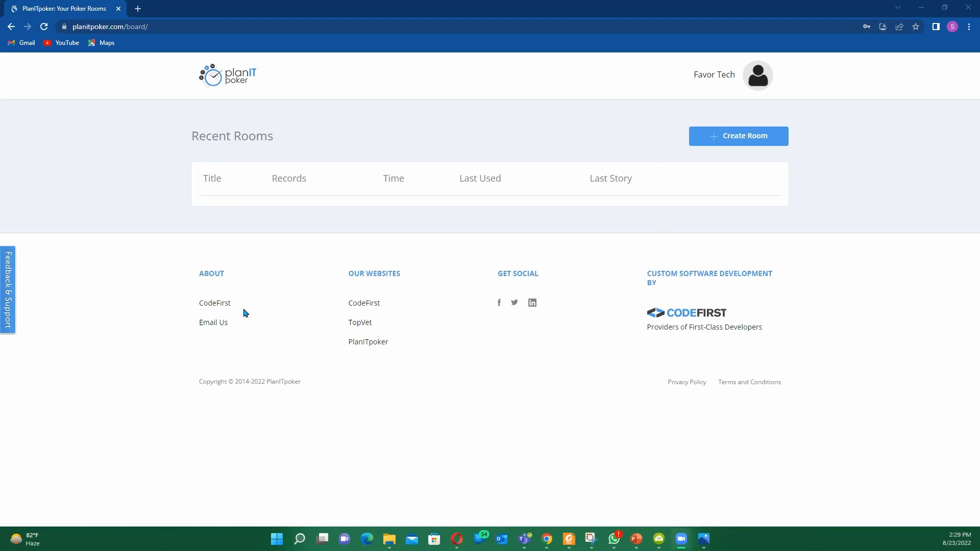
{"action": "mouse_move", "coordinate": [461, 156]}
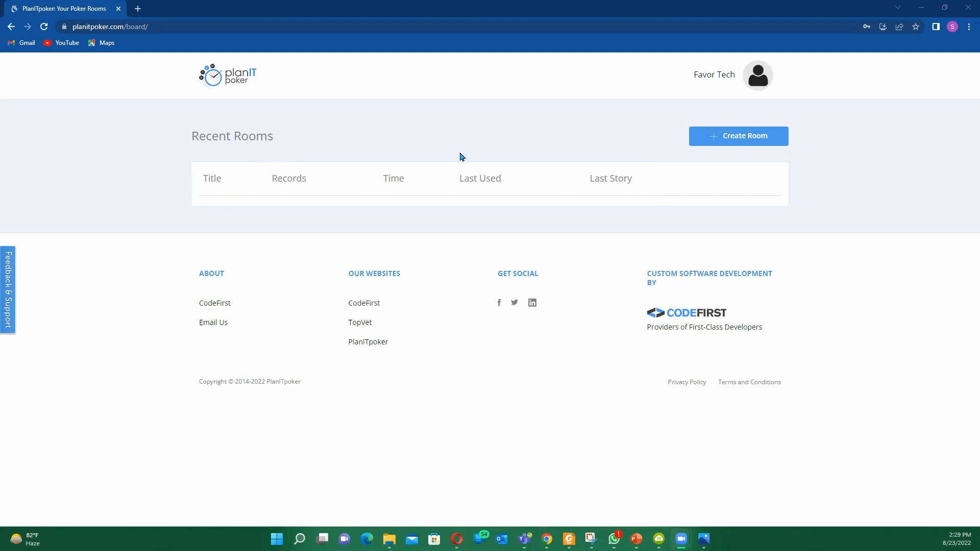
{"action": "mouse_move", "coordinate": [166, 320]}
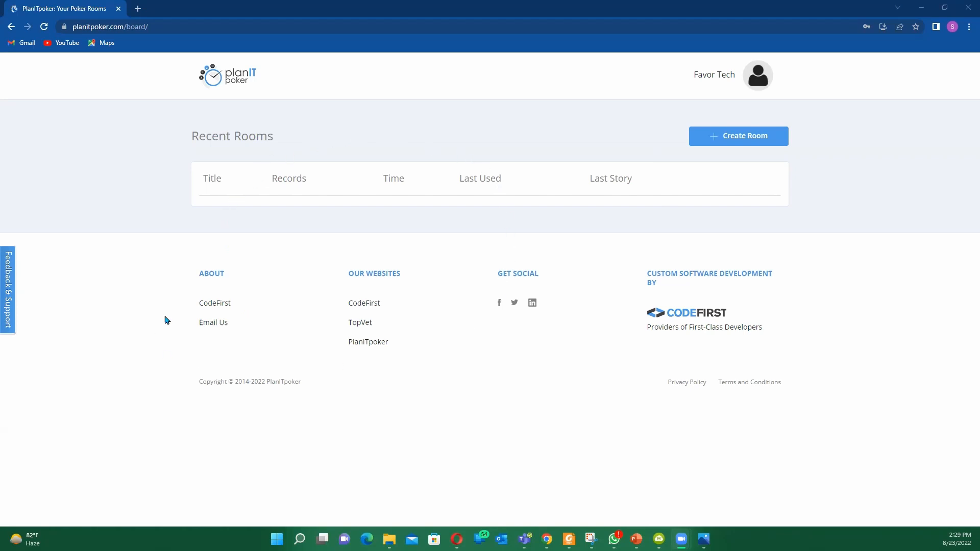
{"action": "mouse_move", "coordinate": [372, 201]}
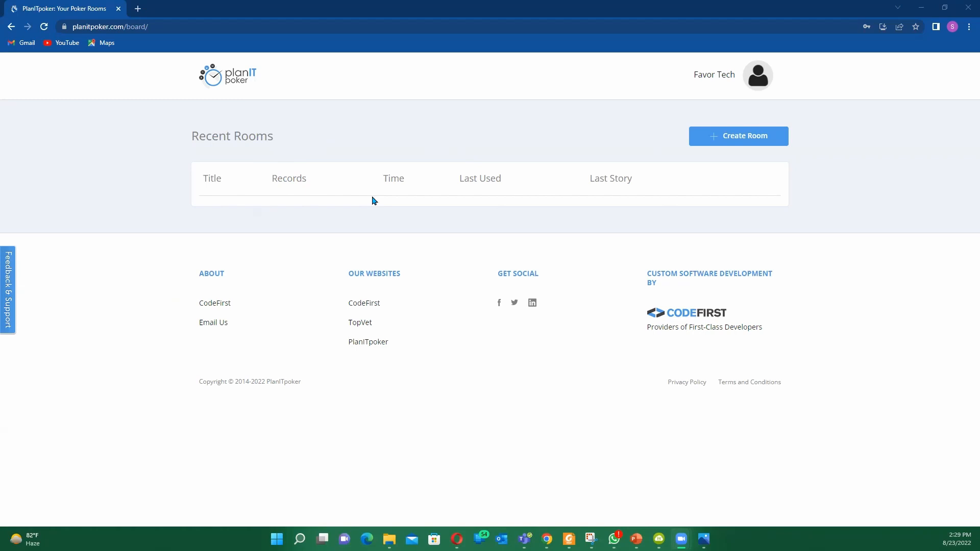
{"action": "mouse_move", "coordinate": [397, 276]}
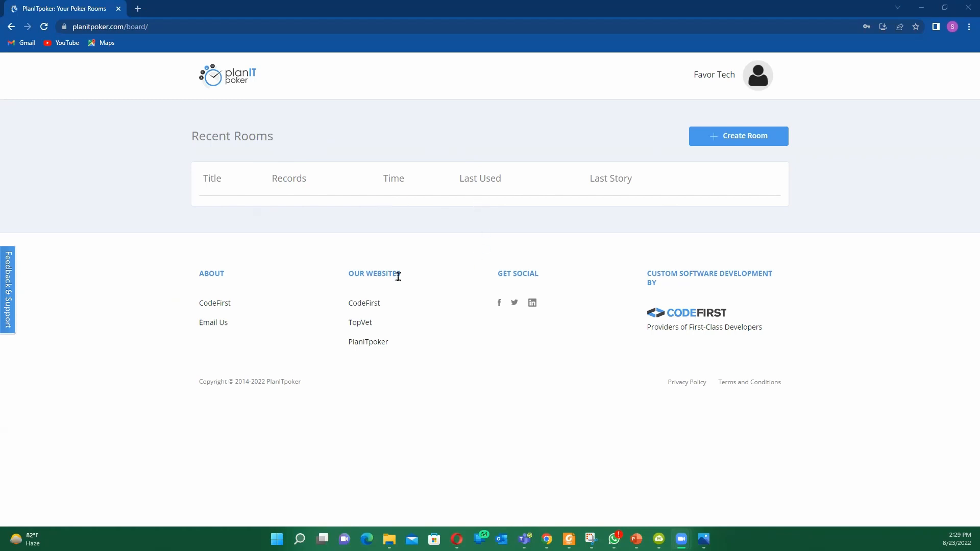
{"action": "mouse_move", "coordinate": [121, 71]}
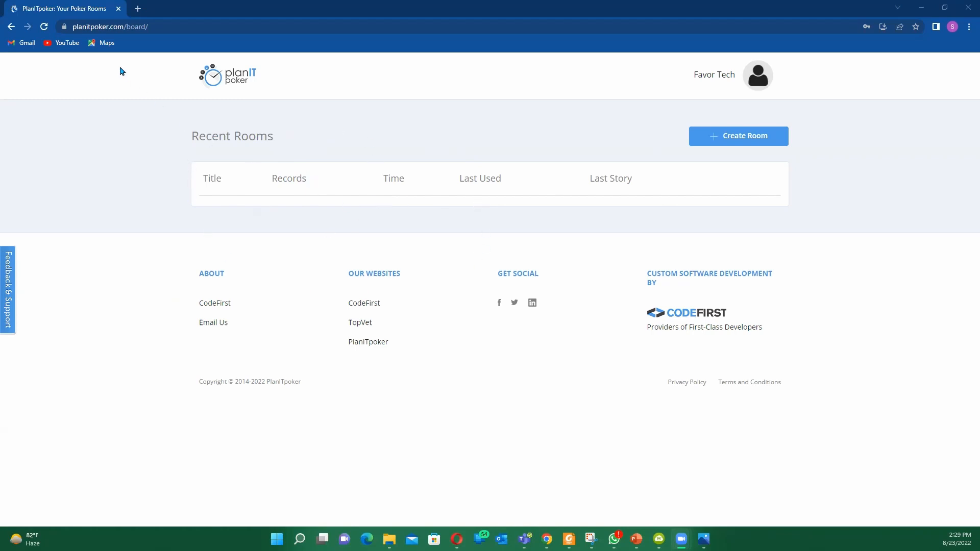
{"action": "mouse_move", "coordinate": [117, 37]}
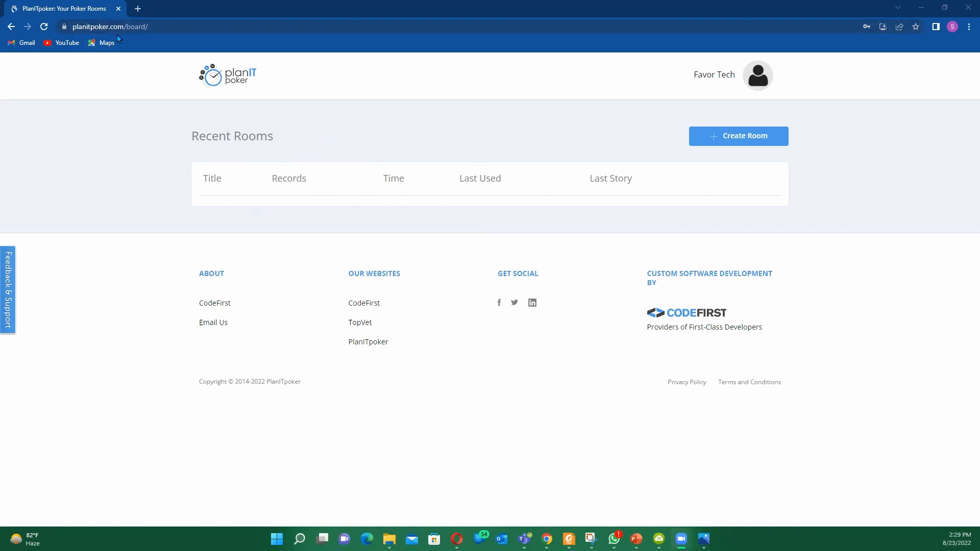
{"action": "mouse_move", "coordinate": [131, 39]}
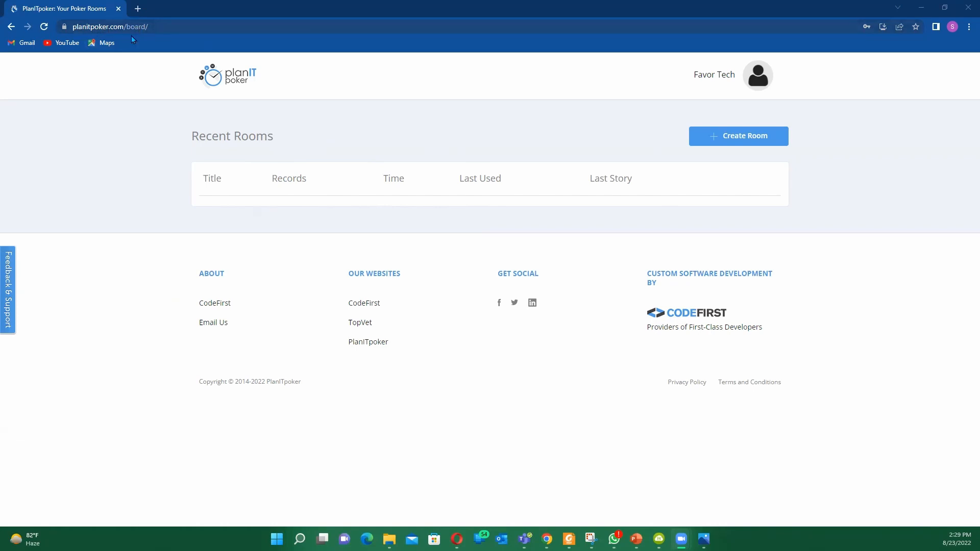
{"action": "mouse_move", "coordinate": [130, 40]}
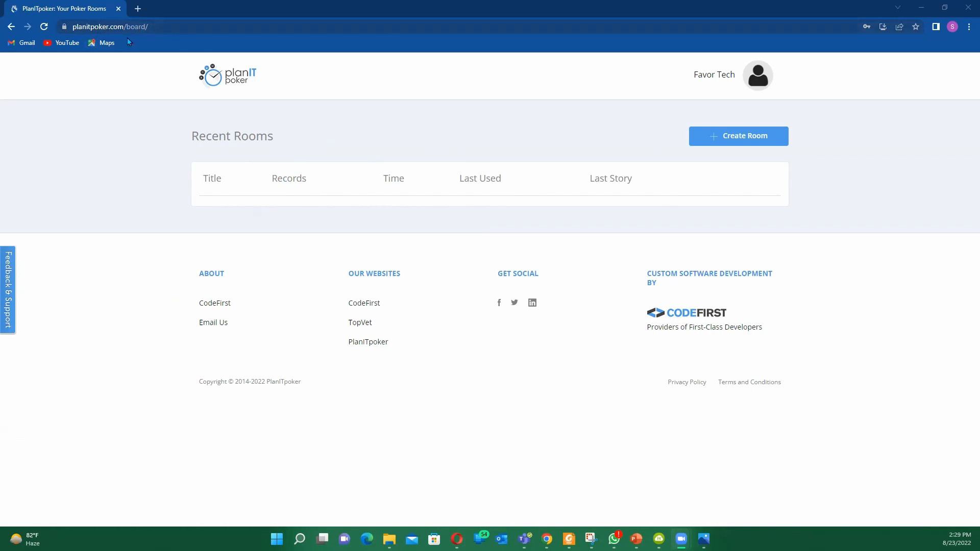
{"action": "mouse_move", "coordinate": [159, 42]}
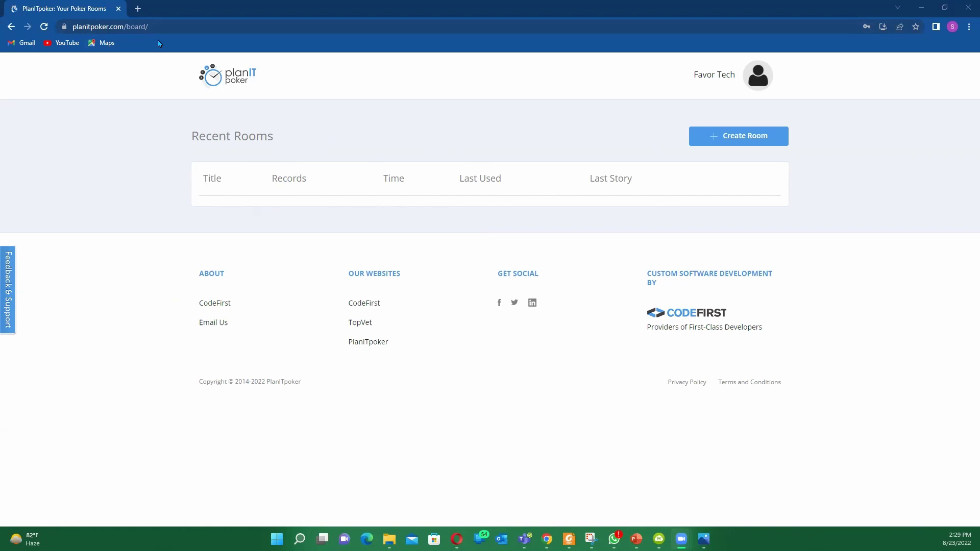
{"action": "mouse_move", "coordinate": [729, 106]}
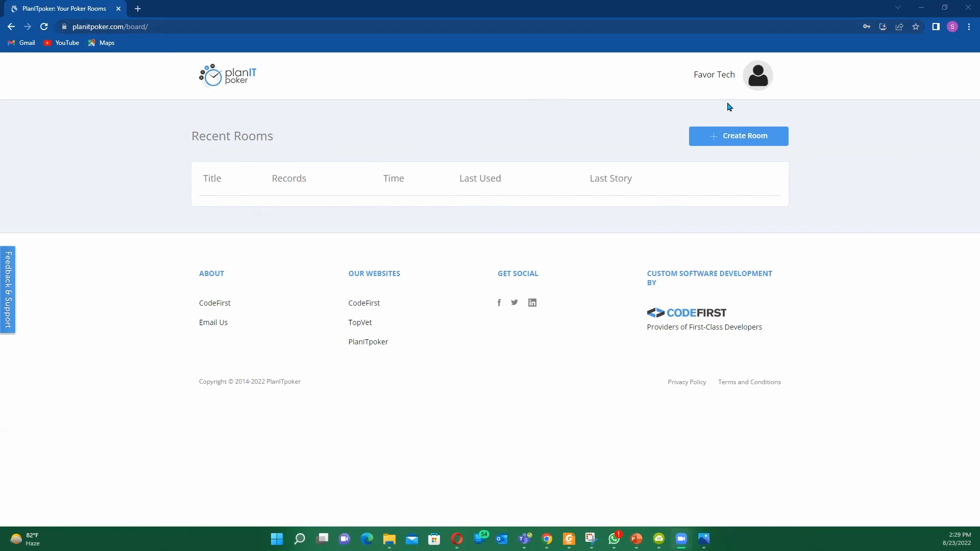
{"action": "mouse_move", "coordinate": [768, 88]}
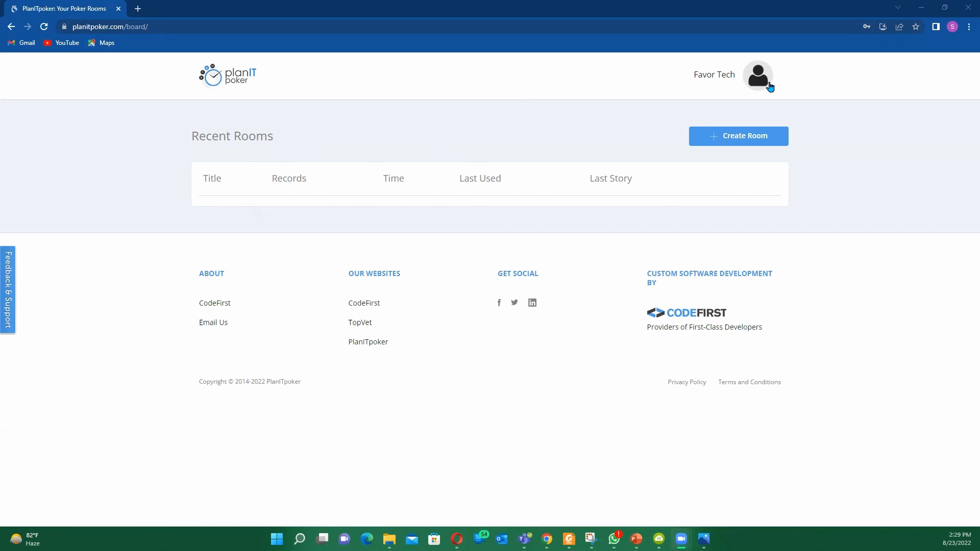
{"action": "mouse_move", "coordinate": [567, 98]}
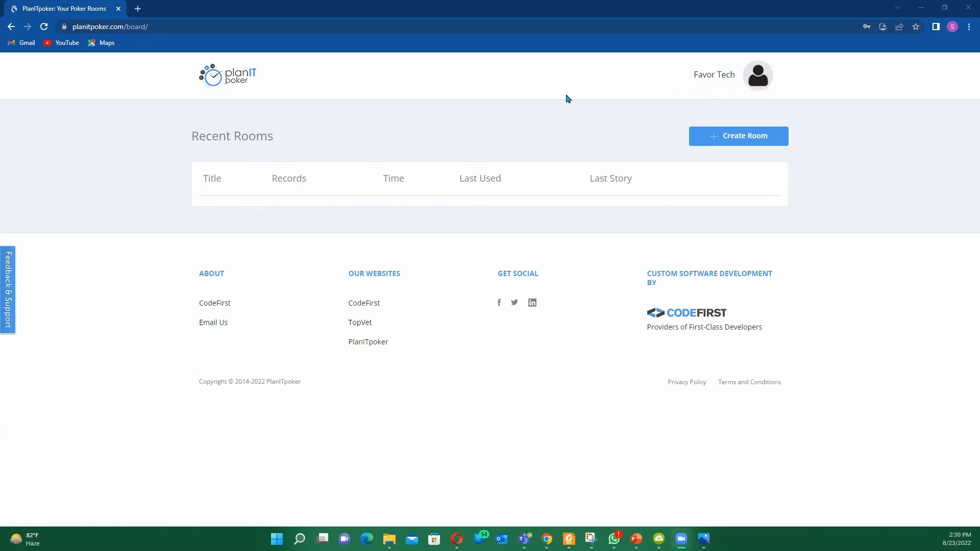
{"action": "mouse_move", "coordinate": [722, 98]}
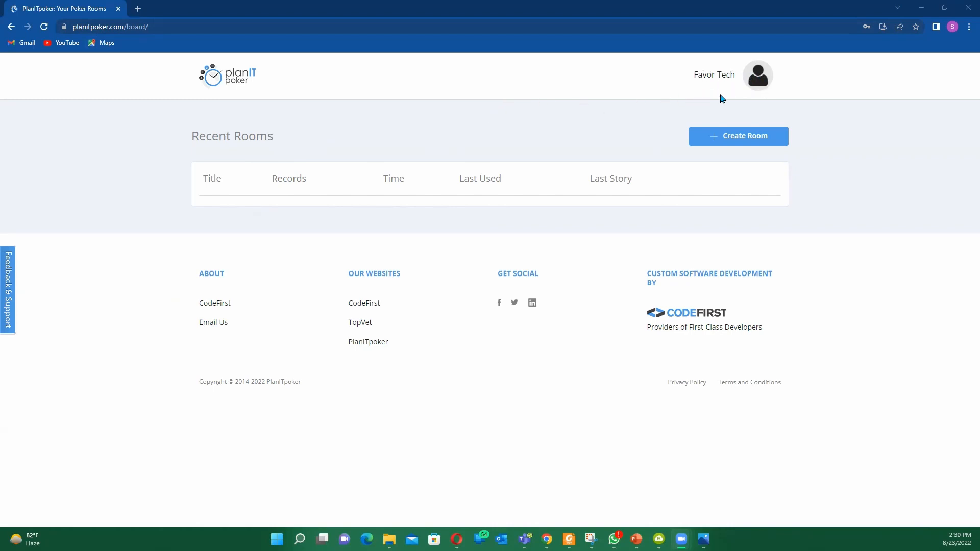
{"action": "mouse_move", "coordinate": [757, 75]}
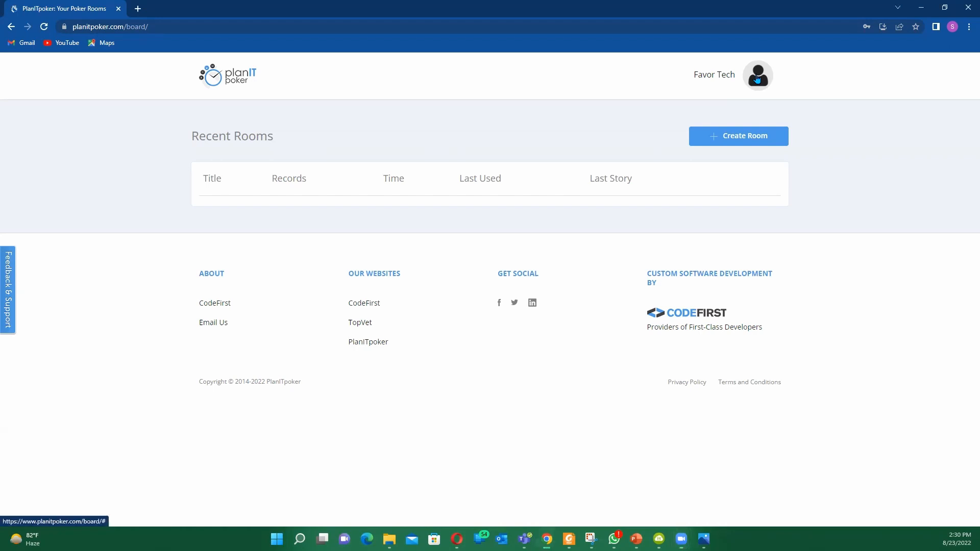
Open the account menu and go to the Rooms list
{"action": "left_click", "coordinate": [756, 75]}
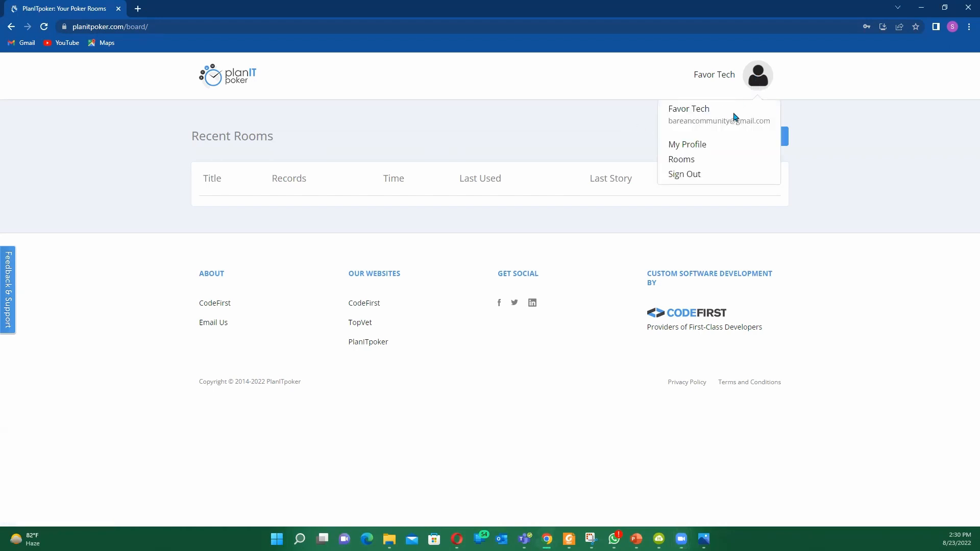
{"action": "mouse_move", "coordinate": [755, 106]}
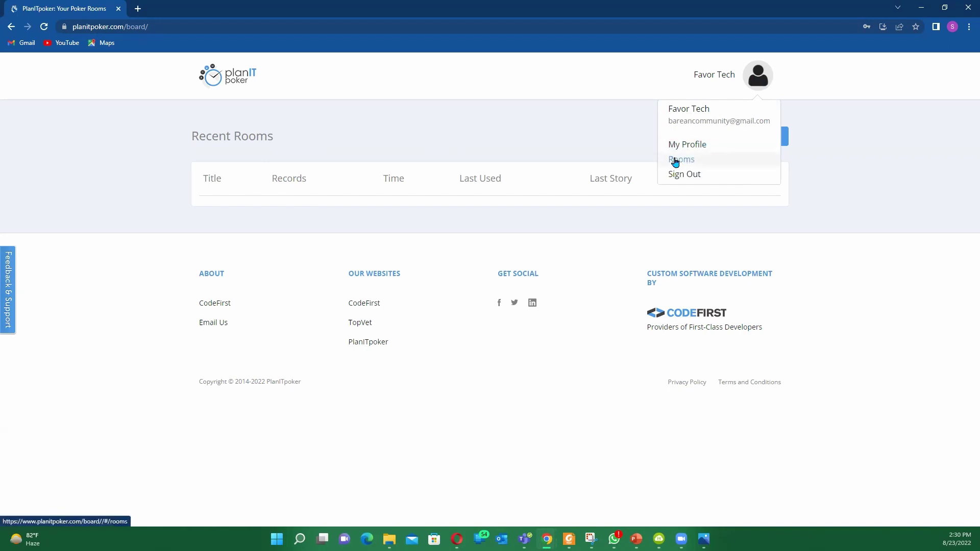
{"action": "mouse_move", "coordinate": [713, 139]}
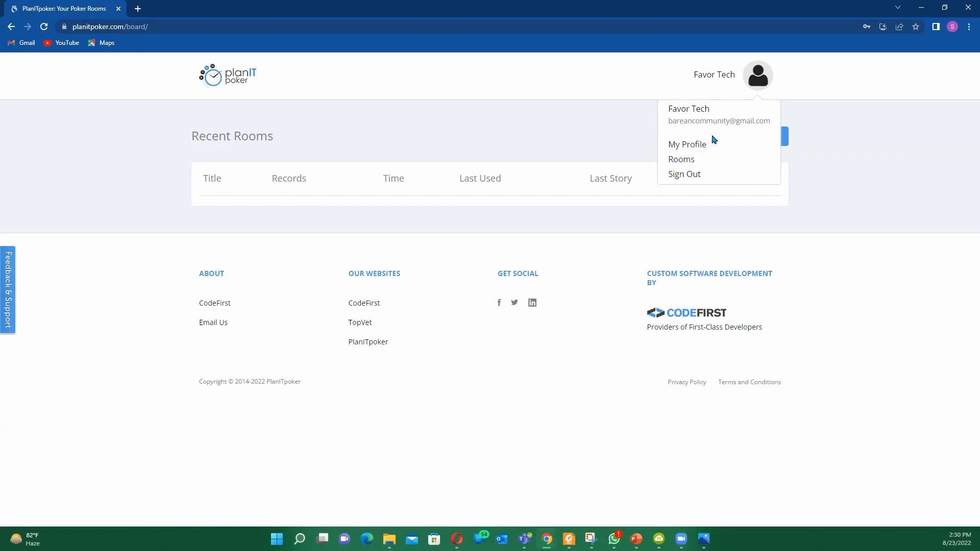
{"action": "mouse_move", "coordinate": [681, 158]}
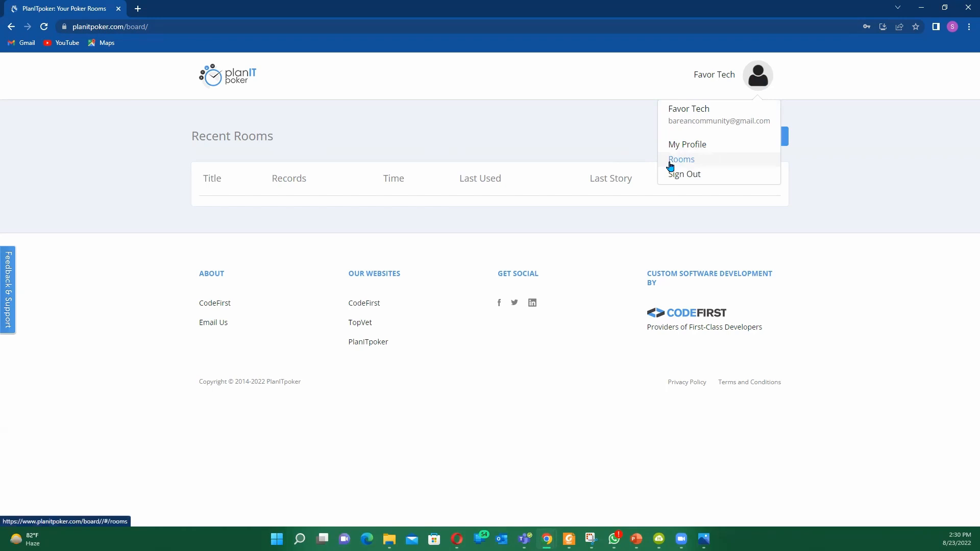
{"action": "mouse_move", "coordinate": [325, 154]}
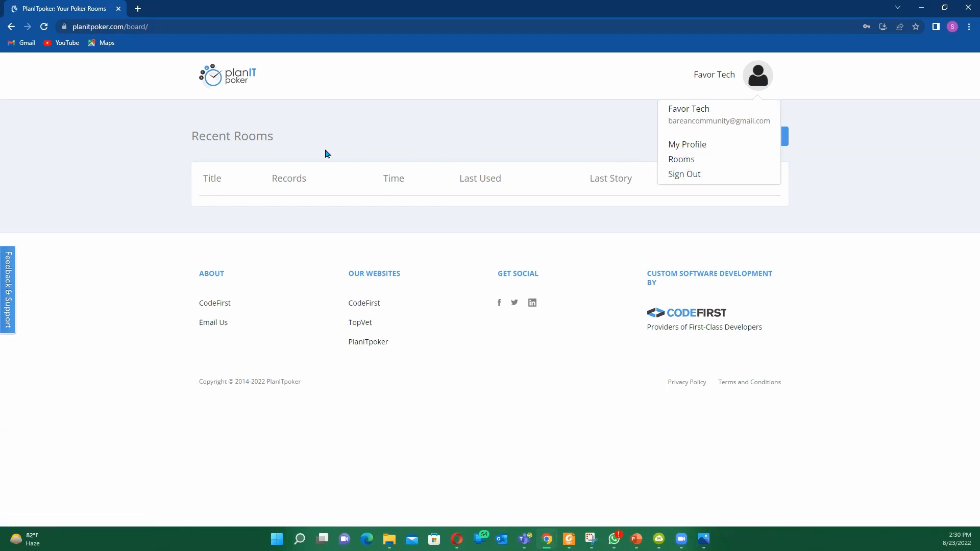
{"action": "mouse_move", "coordinate": [681, 159]}
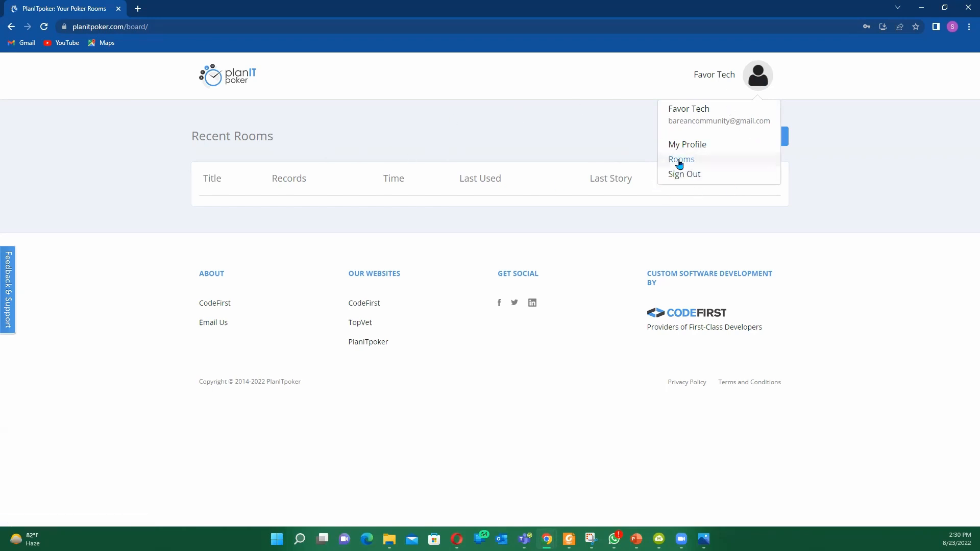
{"action": "left_click", "coordinate": [680, 159]}
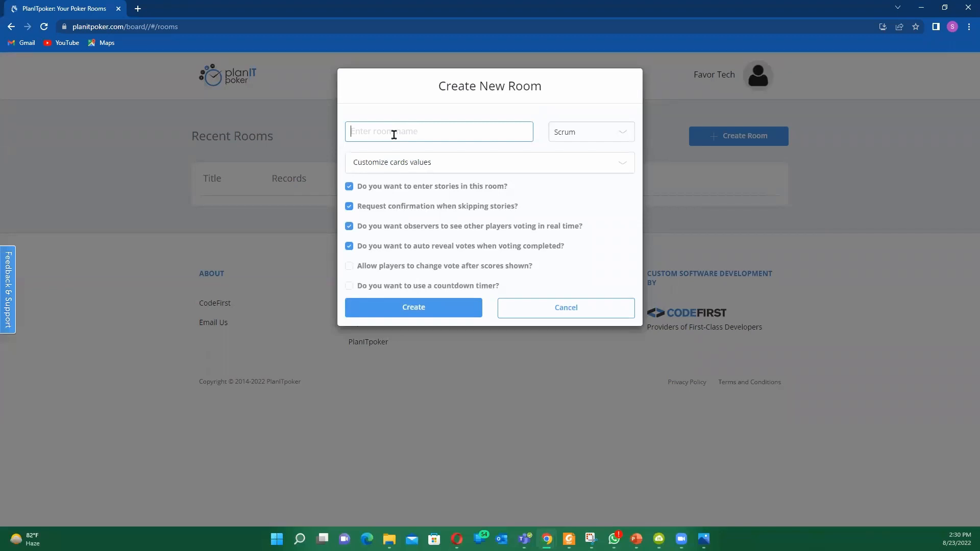
Enter 'Test One Team' as the room name in the Create New Room form
{"action": "type", "text": "tEST"}
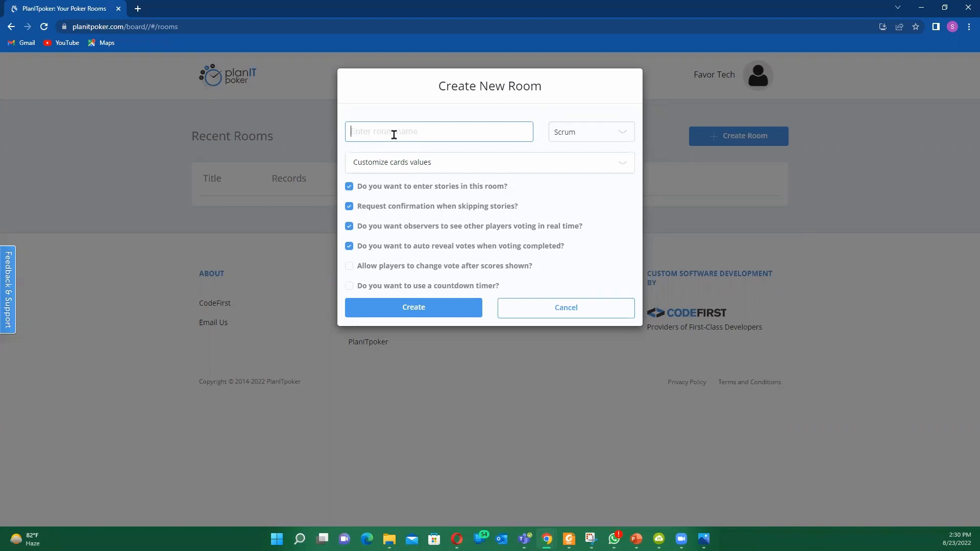
{"action": "type", "text": "Test"}
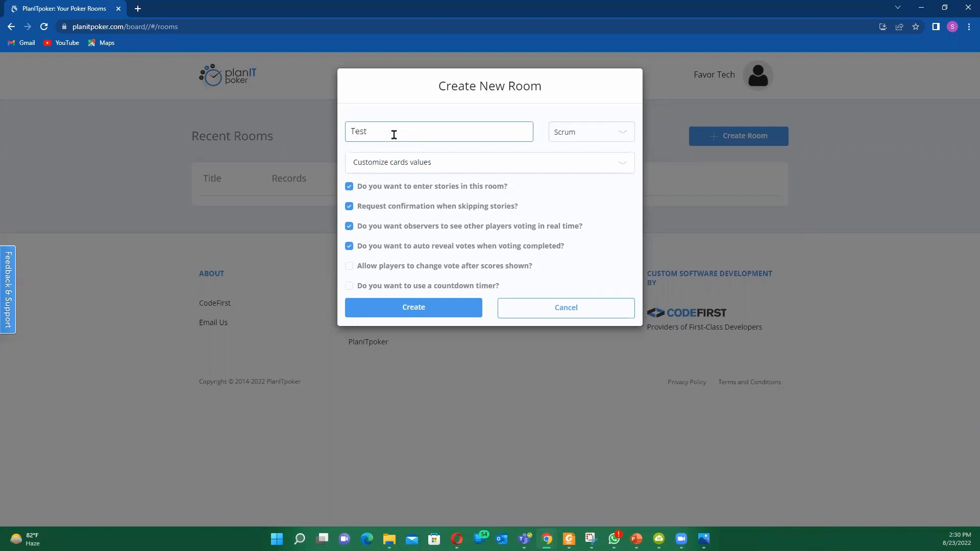
{"action": "type", "text": "One Team"}
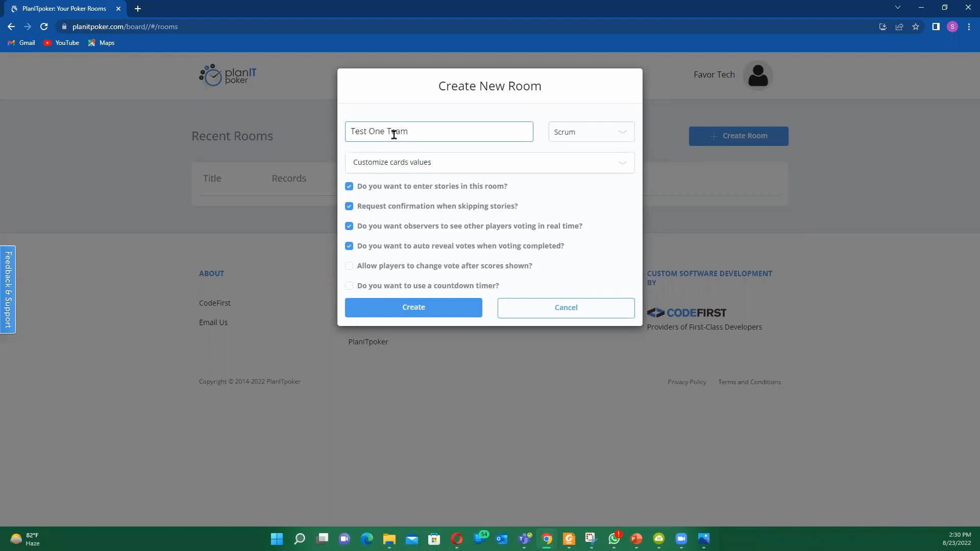
{"action": "mouse_move", "coordinate": [507, 148]}
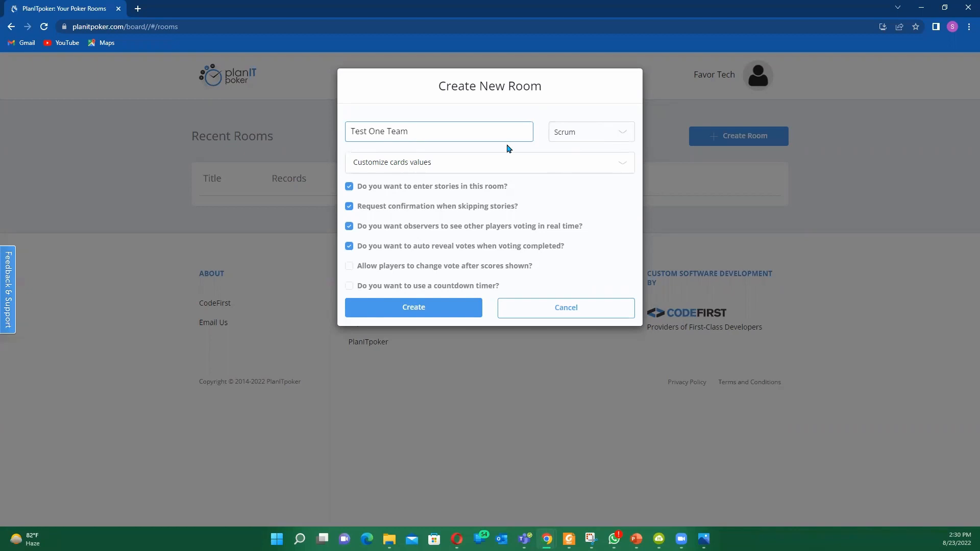
{"action": "mouse_move", "coordinate": [562, 134]}
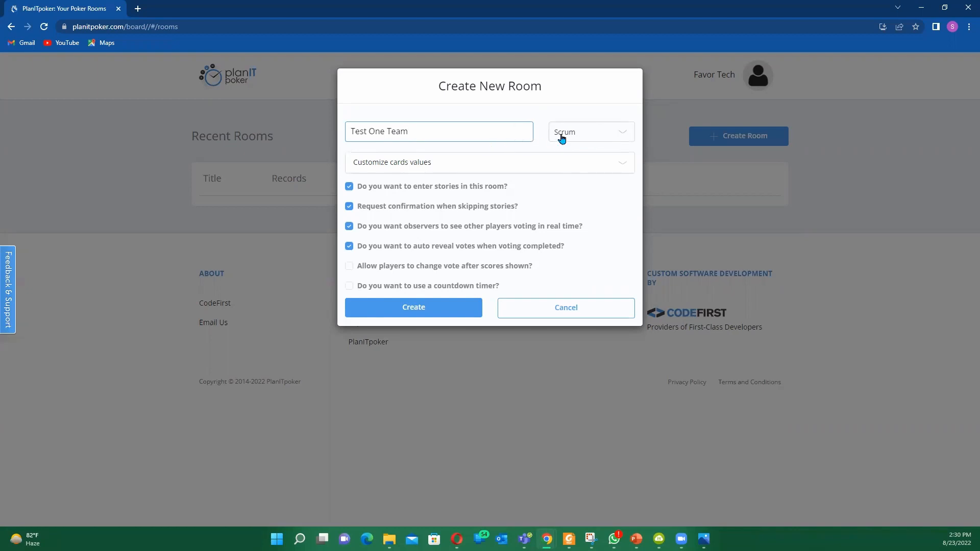
{"action": "mouse_move", "coordinate": [551, 142]}
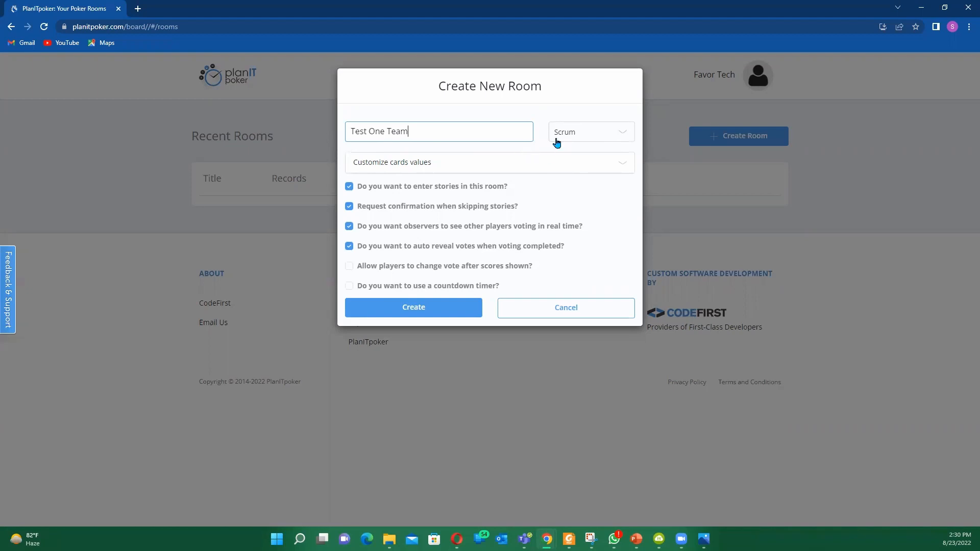
{"action": "mouse_move", "coordinate": [573, 138]}
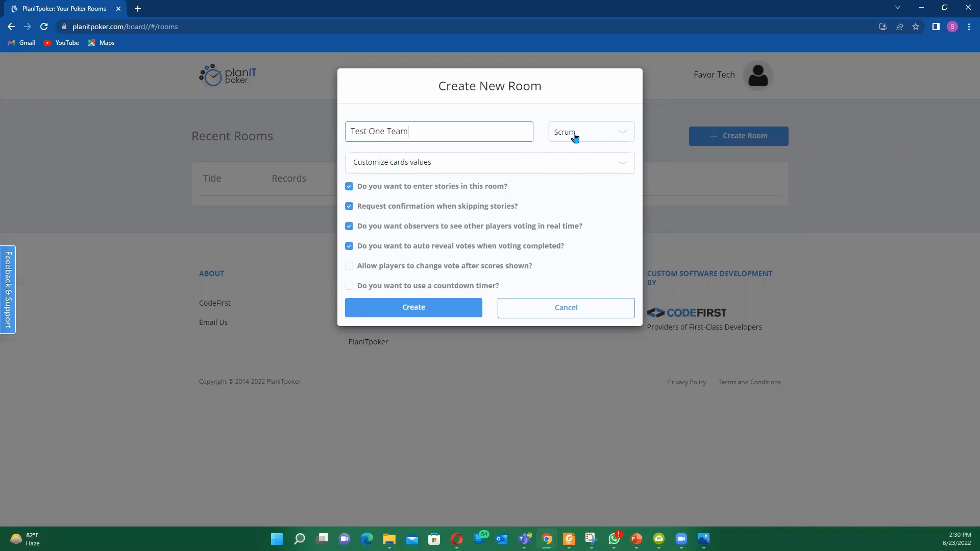
{"action": "mouse_move", "coordinate": [619, 137]}
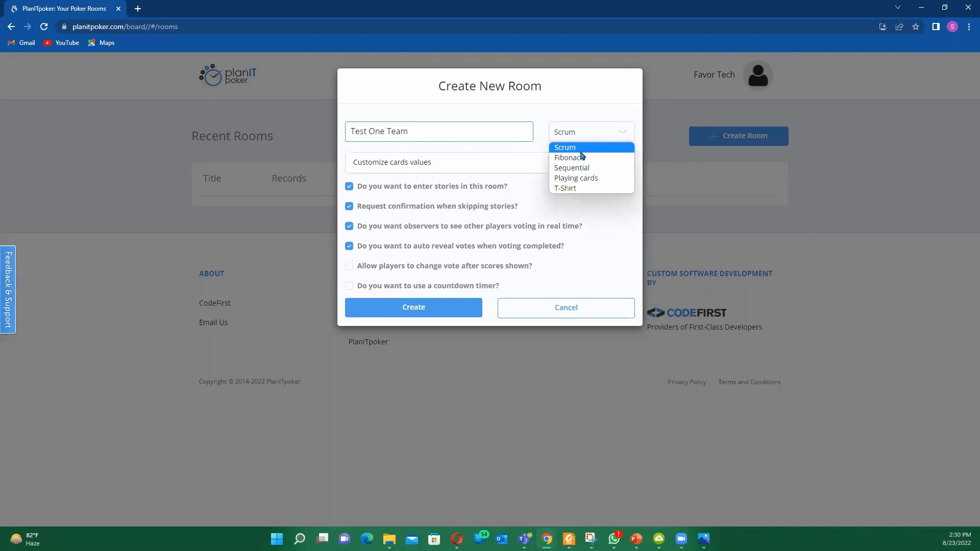
{"action": "mouse_move", "coordinate": [571, 168]}
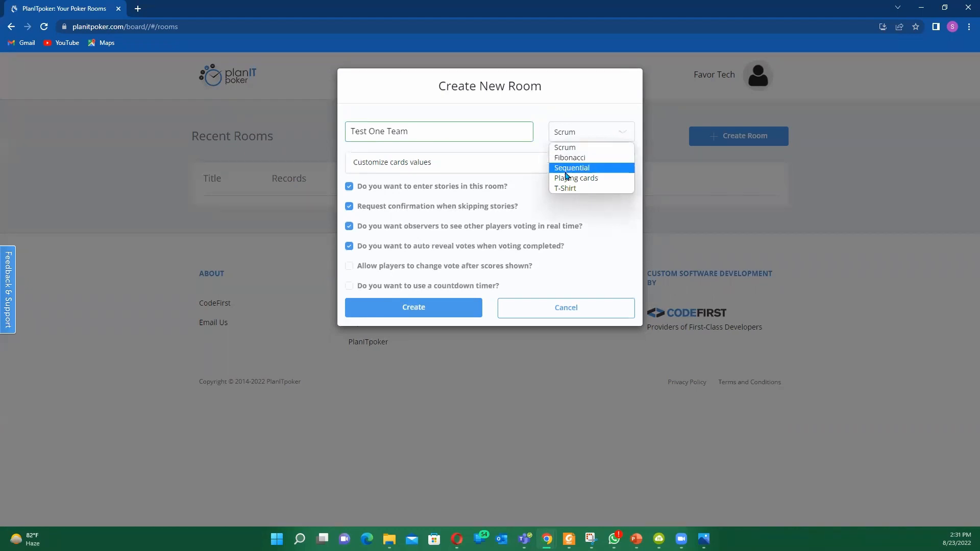
{"action": "mouse_move", "coordinate": [565, 188]}
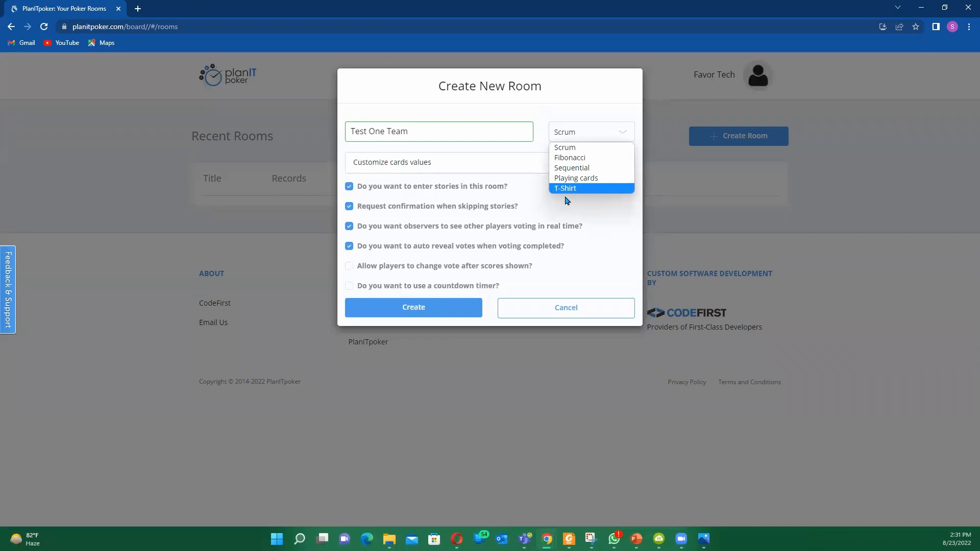
{"action": "mouse_move", "coordinate": [566, 198]}
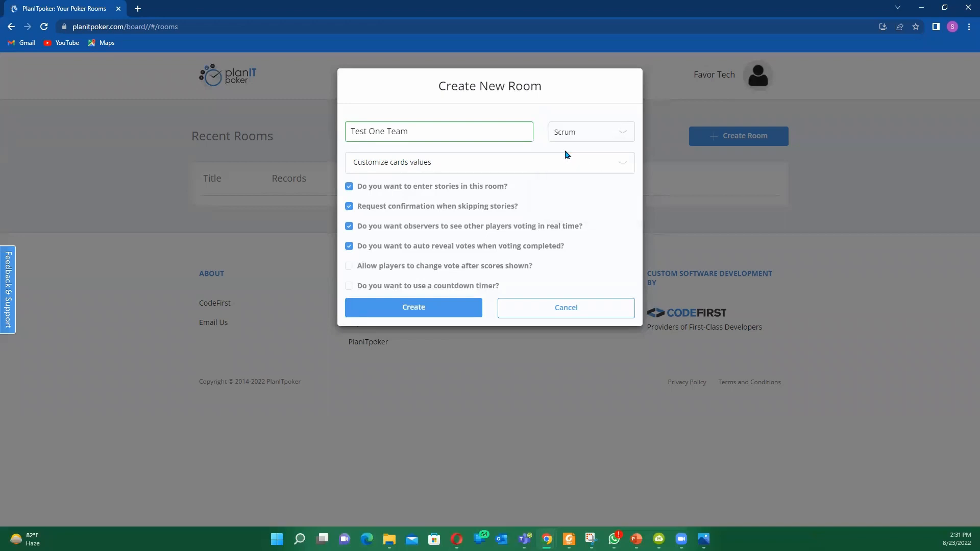
{"action": "mouse_move", "coordinate": [380, 167]}
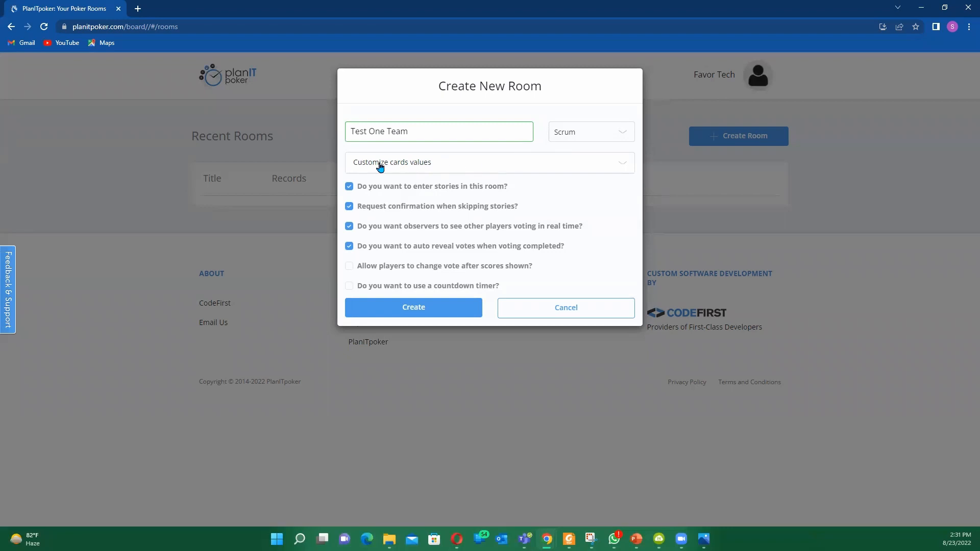
{"action": "mouse_move", "coordinate": [531, 170]}
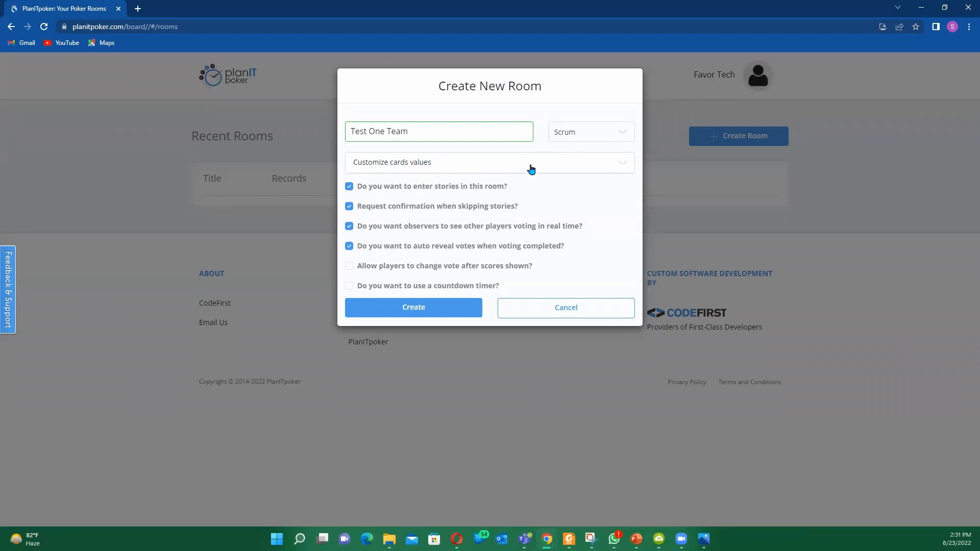
{"action": "mouse_move", "coordinate": [621, 170]}
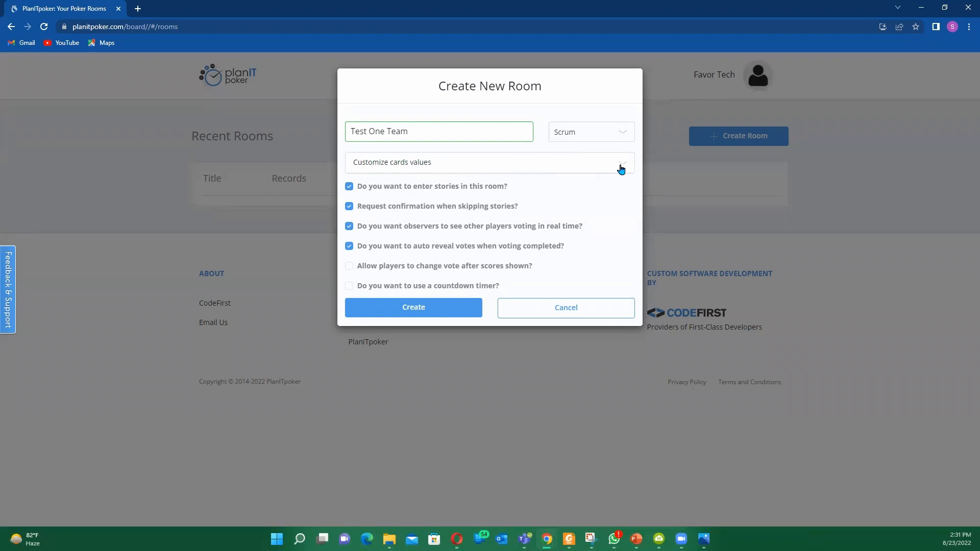
Reveal the customizable card values for the Test One Team room
{"action": "left_click", "coordinate": [620, 163]}
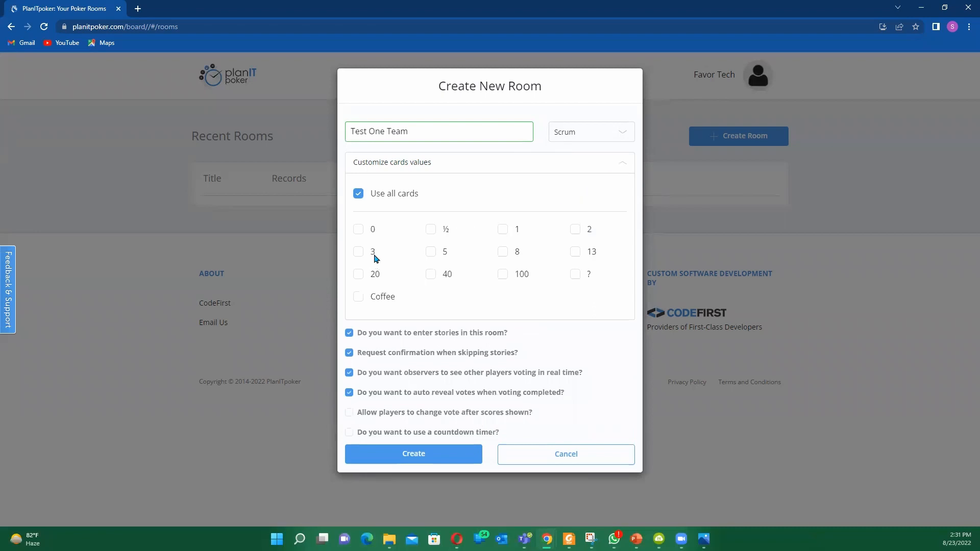
{"action": "mouse_move", "coordinate": [368, 265]}
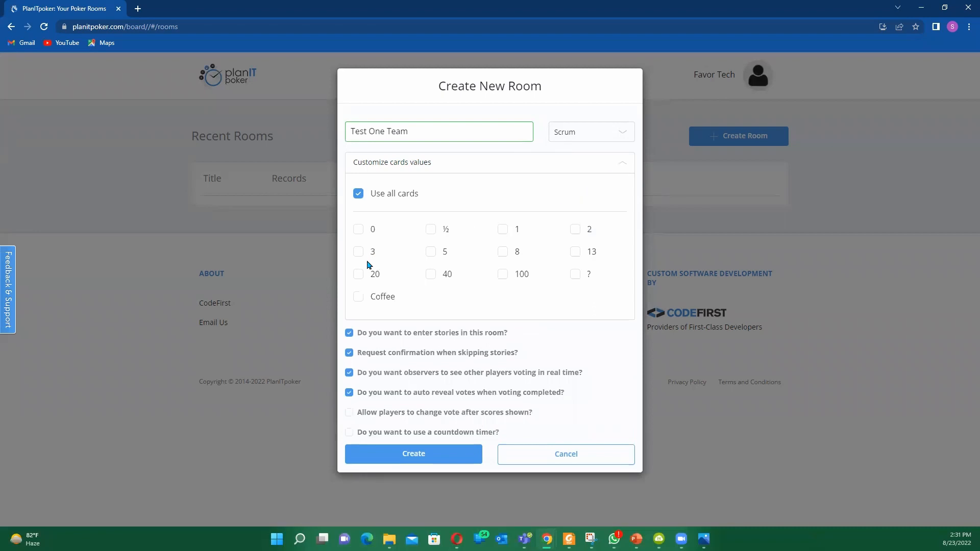
{"action": "mouse_move", "coordinate": [502, 230]}
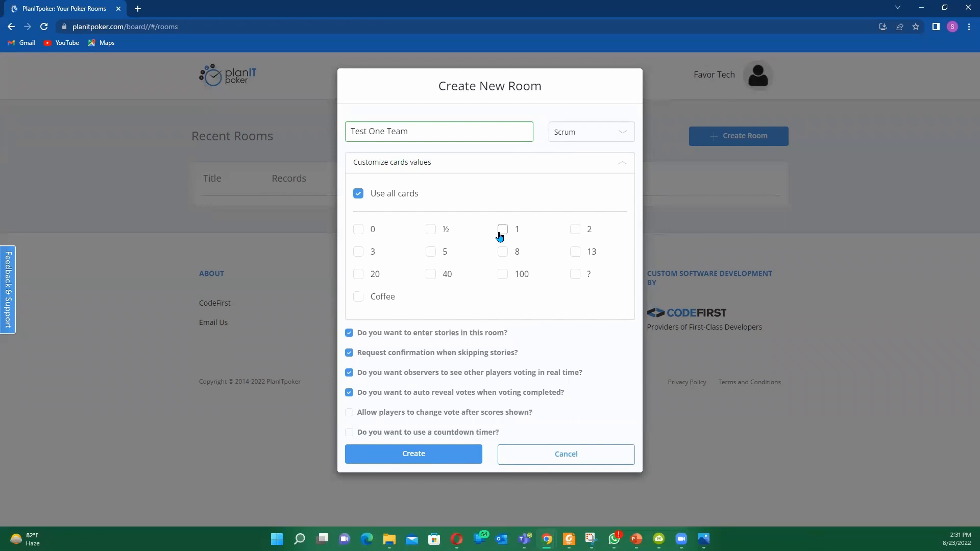
{"action": "mouse_move", "coordinate": [584, 238]}
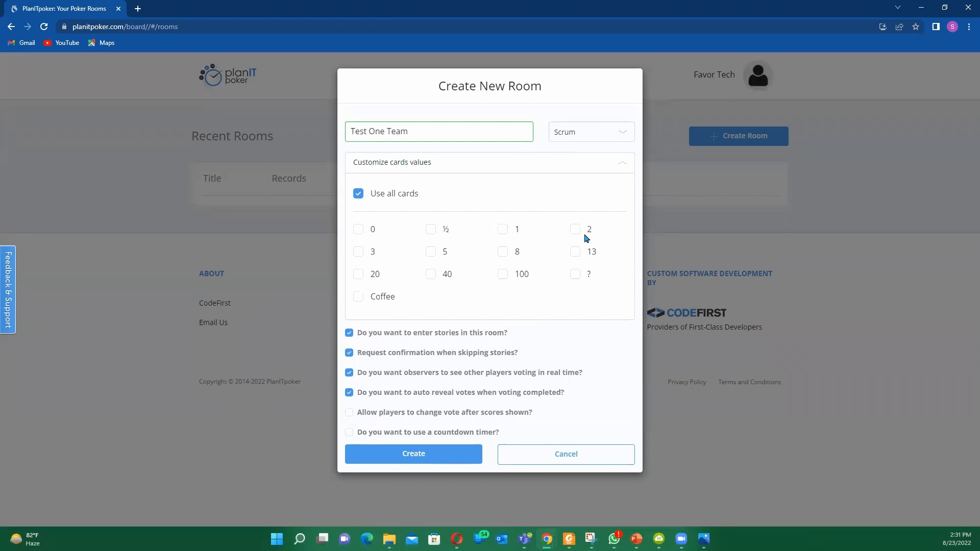
{"action": "mouse_move", "coordinate": [557, 239]}
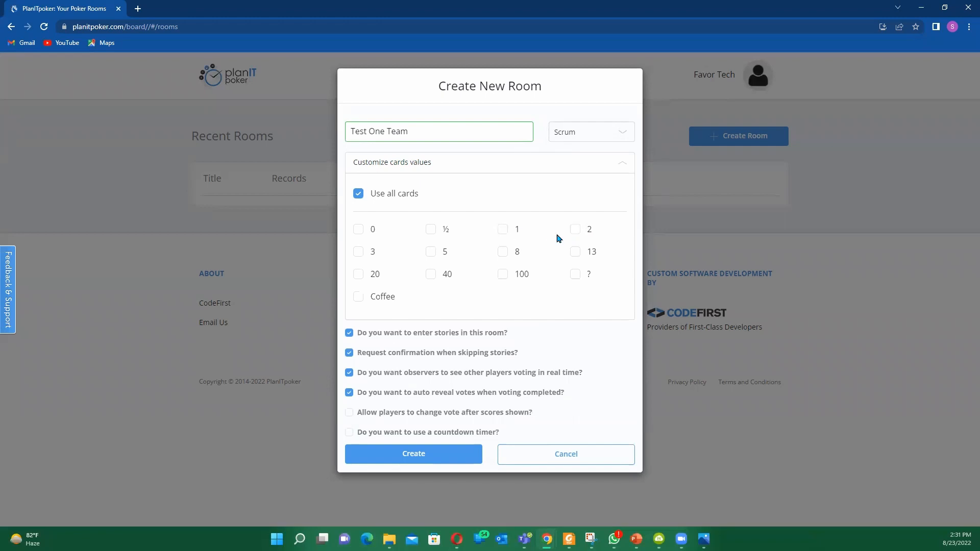
{"action": "mouse_move", "coordinate": [581, 240]}
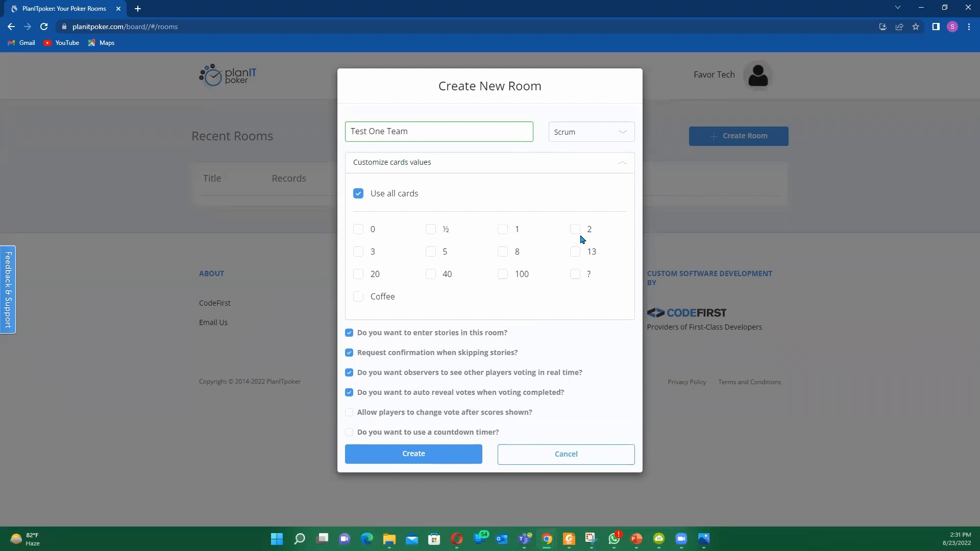
{"action": "mouse_move", "coordinate": [575, 228]}
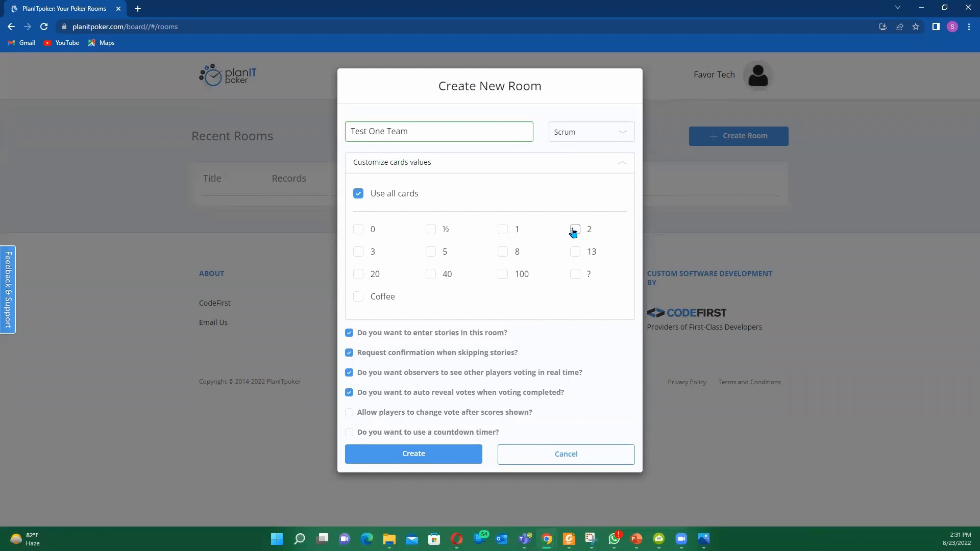
{"action": "mouse_move", "coordinate": [520, 233]}
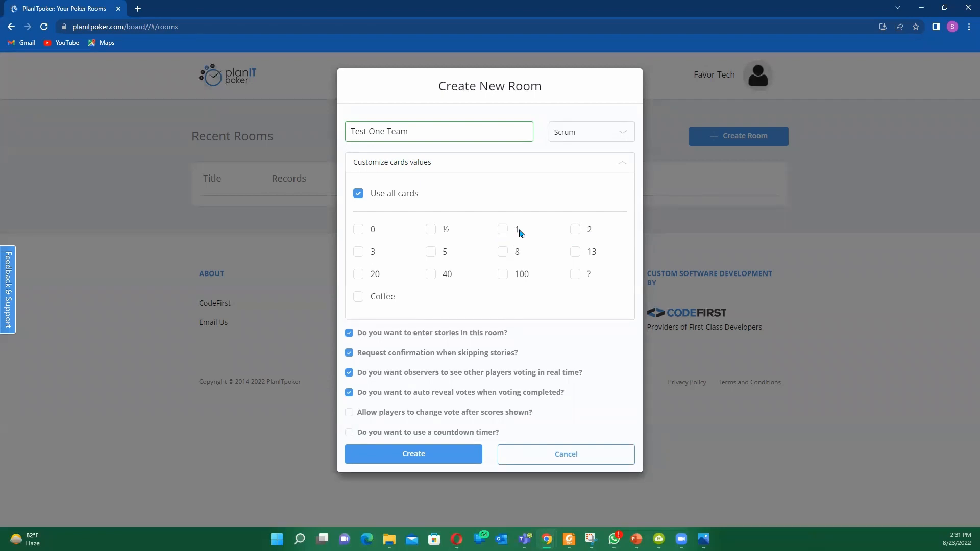
{"action": "mouse_move", "coordinate": [515, 234]}
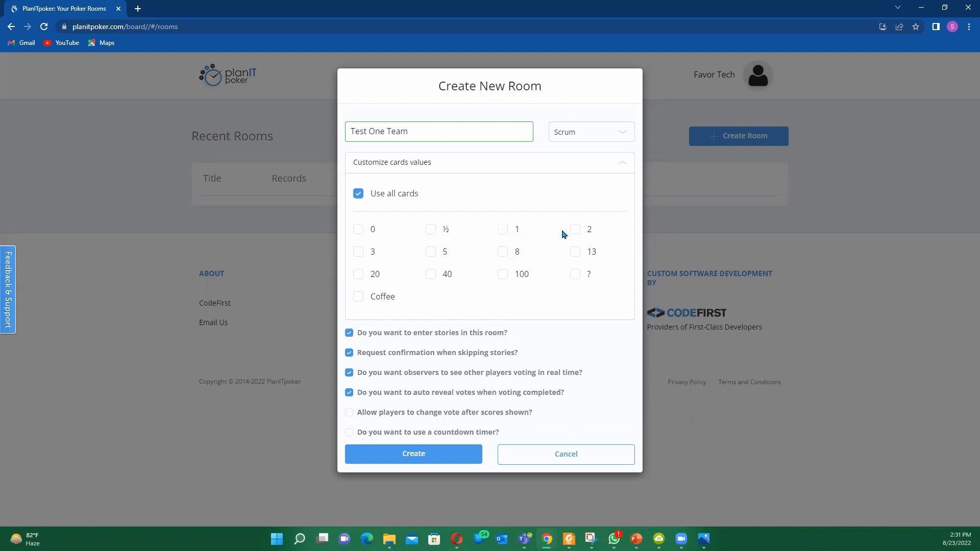
{"action": "mouse_move", "coordinate": [506, 240]}
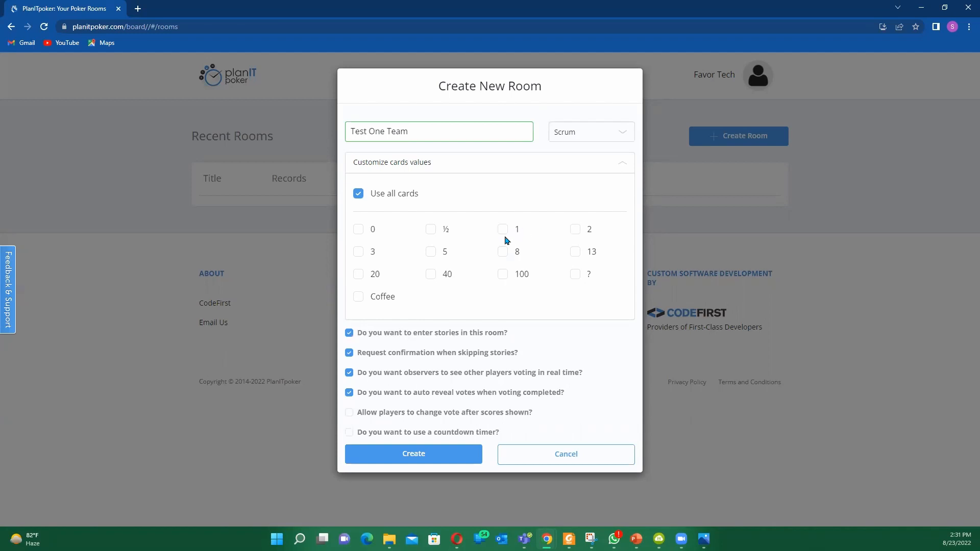
{"action": "mouse_move", "coordinate": [574, 229]}
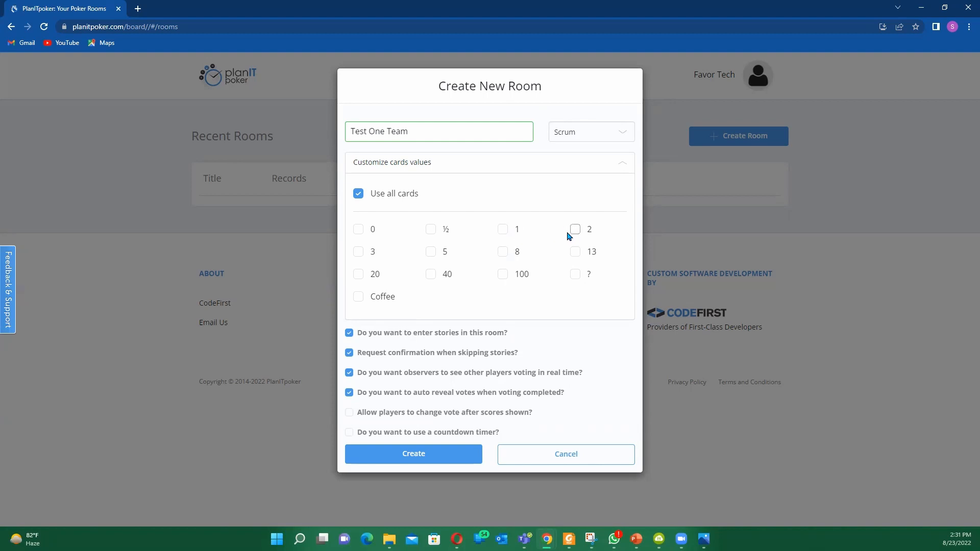
{"action": "mouse_move", "coordinate": [372, 251]}
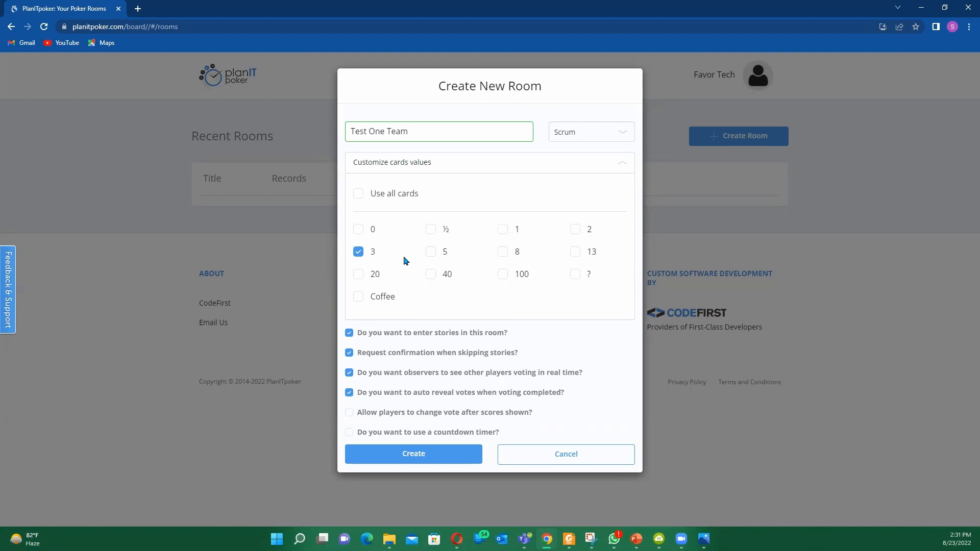
Check the 5, 8 and ? cards under Customize cards values
{"action": "left_click", "coordinate": [430, 251]}
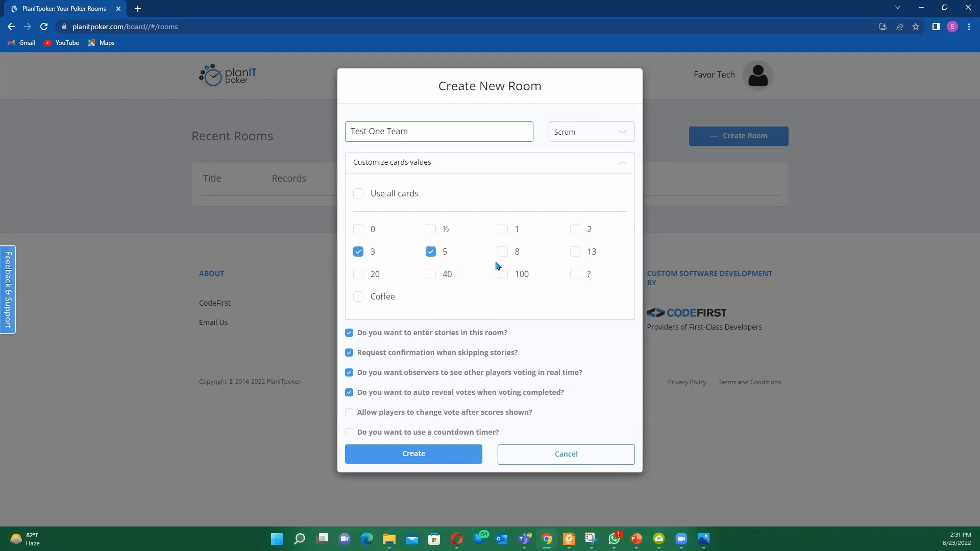
{"action": "left_click", "coordinate": [501, 251]}
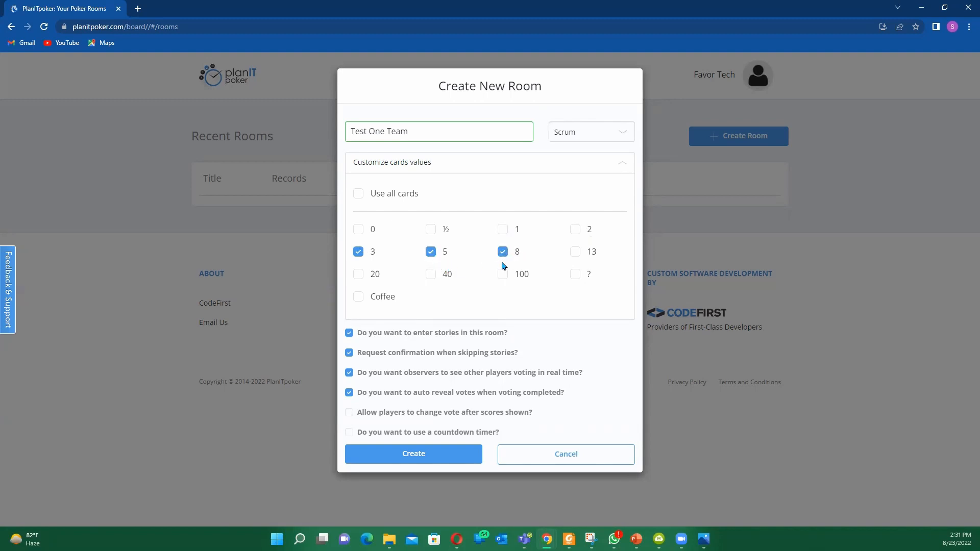
{"action": "mouse_move", "coordinate": [493, 258]}
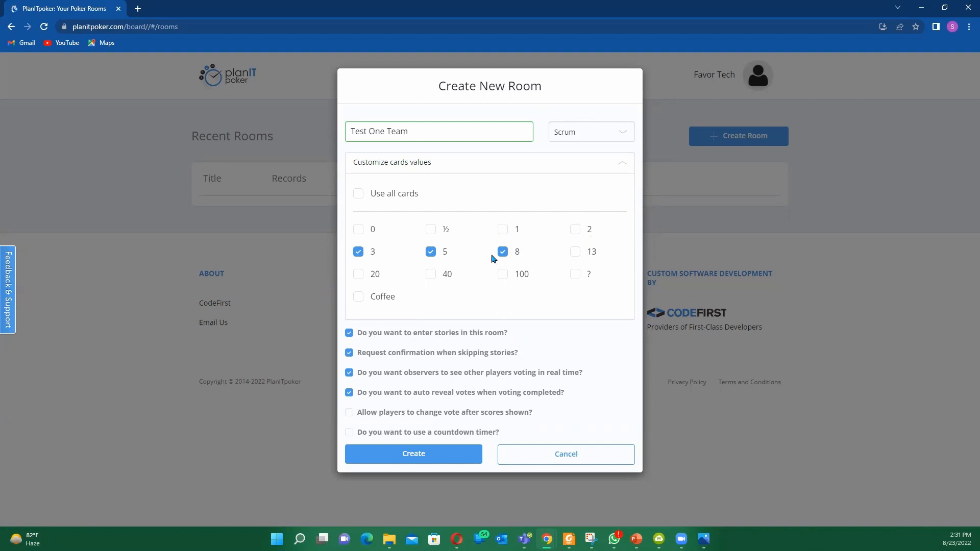
{"action": "mouse_move", "coordinate": [509, 251]}
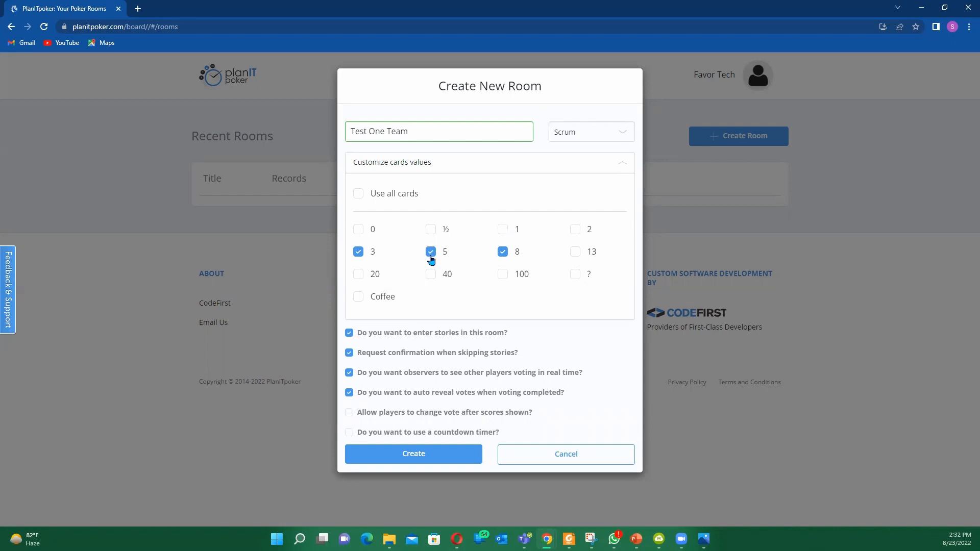
{"action": "left_click", "coordinate": [430, 251]}
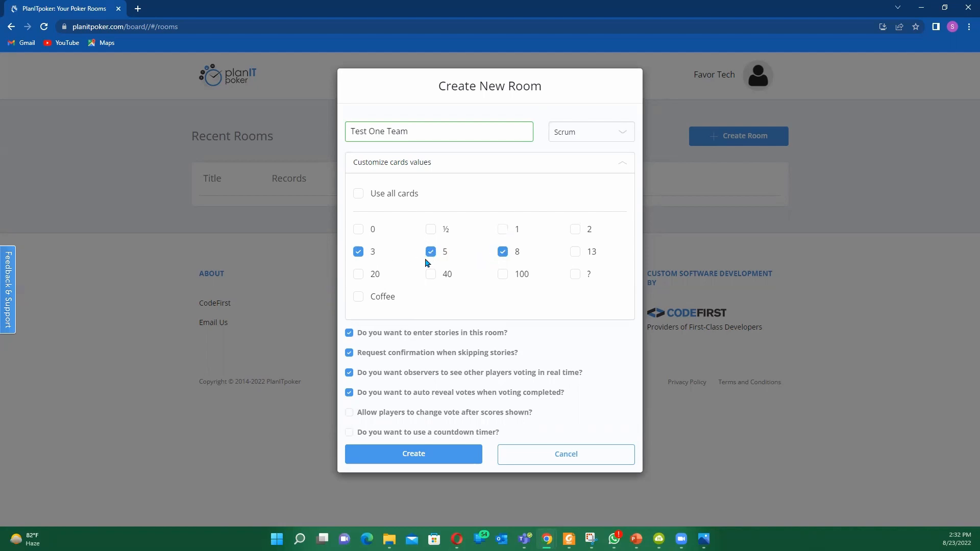
{"action": "mouse_move", "coordinate": [529, 281]}
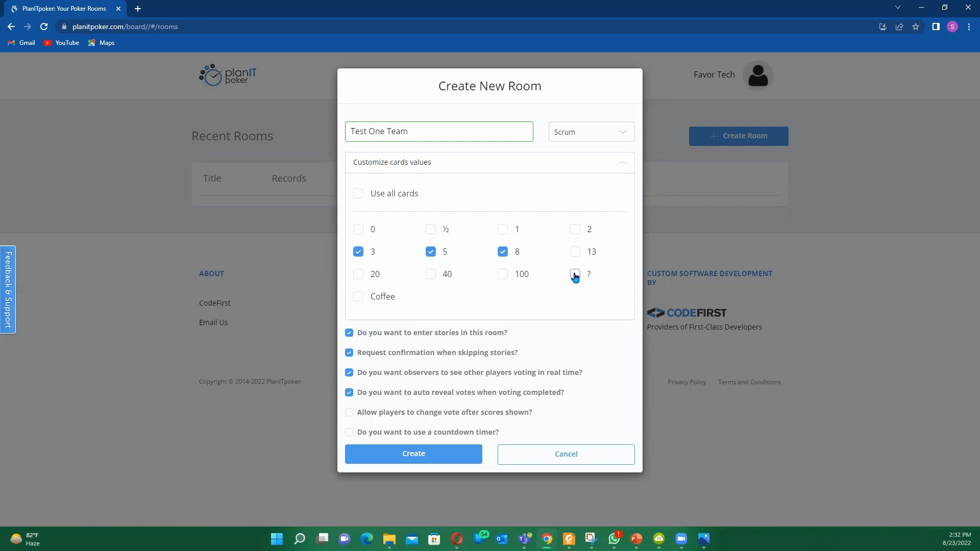
{"action": "left_click", "coordinate": [574, 273]}
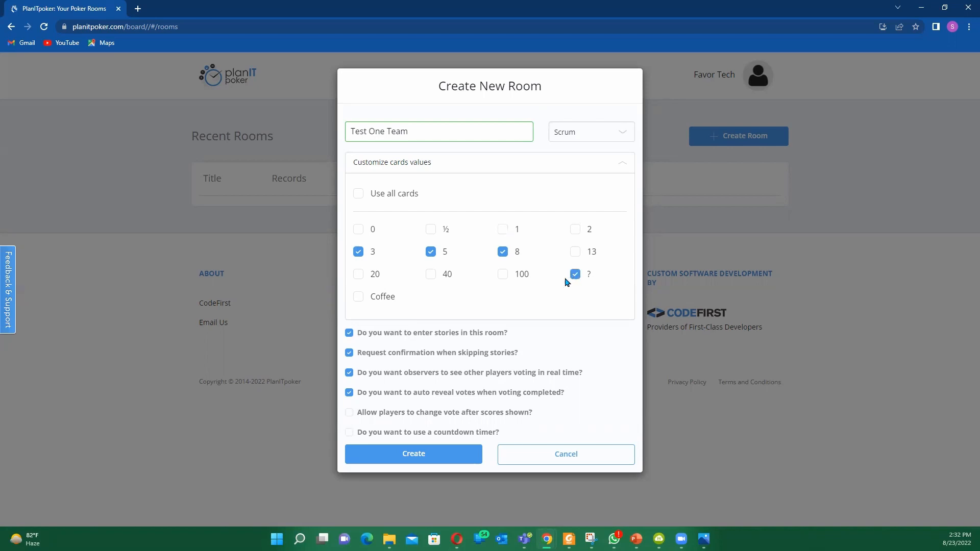
{"action": "mouse_move", "coordinate": [543, 279]}
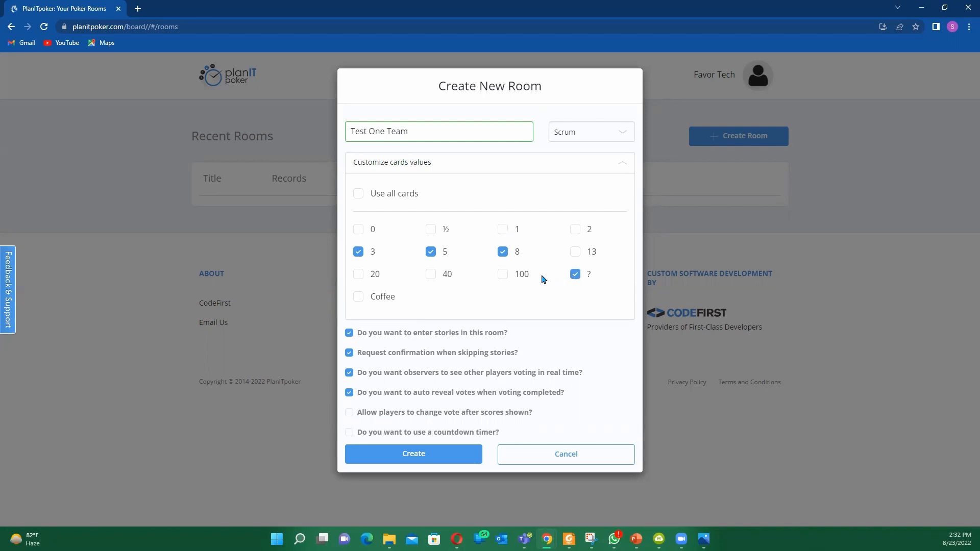
{"action": "mouse_move", "coordinate": [557, 263]}
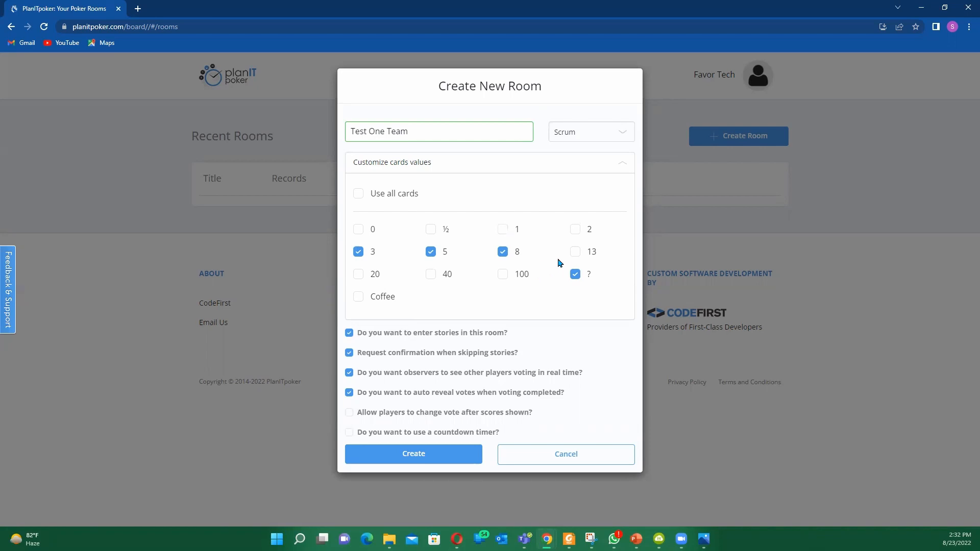
{"action": "mouse_move", "coordinate": [589, 284]}
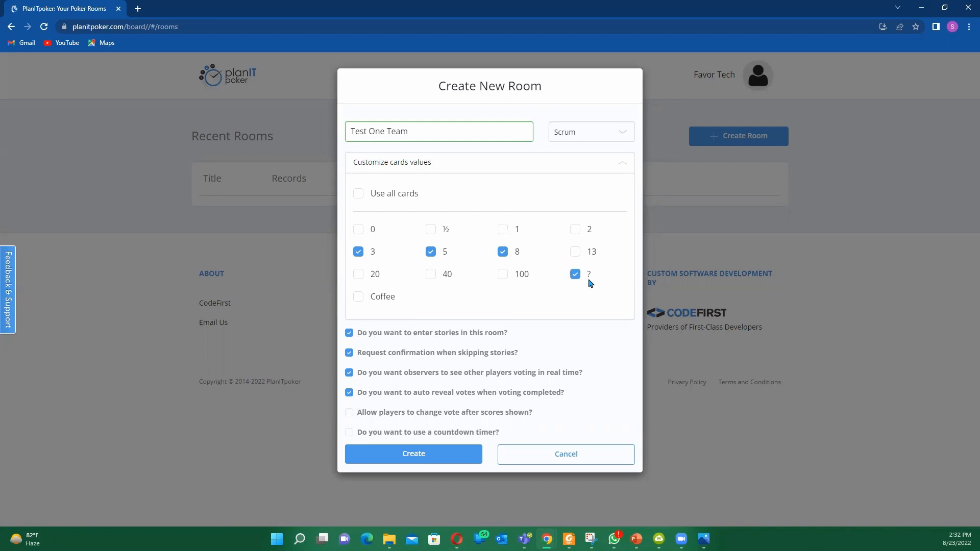
{"action": "mouse_move", "coordinate": [558, 283]}
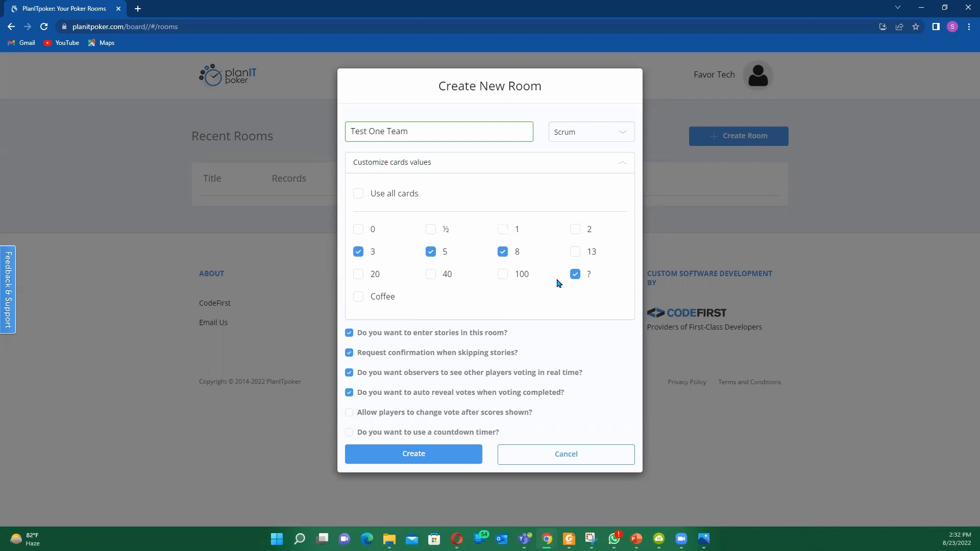
{"action": "mouse_move", "coordinate": [554, 282]}
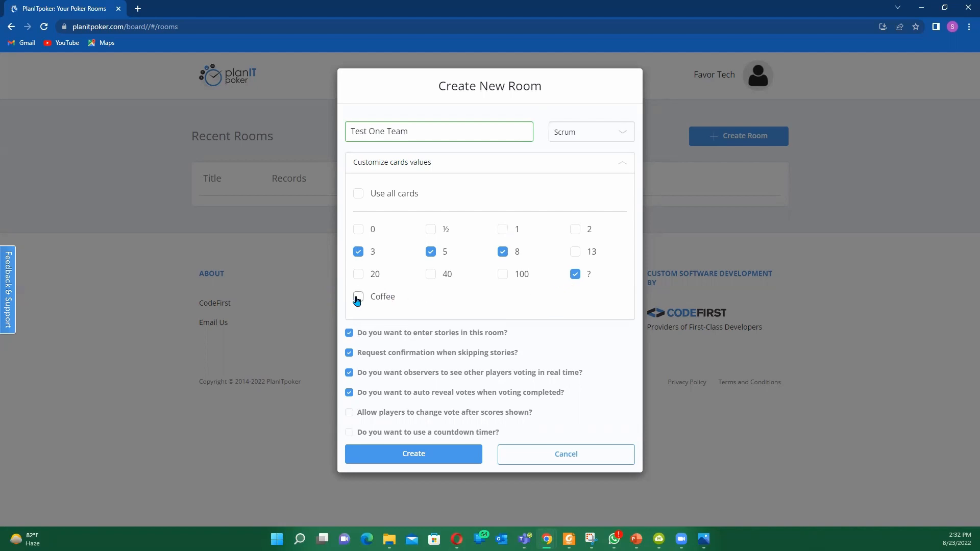
Check the Coffee card so it joins 3, 5, 8 and ? in the deck
{"action": "left_click", "coordinate": [358, 296]}
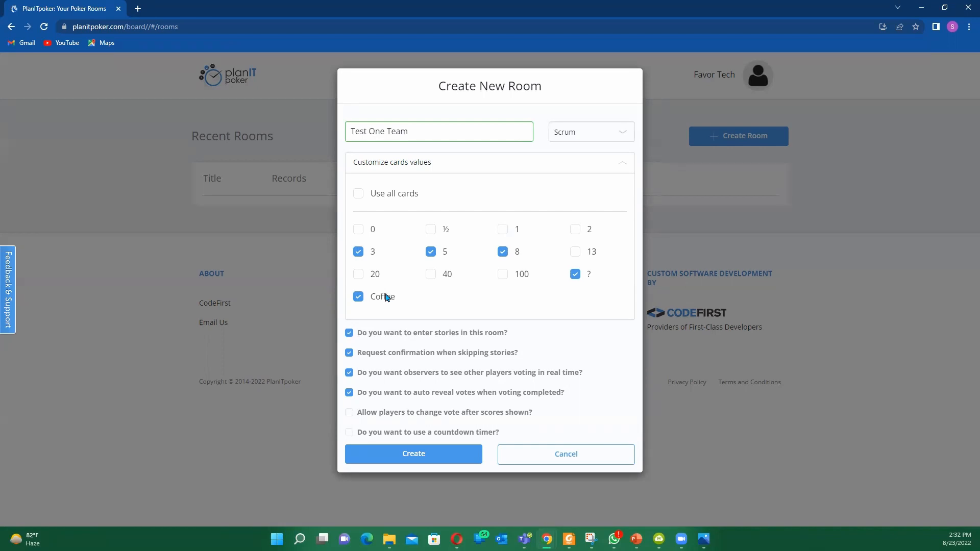
{"action": "mouse_move", "coordinate": [382, 299]}
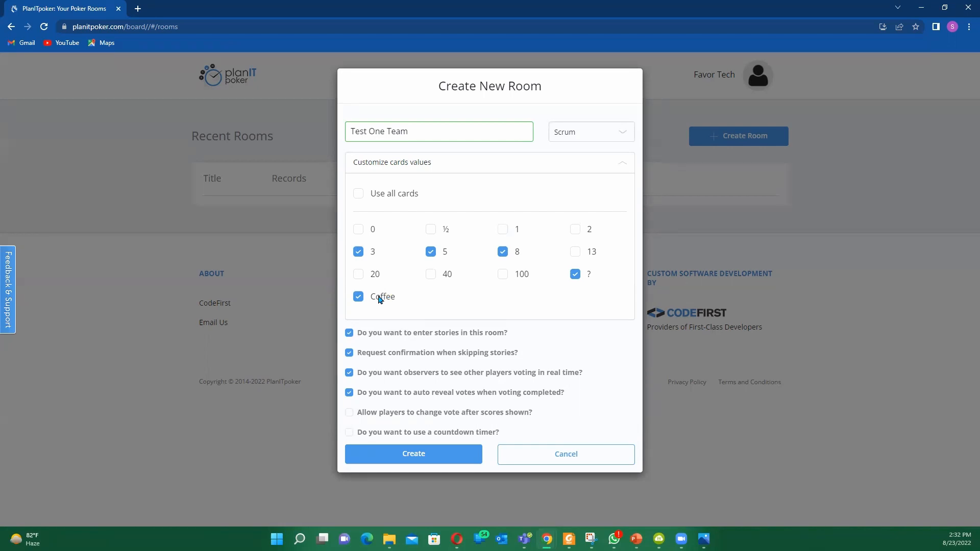
{"action": "mouse_move", "coordinate": [387, 294]}
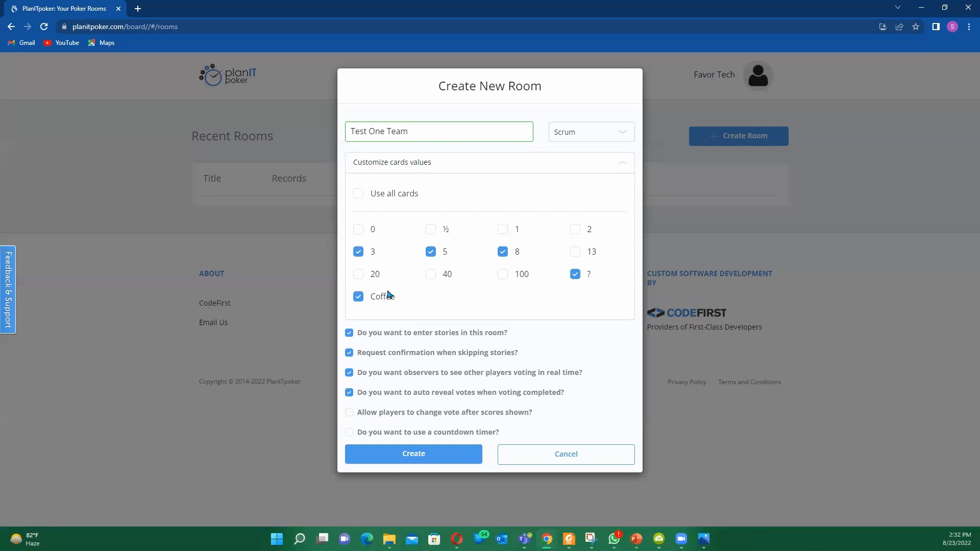
{"action": "mouse_move", "coordinate": [502, 286]}
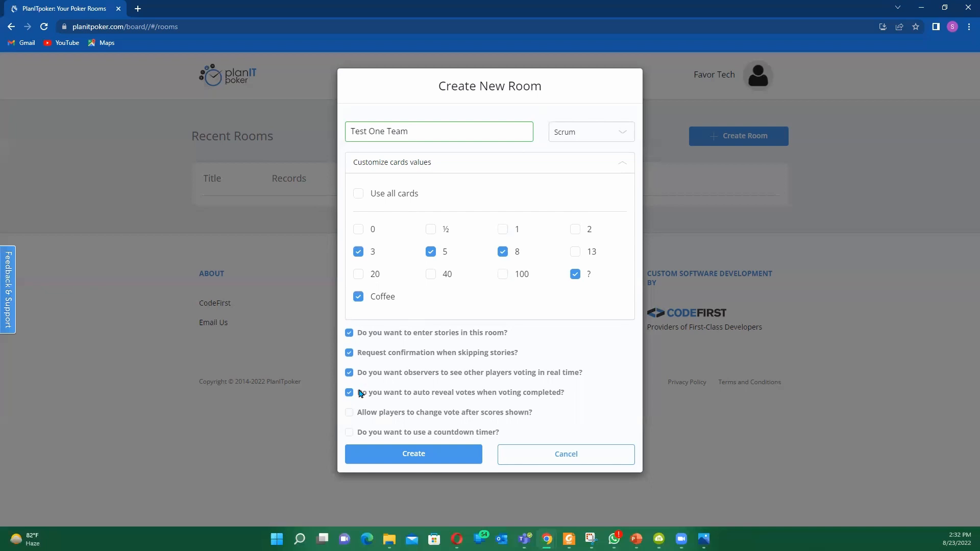
{"action": "mouse_move", "coordinate": [564, 251]}
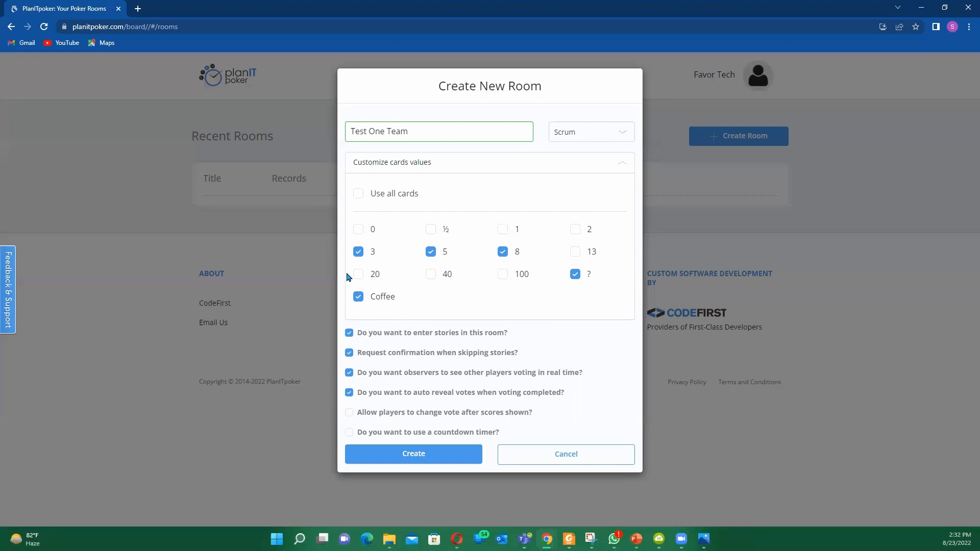
{"action": "mouse_move", "coordinate": [443, 308]}
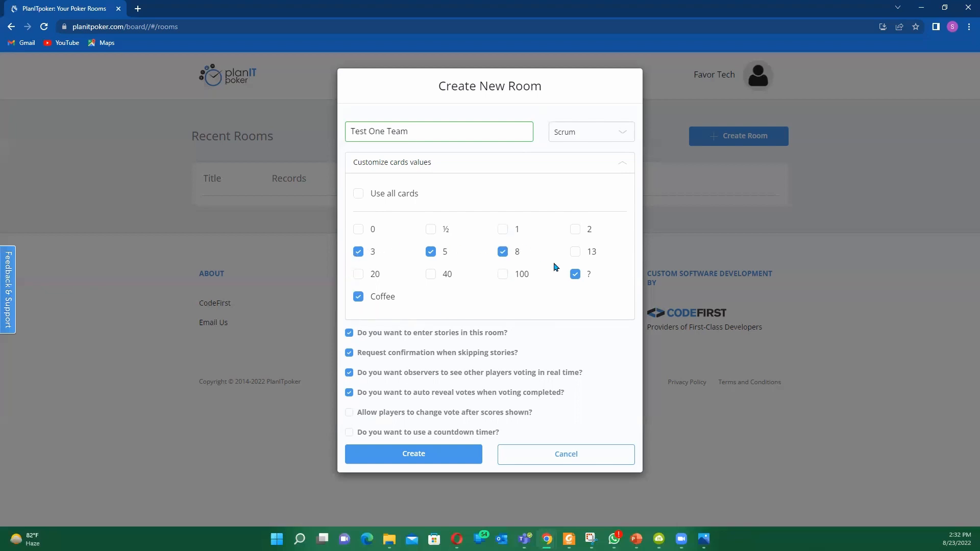
{"action": "mouse_move", "coordinate": [493, 244]}
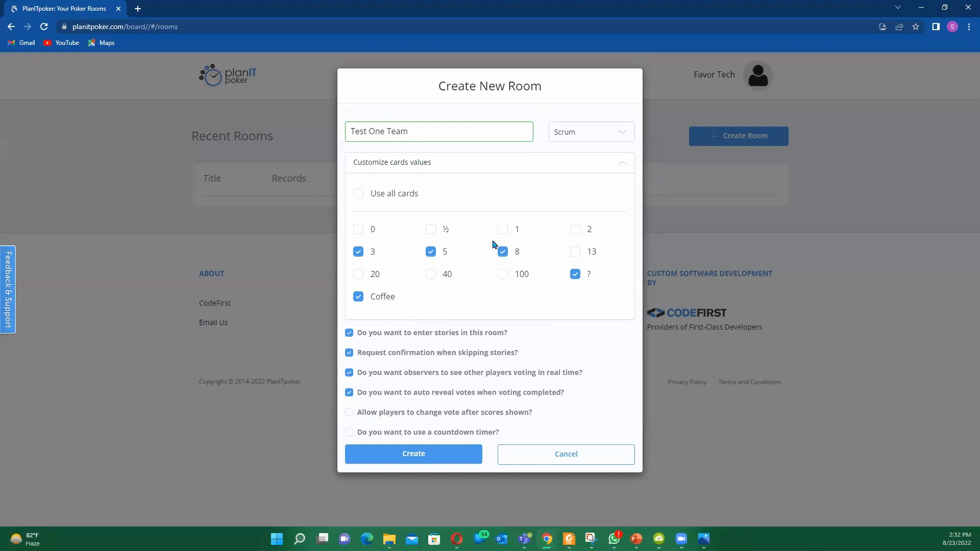
{"action": "mouse_move", "coordinate": [531, 265]}
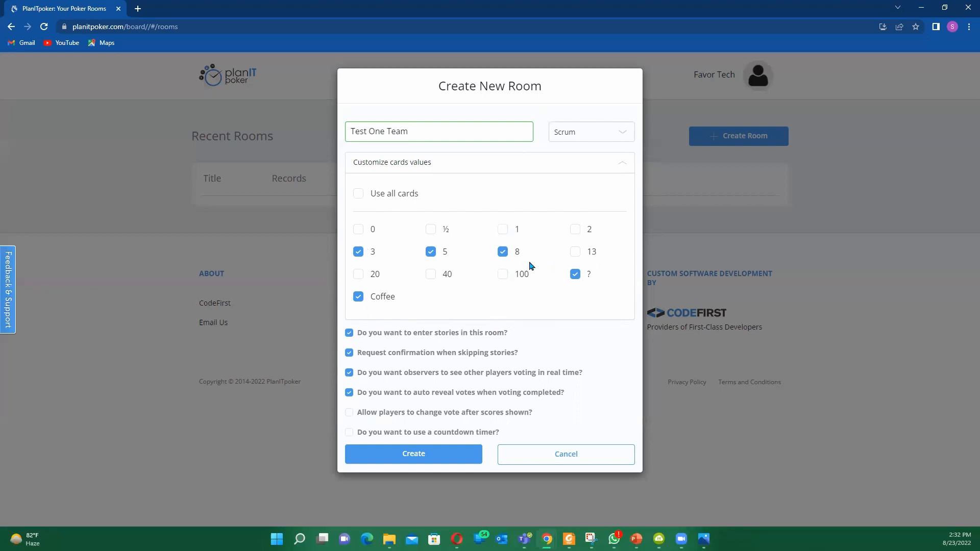
{"action": "mouse_move", "coordinate": [398, 302]}
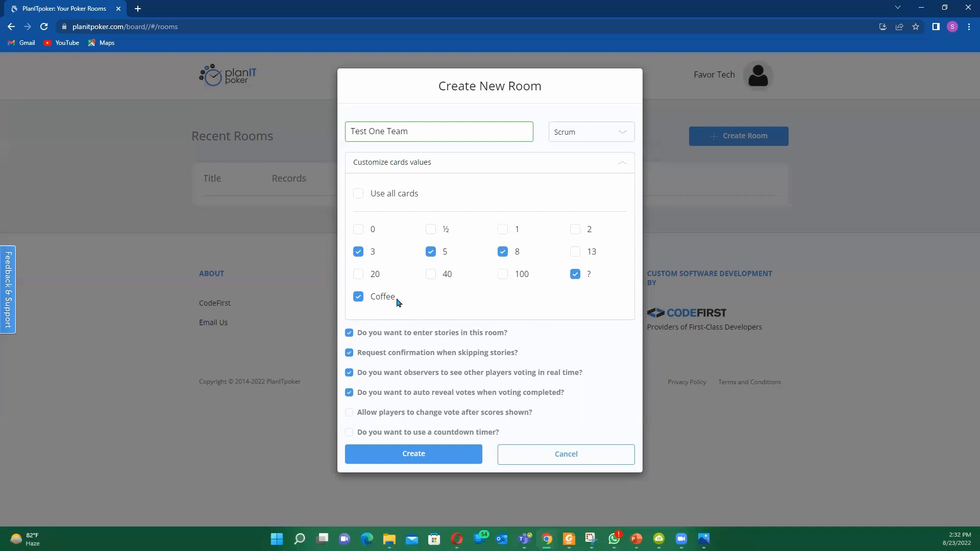
{"action": "mouse_move", "coordinate": [402, 312]}
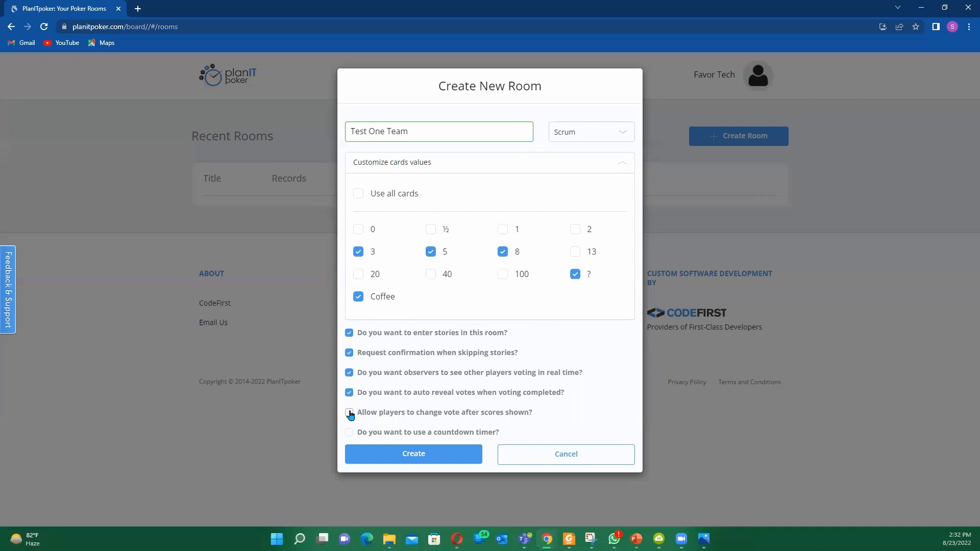
Let players change votes after scores are shown, and create the Test One Team room
{"action": "left_click", "coordinate": [348, 412]}
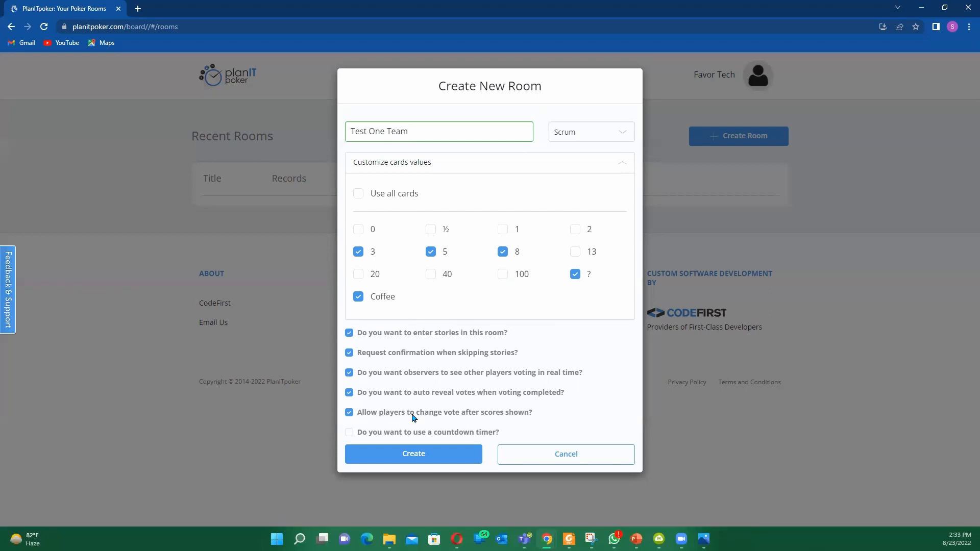
{"action": "mouse_move", "coordinate": [495, 423]}
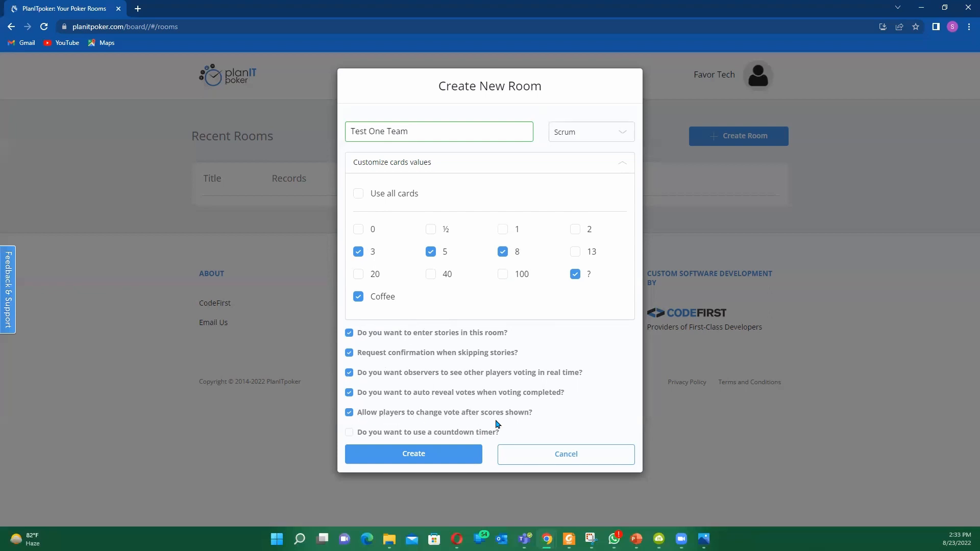
{"action": "mouse_move", "coordinate": [372, 411]}
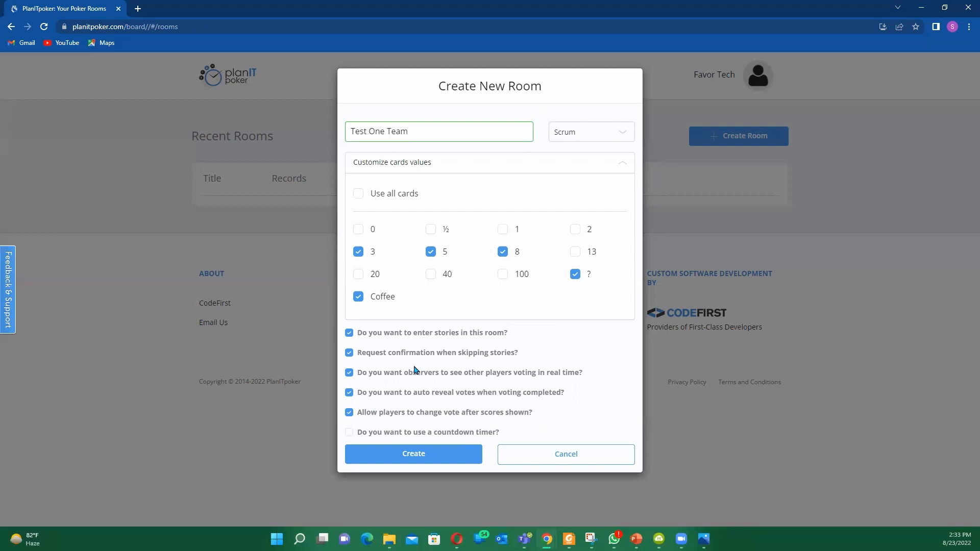
{"action": "mouse_move", "coordinate": [389, 196]}
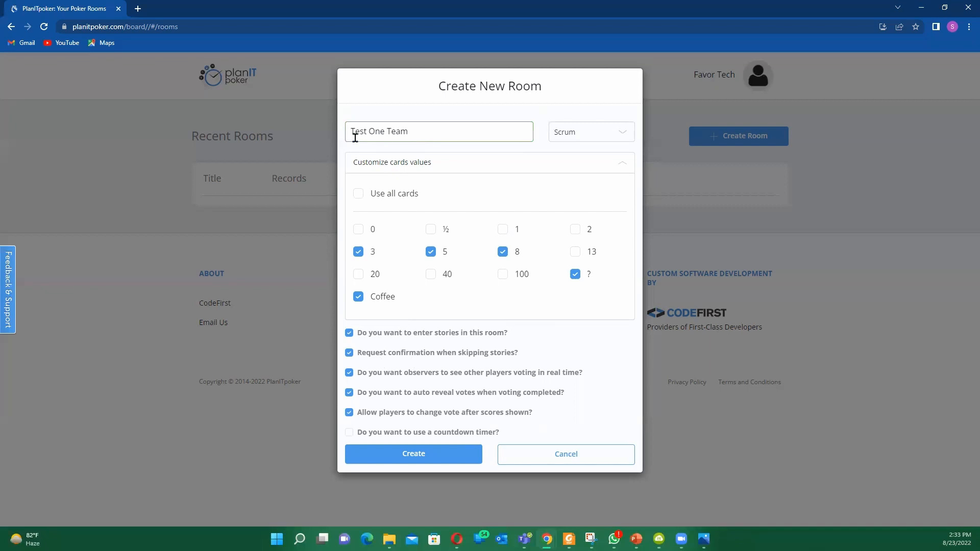
{"action": "mouse_move", "coordinate": [471, 148]}
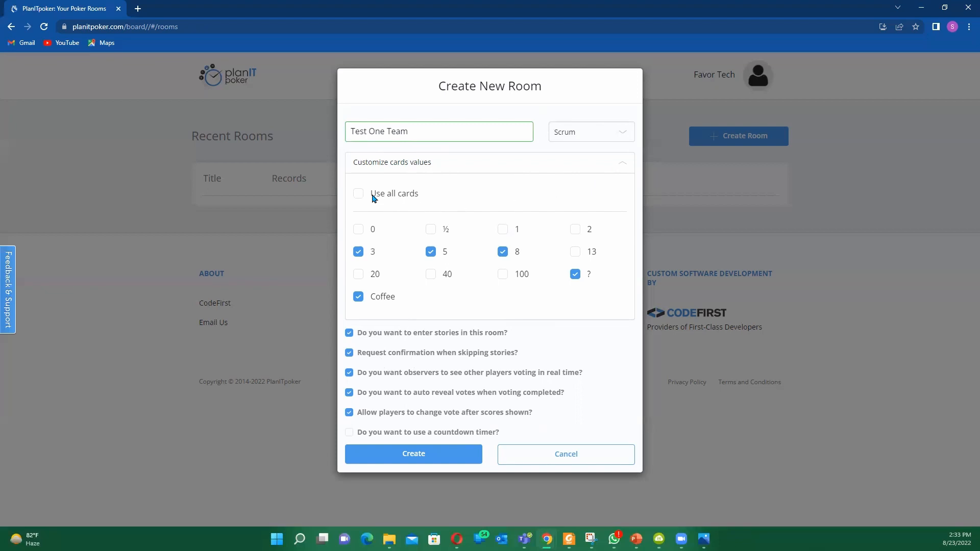
{"action": "mouse_move", "coordinate": [360, 323]}
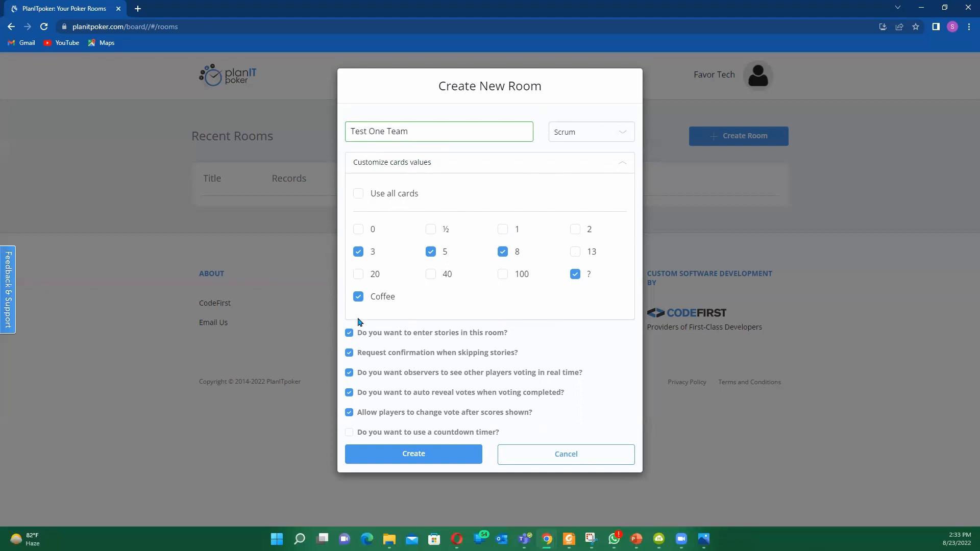
{"action": "mouse_move", "coordinate": [348, 392]}
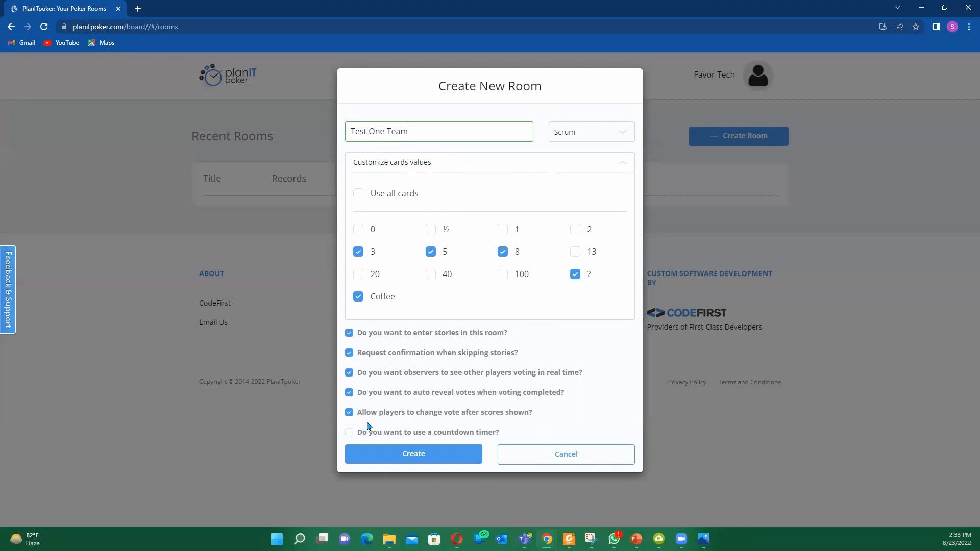
{"action": "mouse_move", "coordinate": [454, 422]}
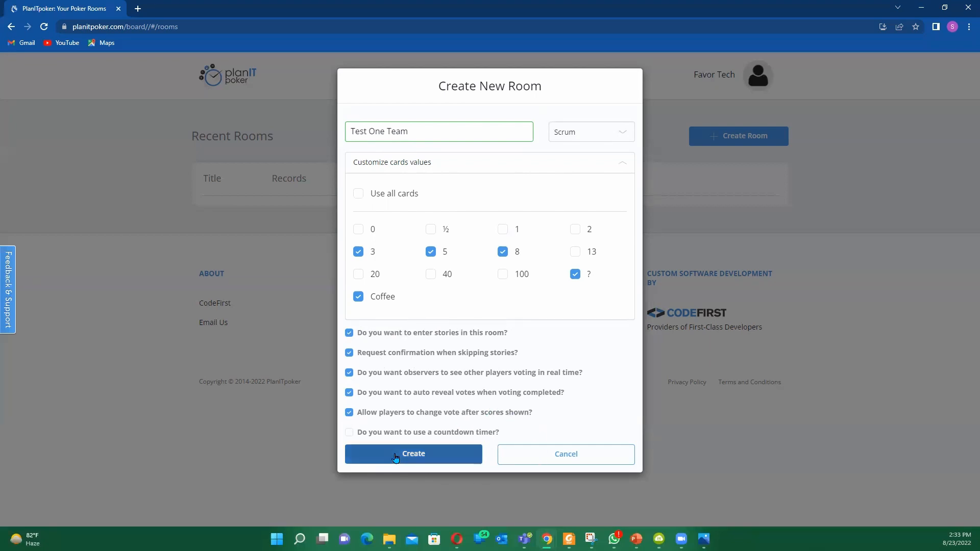
{"action": "left_click", "coordinate": [412, 454]}
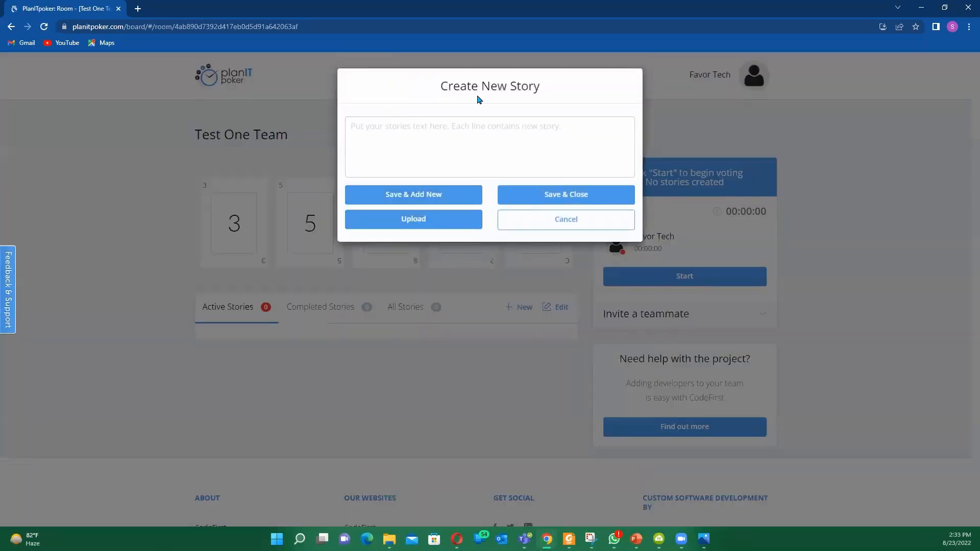
{"action": "mouse_move", "coordinate": [473, 106]}
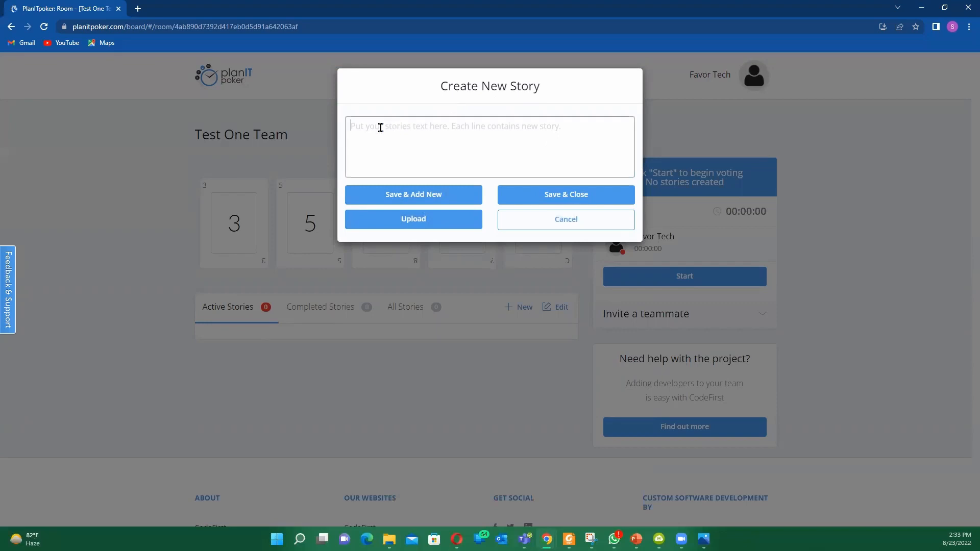
Enter stories 'Test', 'Test 1' and 'Test 2', saving each and closing the story form
{"action": "type", "text": "Tedst"}
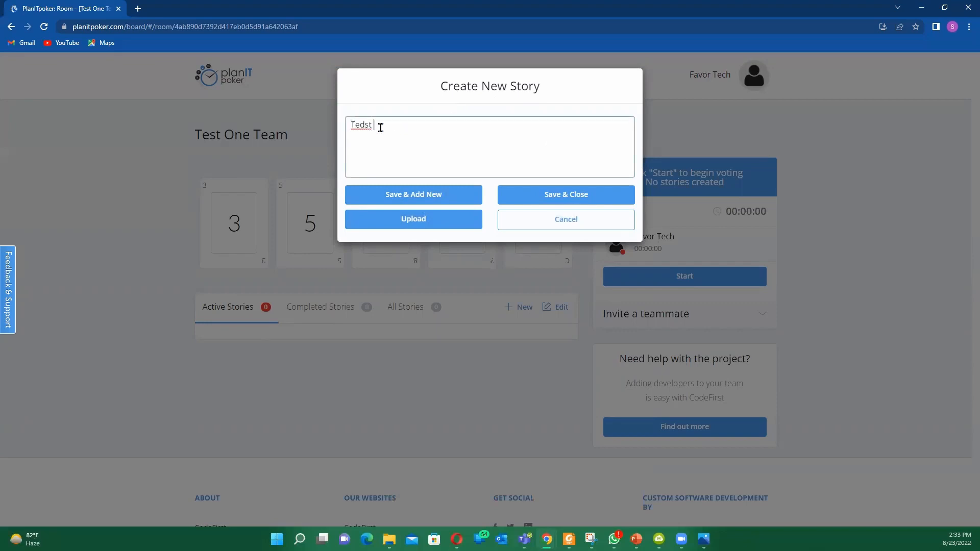
{"action": "key", "text": "Backspace"}
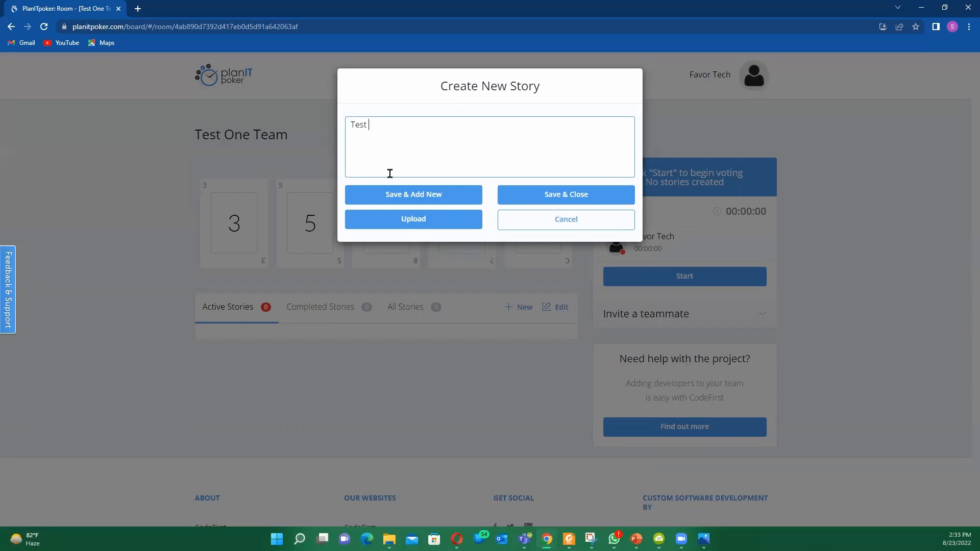
{"action": "mouse_move", "coordinate": [404, 198]}
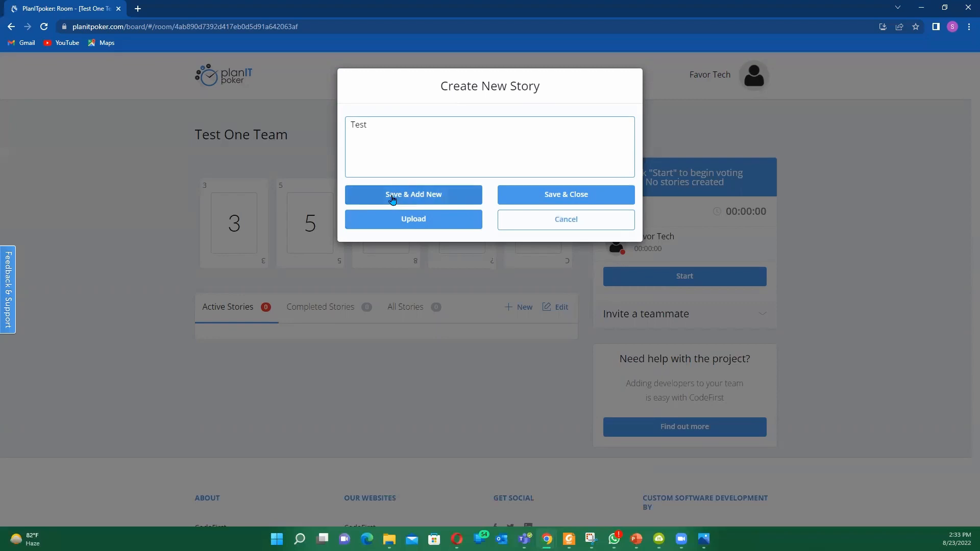
{"action": "left_click", "coordinate": [413, 194]}
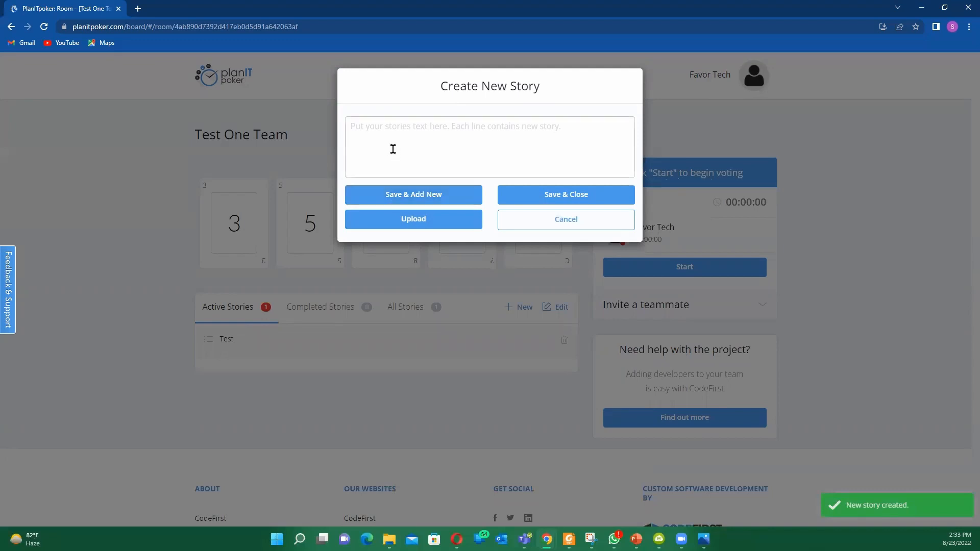
{"action": "type", "text": "Test 1"}
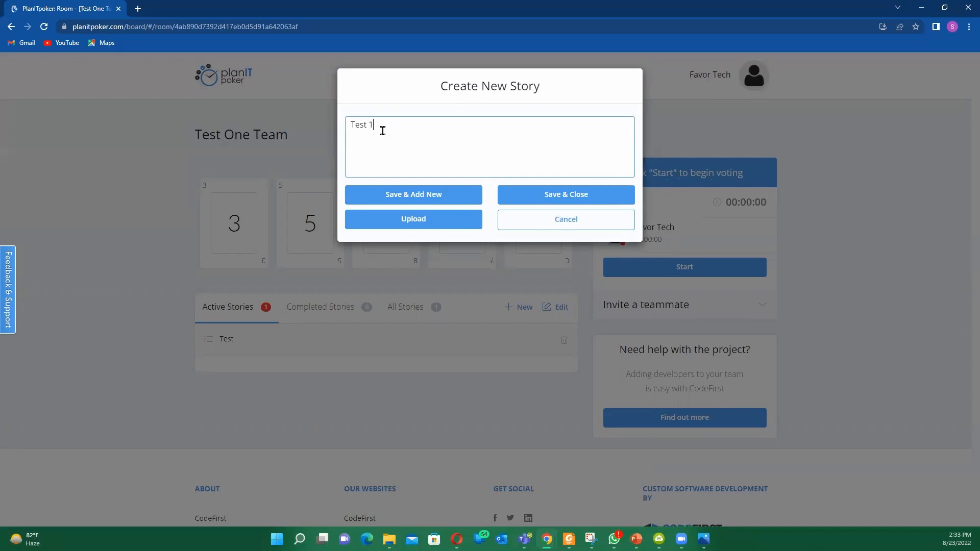
{"action": "left_click", "coordinate": [412, 195]}
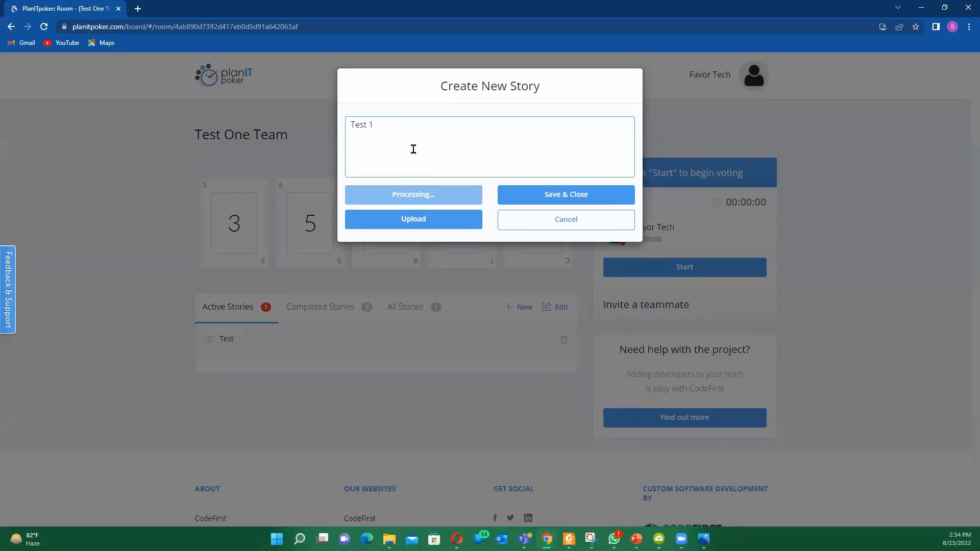
{"action": "left_click", "coordinate": [413, 195]}
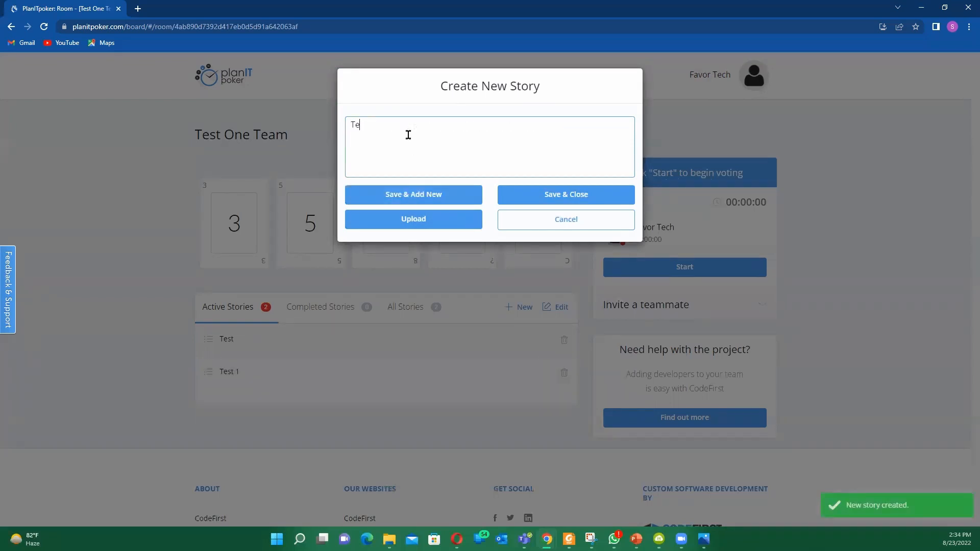
{"action": "type", "text": "st 2"}
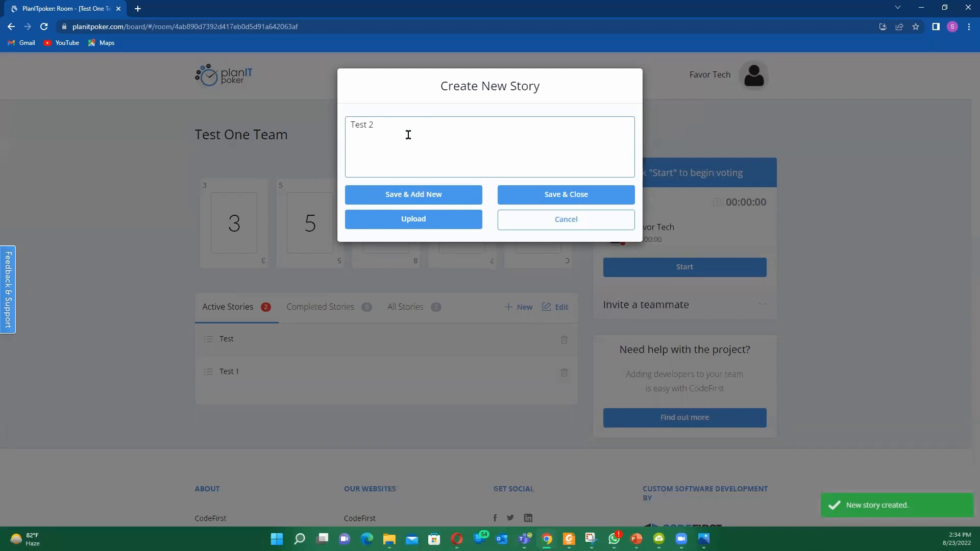
{"action": "mouse_move", "coordinate": [558, 194]}
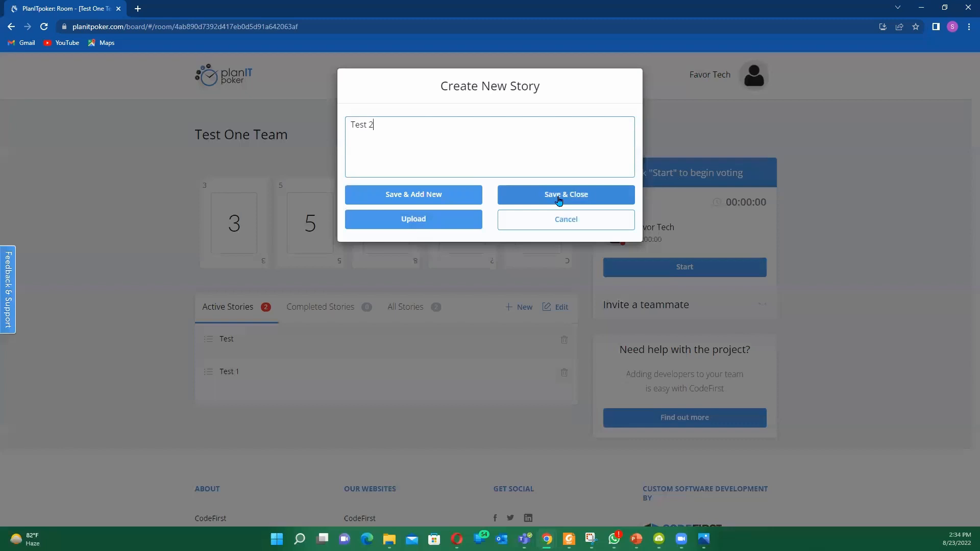
{"action": "left_click", "coordinate": [564, 195]}
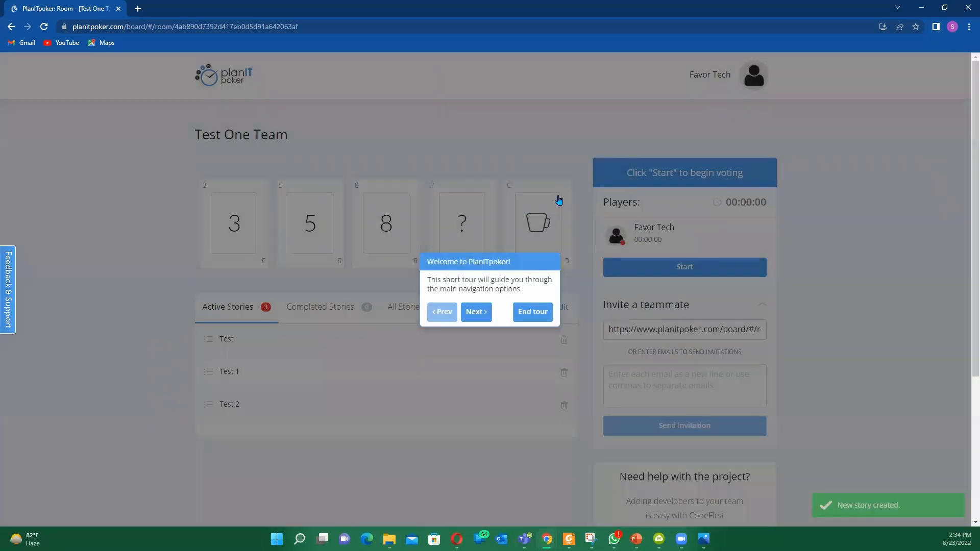
End the welcome tour popup to reveal the Test One Team board
{"action": "left_click", "coordinate": [531, 311]}
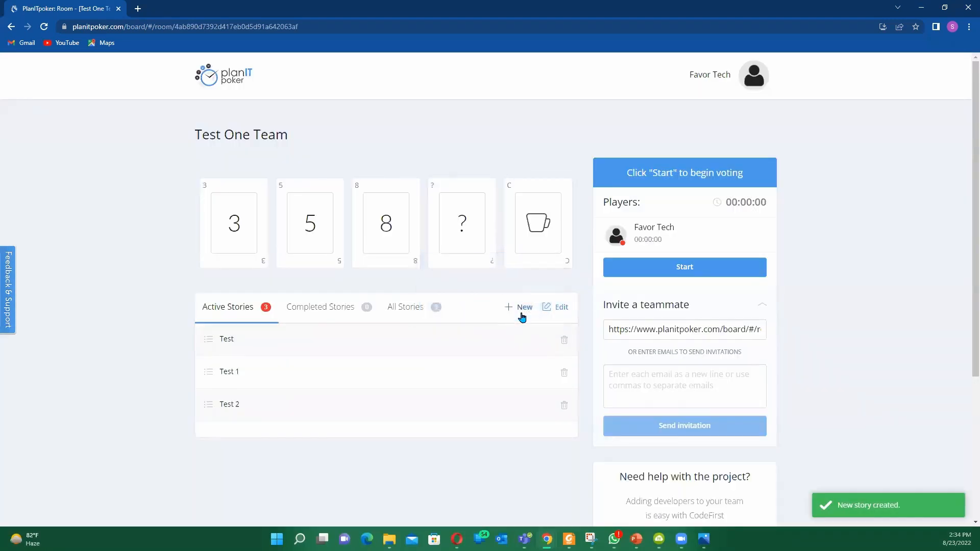
{"action": "mouse_move", "coordinate": [192, 458]}
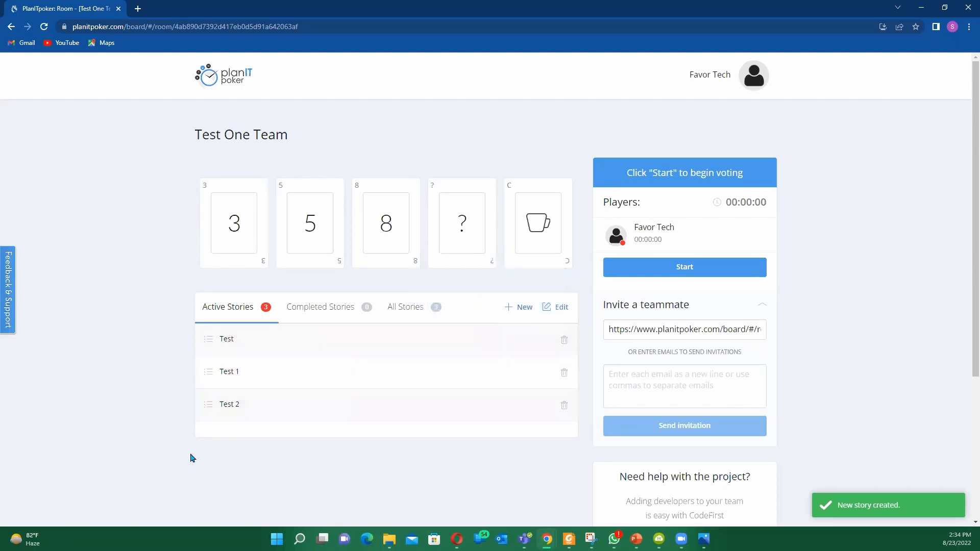
{"action": "mouse_move", "coordinate": [250, 256]}
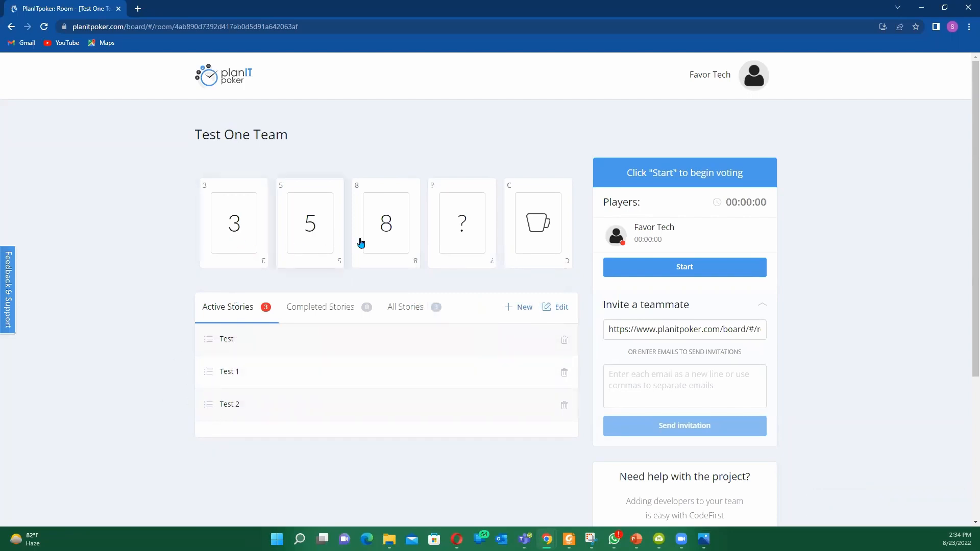
{"action": "mouse_move", "coordinate": [461, 223]}
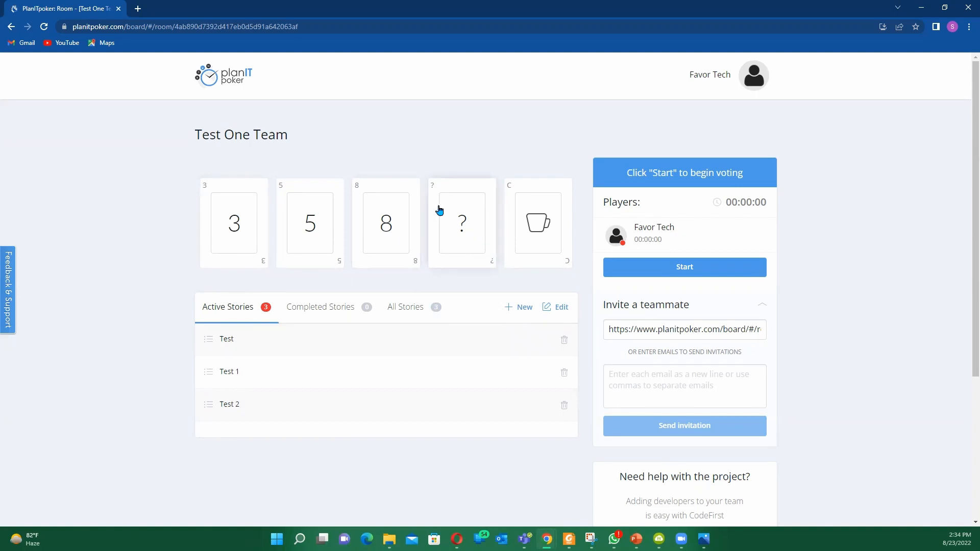
{"action": "mouse_move", "coordinate": [539, 204]}
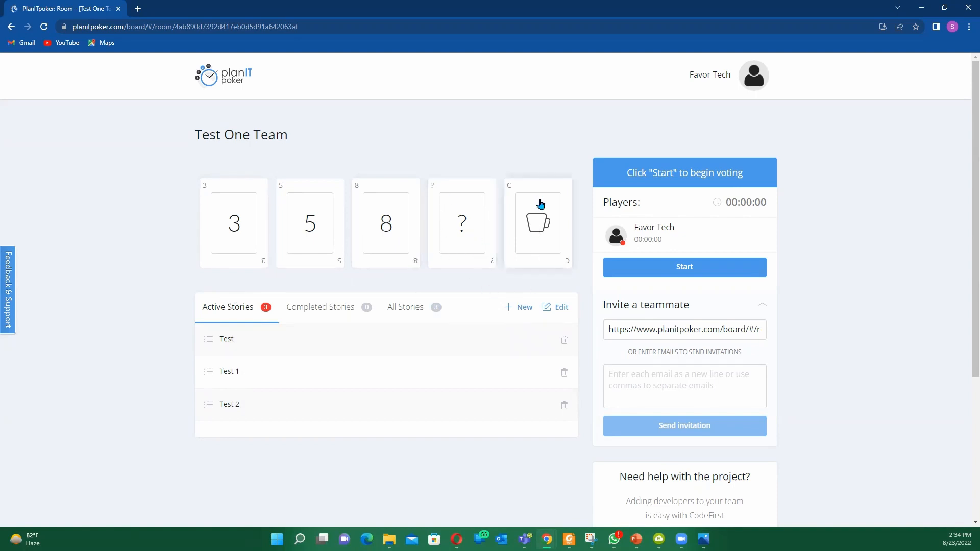
{"action": "mouse_move", "coordinate": [535, 271]}
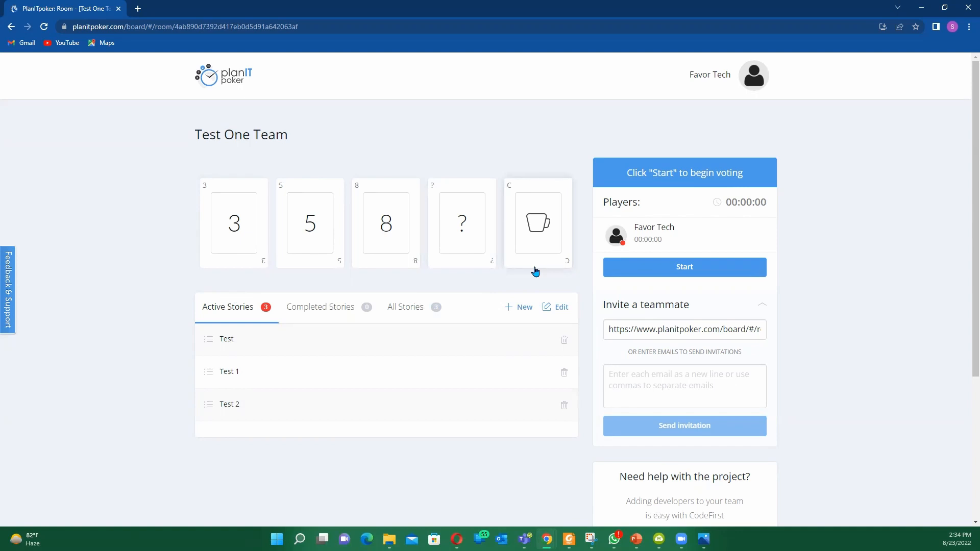
{"action": "mouse_move", "coordinate": [500, 237]}
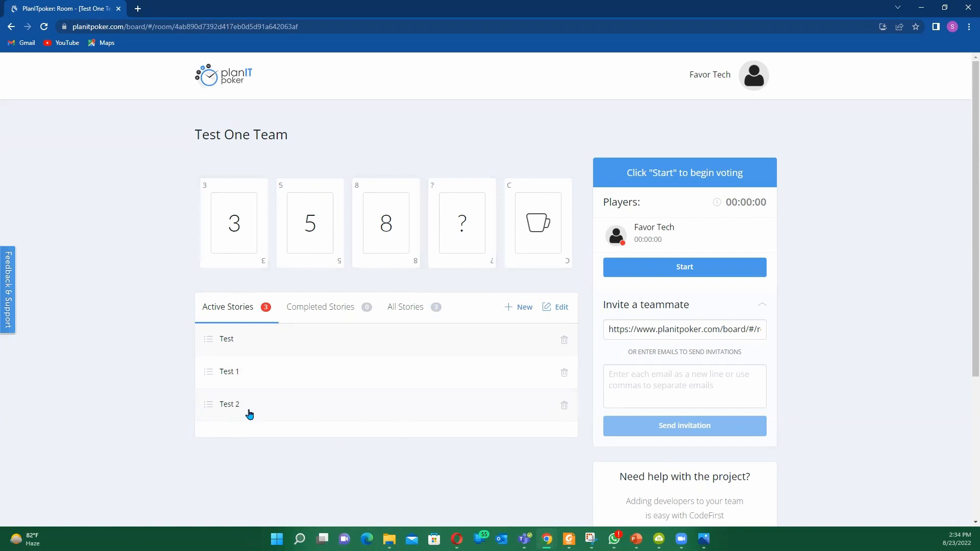
{"action": "mouse_move", "coordinate": [431, 429]}
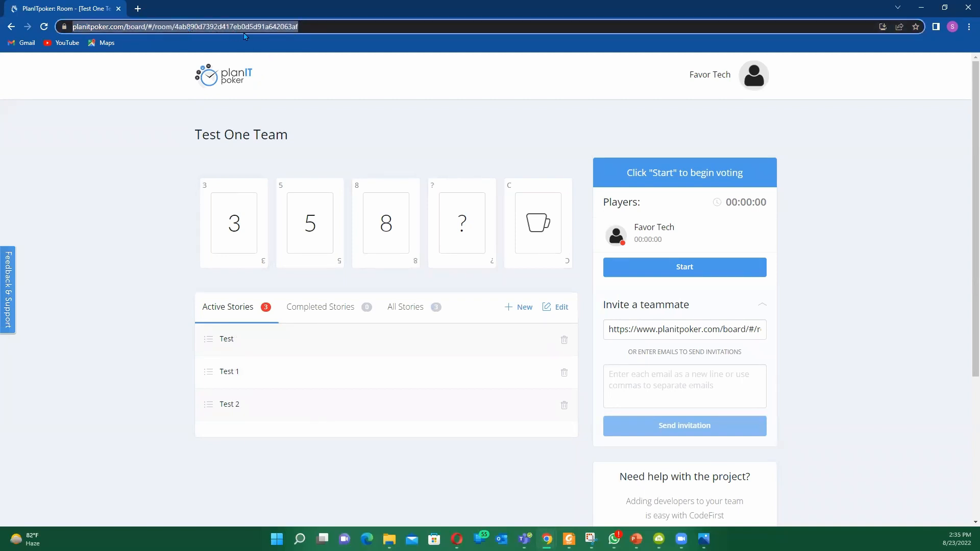
Copy the room's share link and begin entering teammate invitation emails
{"action": "left_click", "coordinate": [684, 386]}
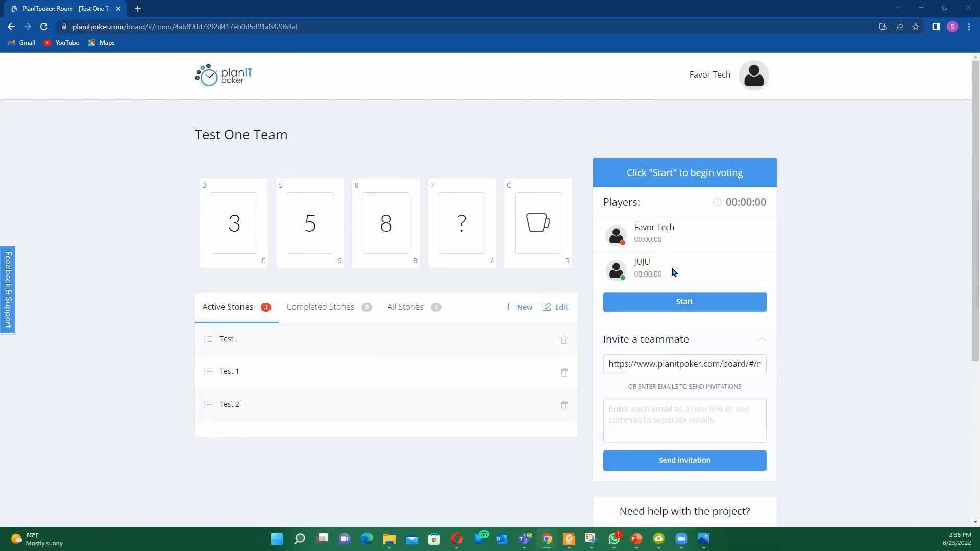
{"action": "left_click", "coordinate": [684, 420]}
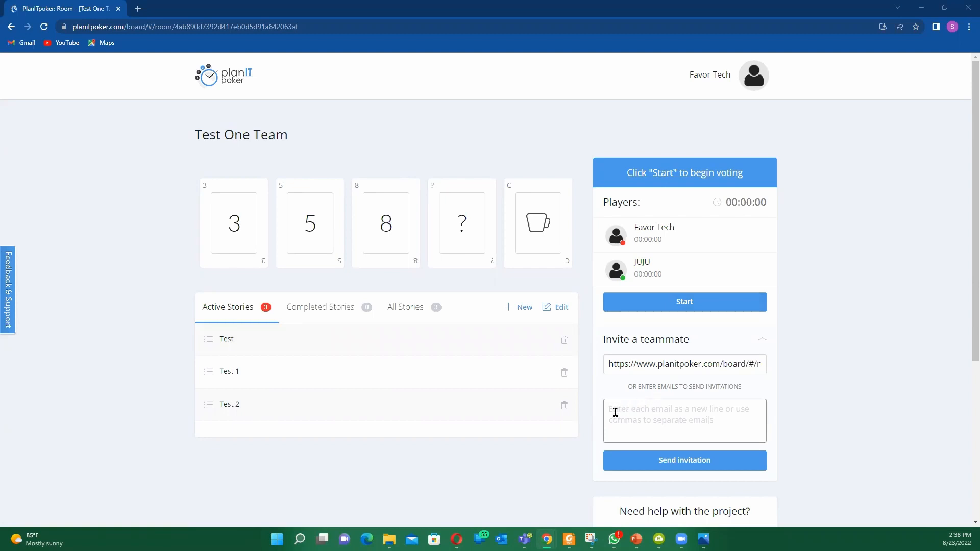
{"action": "mouse_move", "coordinate": [659, 279]}
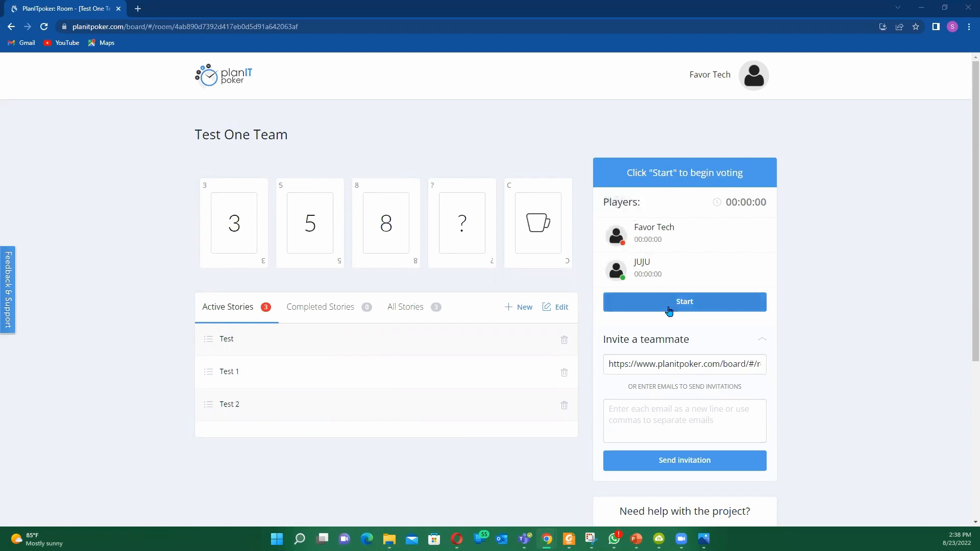
Start the voting round on the Test story
{"action": "left_click", "coordinate": [684, 302]}
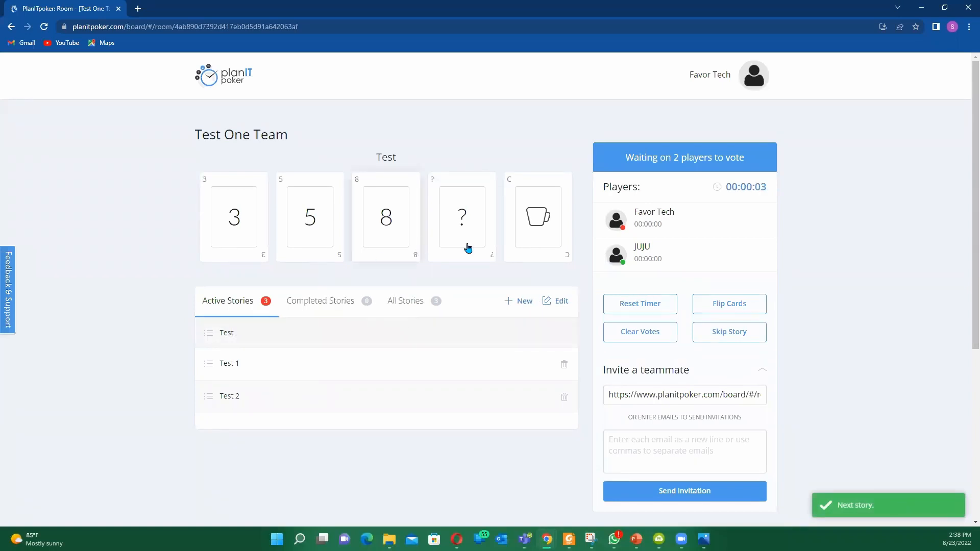
{"action": "mouse_move", "coordinate": [485, 387]}
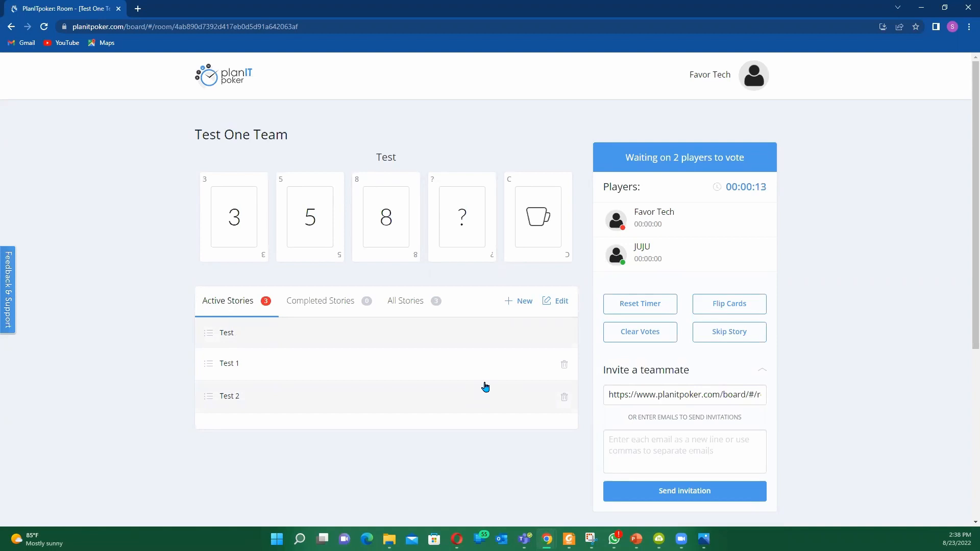
{"action": "mouse_move", "coordinate": [455, 349]}
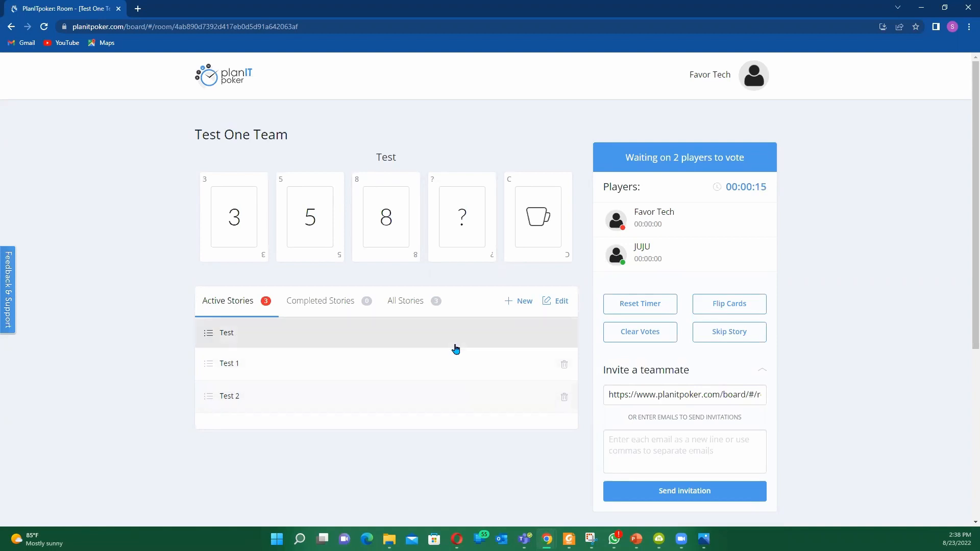
{"action": "mouse_move", "coordinate": [578, 357]}
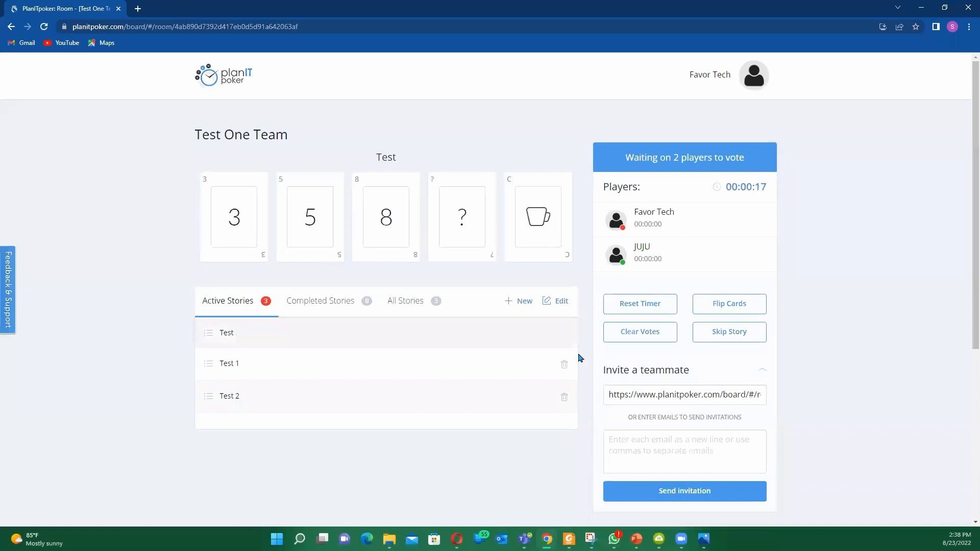
{"action": "mouse_move", "coordinate": [492, 356]}
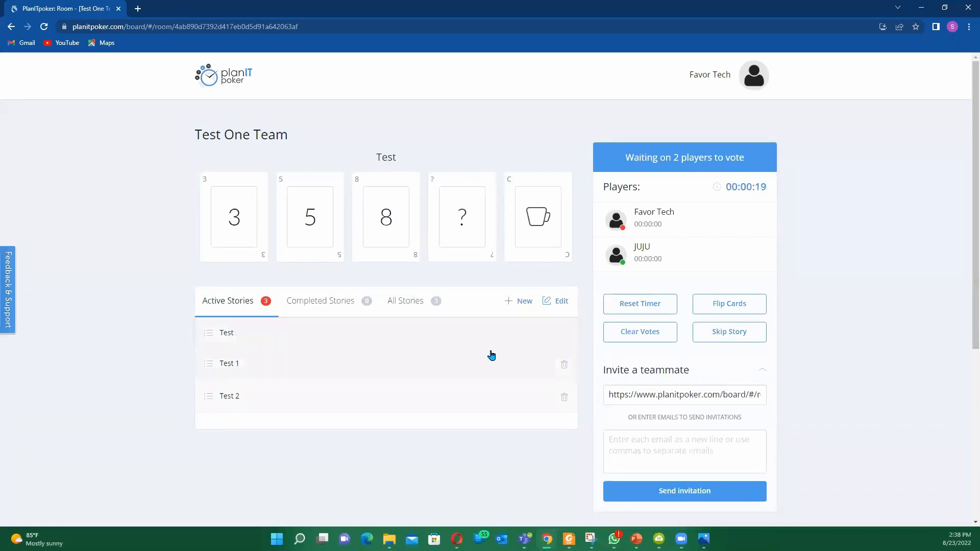
{"action": "mouse_move", "coordinate": [523, 301]}
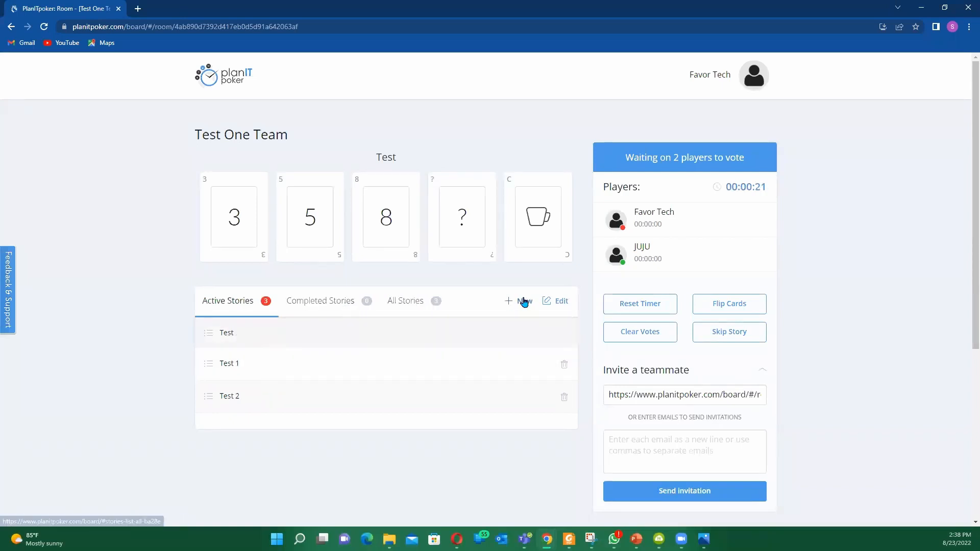
{"action": "mouse_move", "coordinate": [389, 272]}
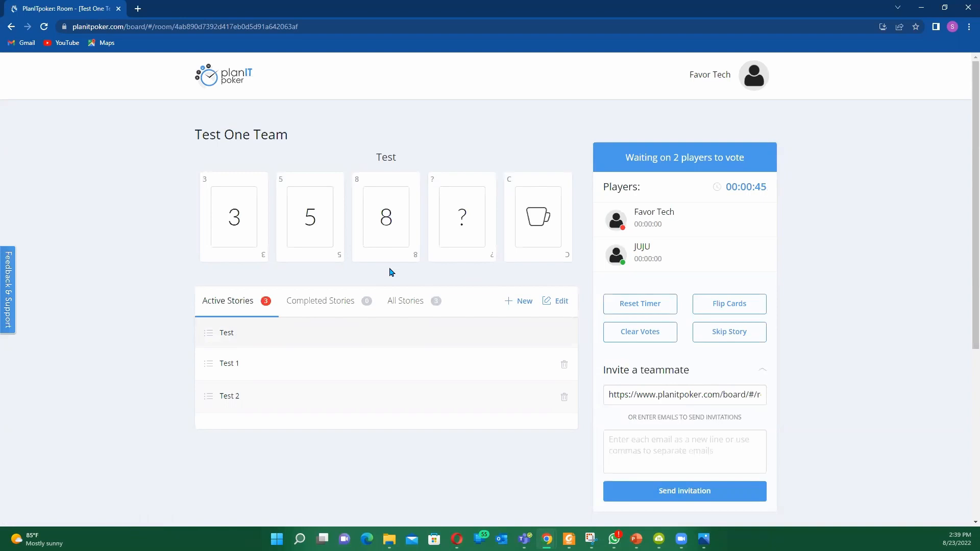
{"action": "mouse_move", "coordinate": [618, 266]}
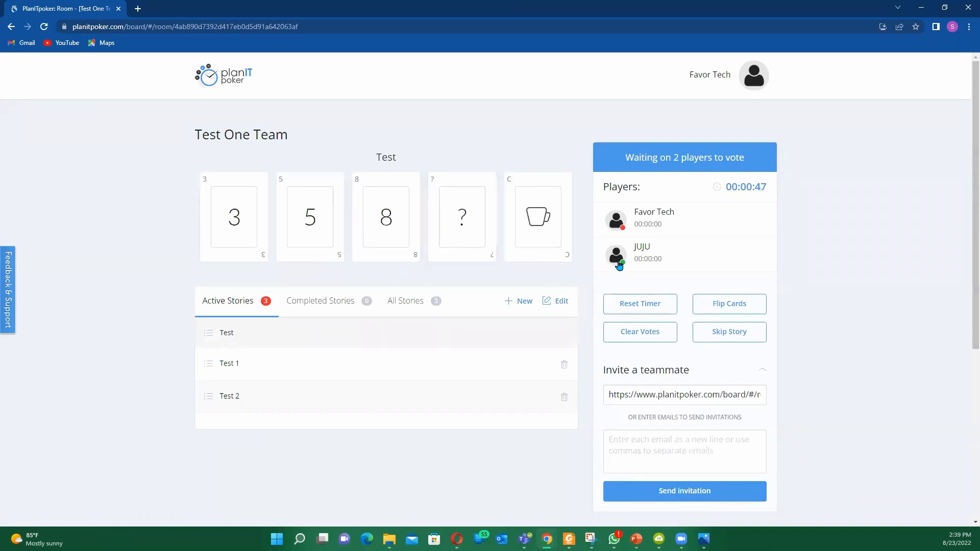
{"action": "mouse_move", "coordinate": [615, 220]}
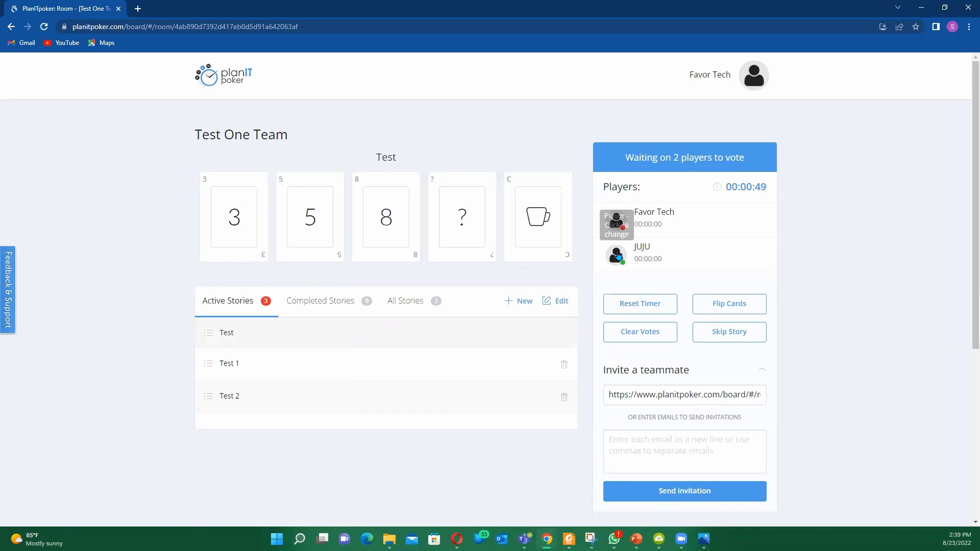
Show JUJU's role options (Moderator, Player, Observer, Remove) from the Players list
{"action": "left_click", "coordinate": [614, 253]}
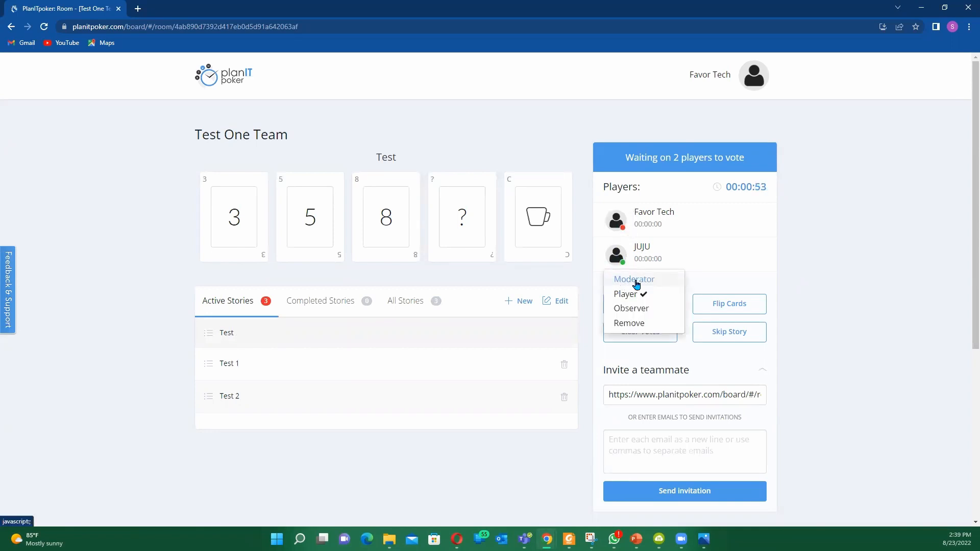
{"action": "mouse_move", "coordinate": [651, 286]}
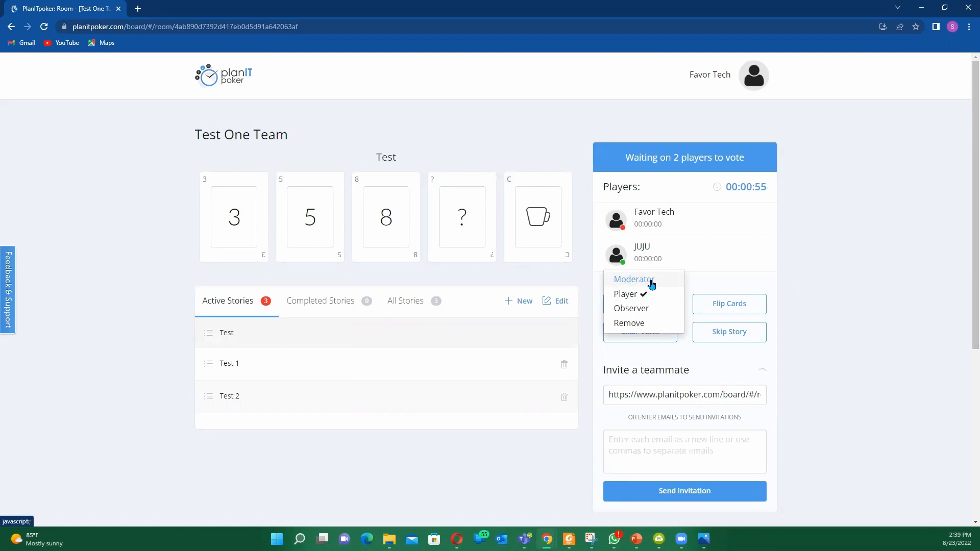
{"action": "mouse_move", "coordinate": [625, 294]}
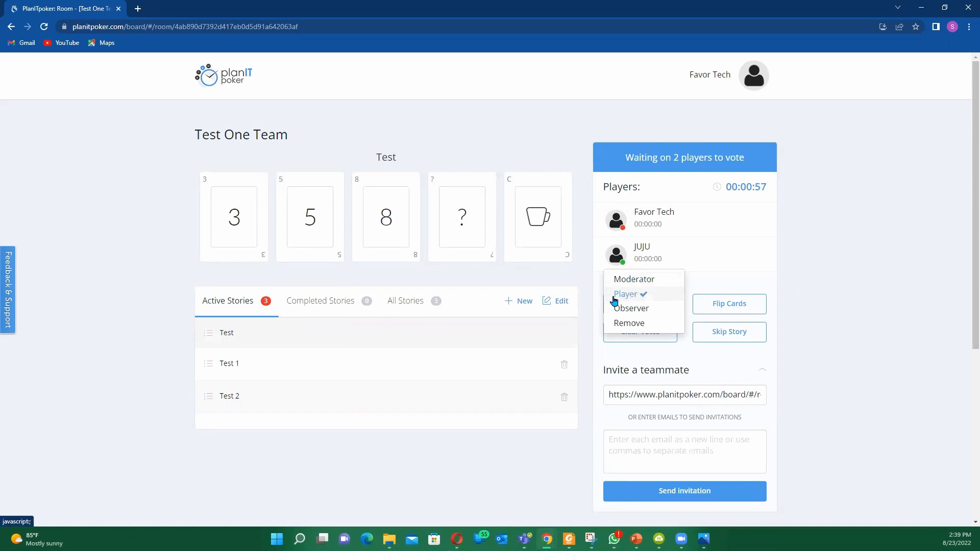
{"action": "mouse_move", "coordinate": [631, 309]}
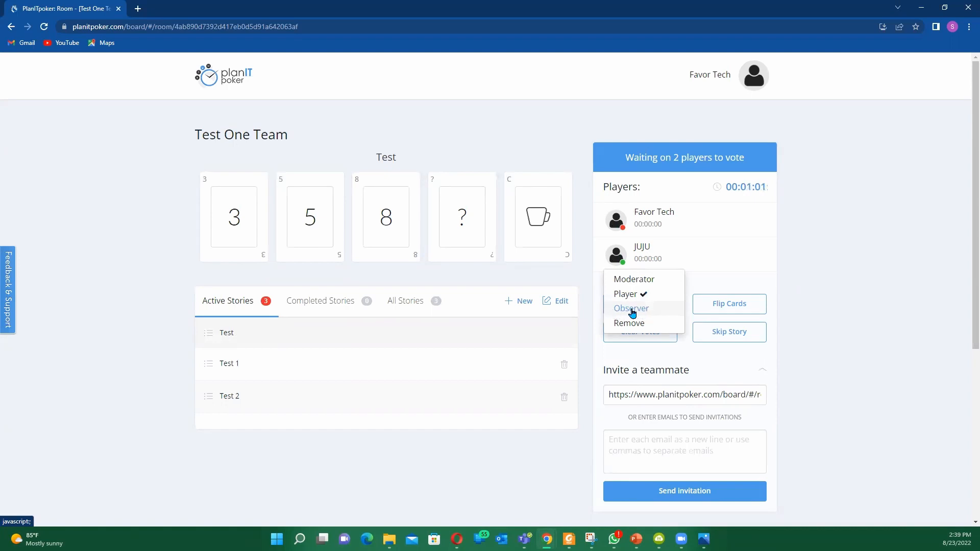
{"action": "mouse_move", "coordinate": [644, 312]}
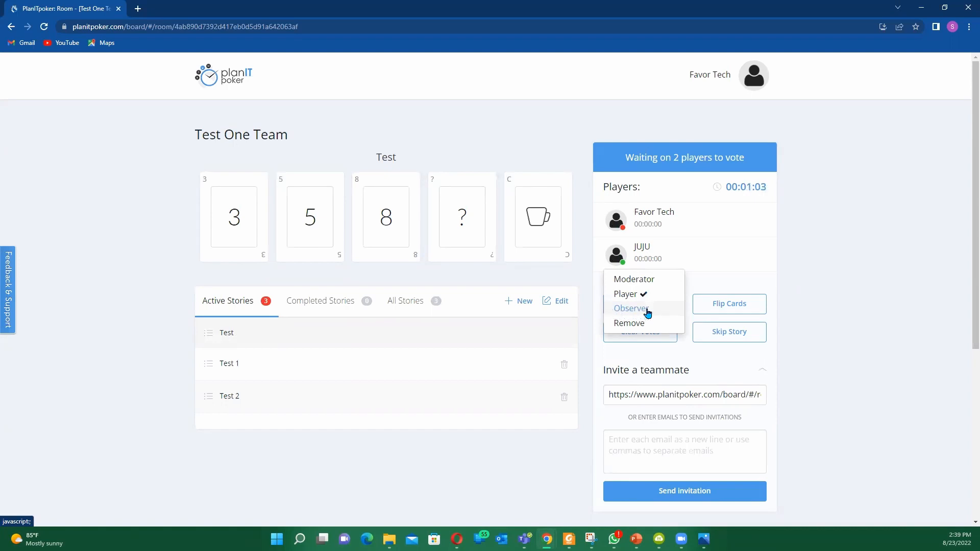
{"action": "mouse_move", "coordinate": [644, 311]}
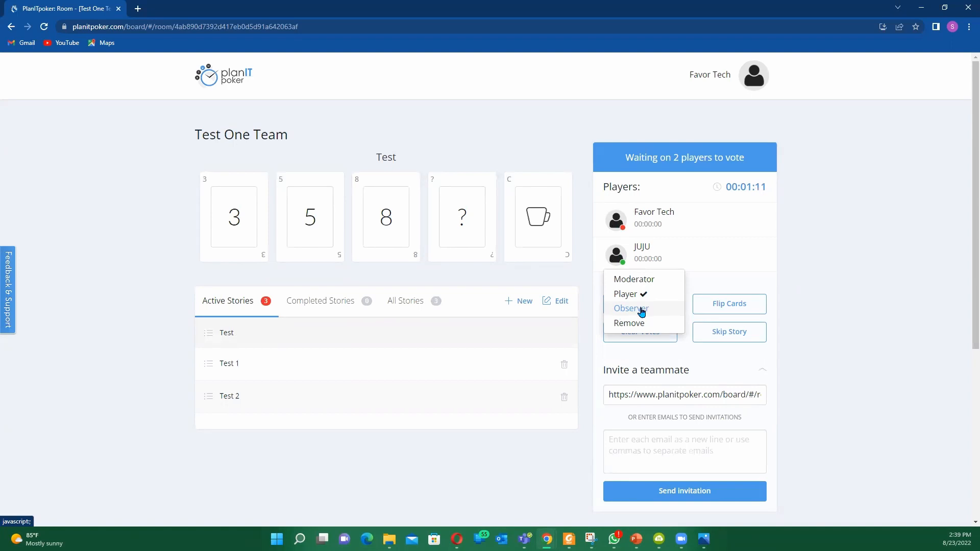
{"action": "mouse_move", "coordinate": [641, 323]}
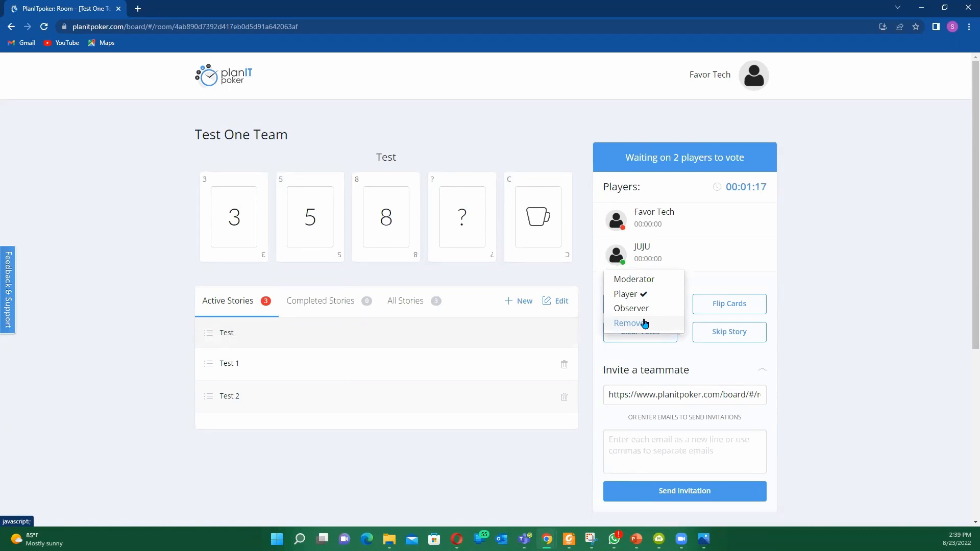
{"action": "mouse_move", "coordinate": [631, 308]}
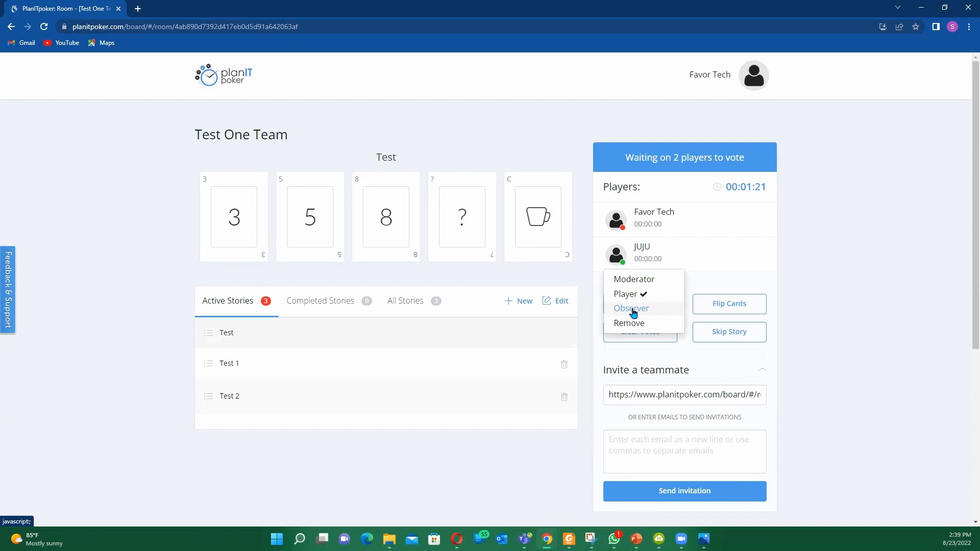
{"action": "mouse_move", "coordinate": [632, 311]}
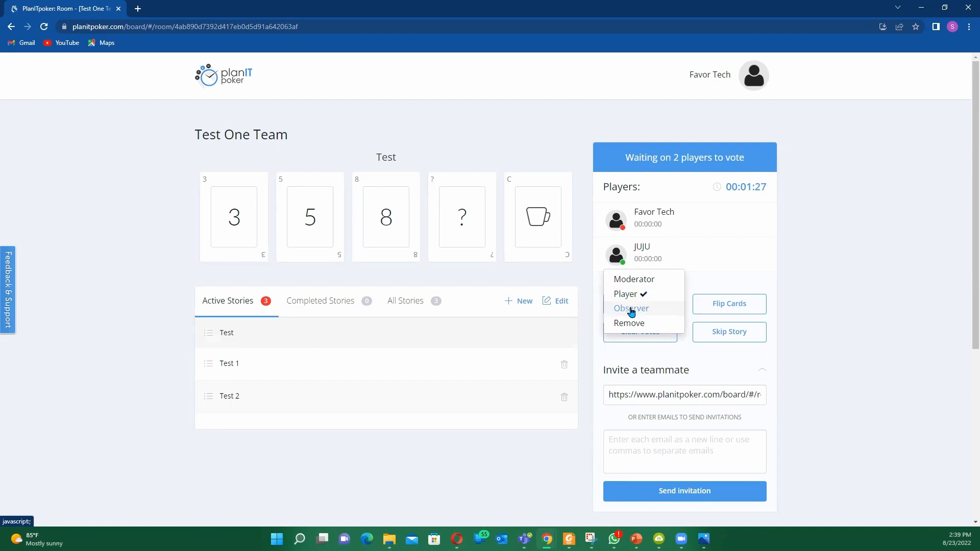
{"action": "mouse_move", "coordinate": [515, 361]}
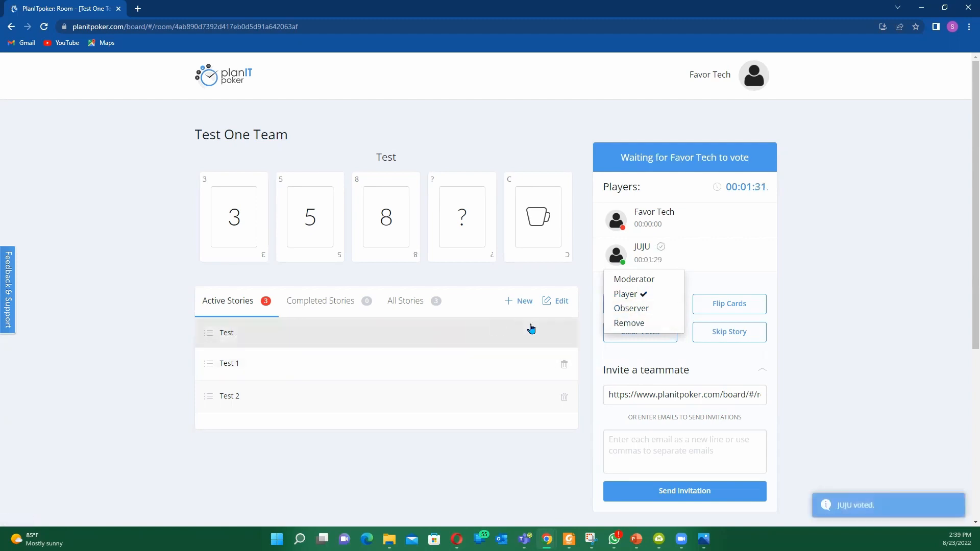
{"action": "mouse_move", "coordinate": [660, 248]}
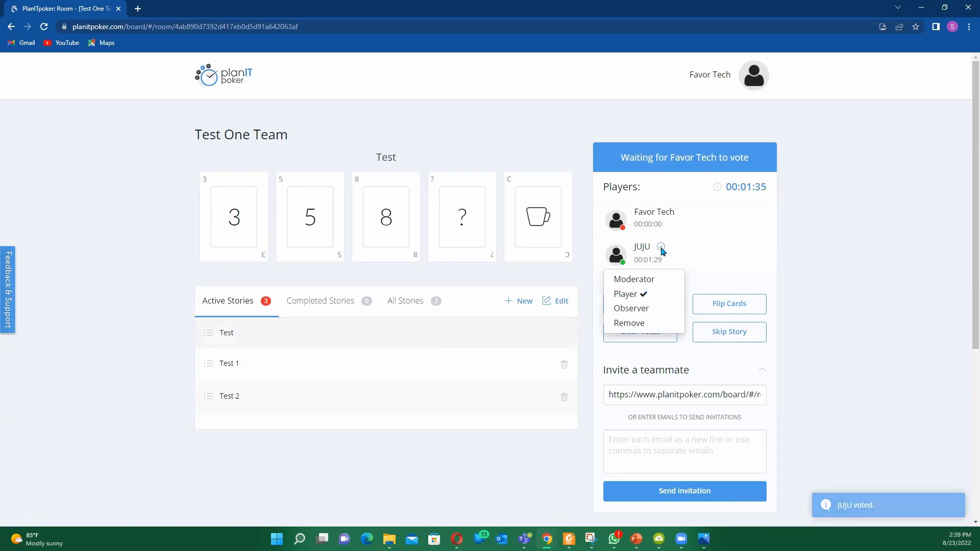
Vote 8 on the Test story and finish voting, saving an estimate of 8
{"action": "left_click", "coordinate": [386, 216]}
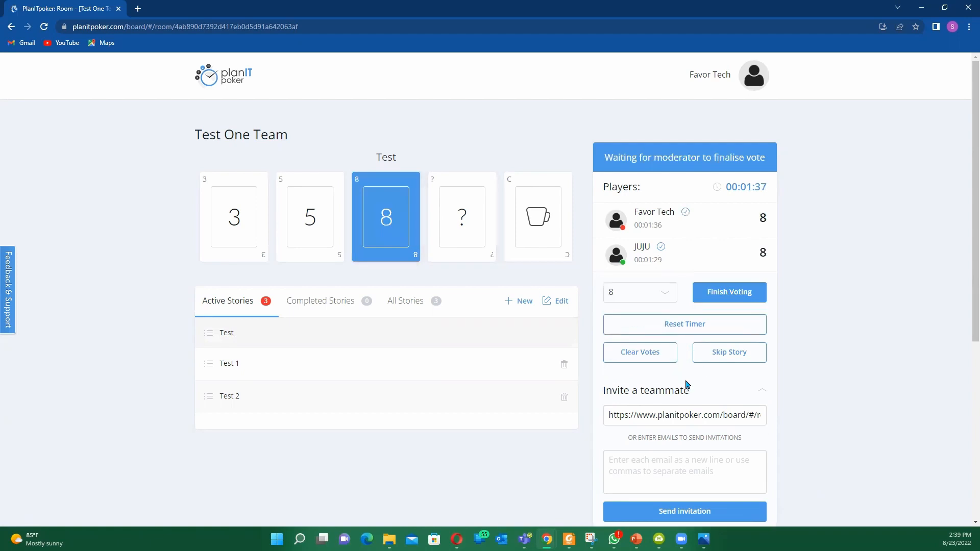
{"action": "mouse_move", "coordinate": [725, 294]}
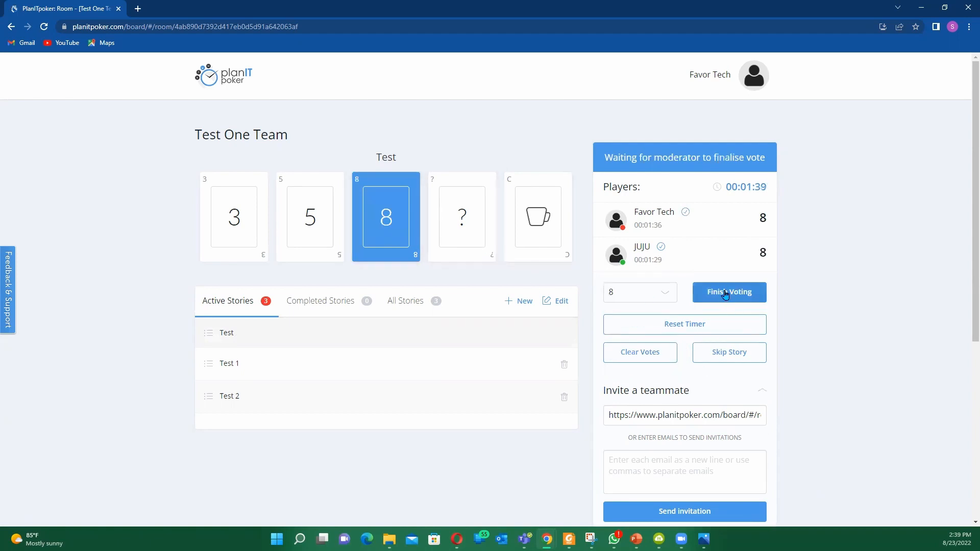
{"action": "left_click", "coordinate": [729, 292]}
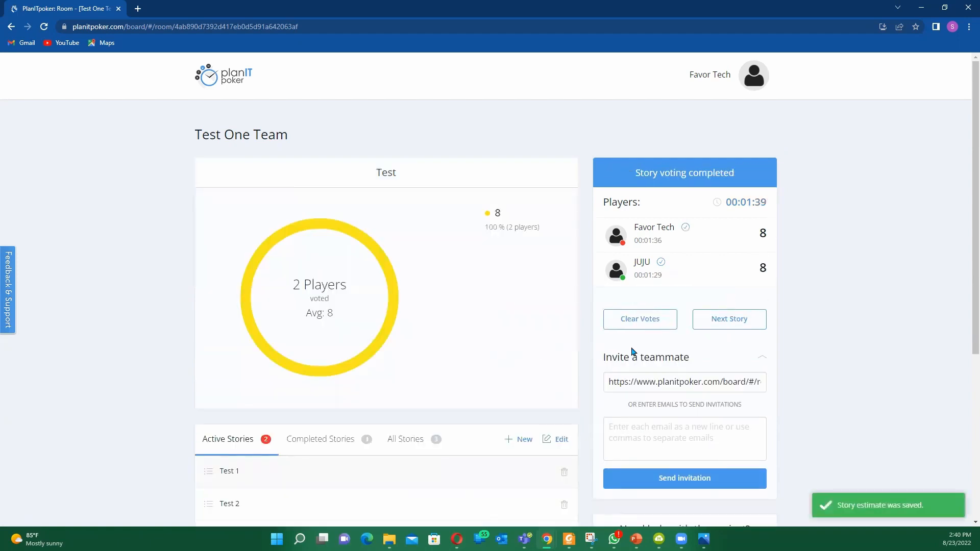
{"action": "mouse_move", "coordinate": [360, 230]}
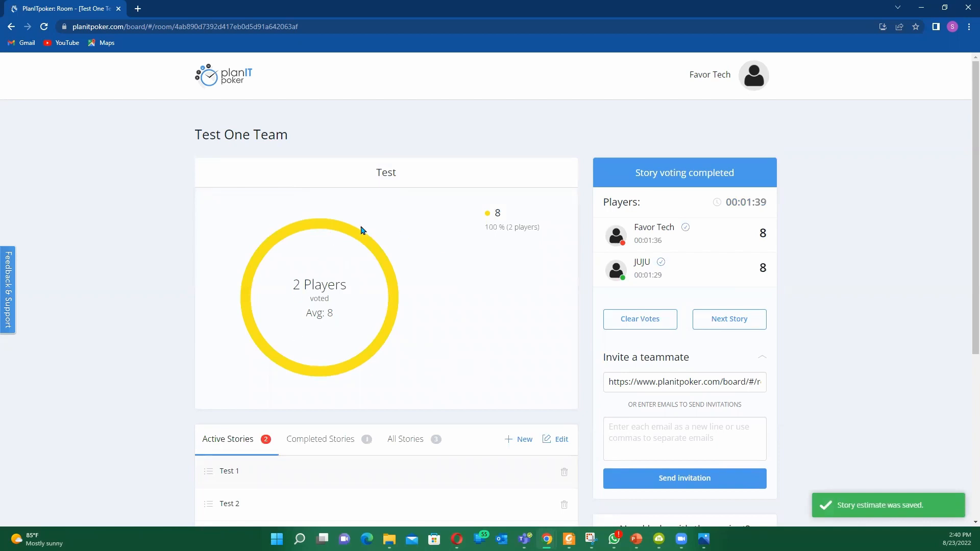
{"action": "mouse_move", "coordinate": [441, 251]}
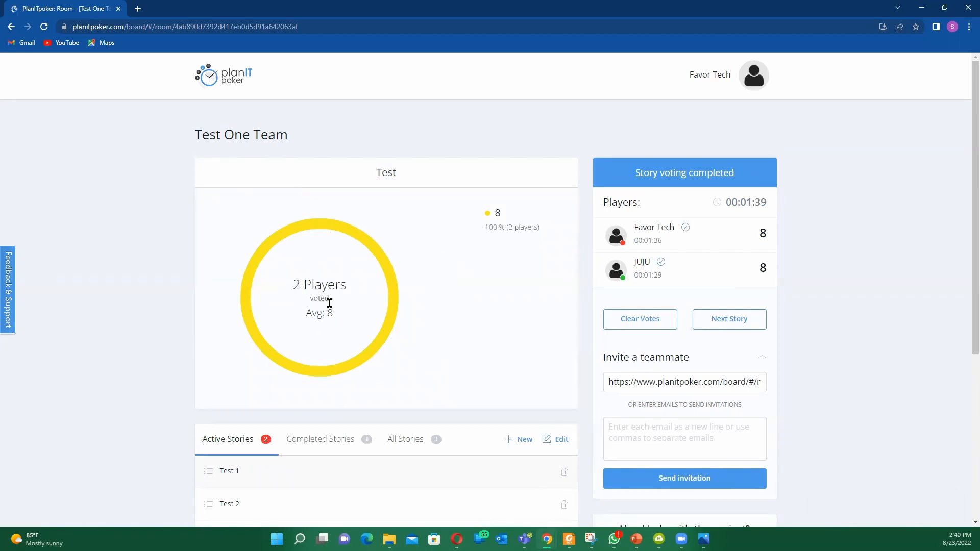
{"action": "mouse_move", "coordinate": [298, 313]}
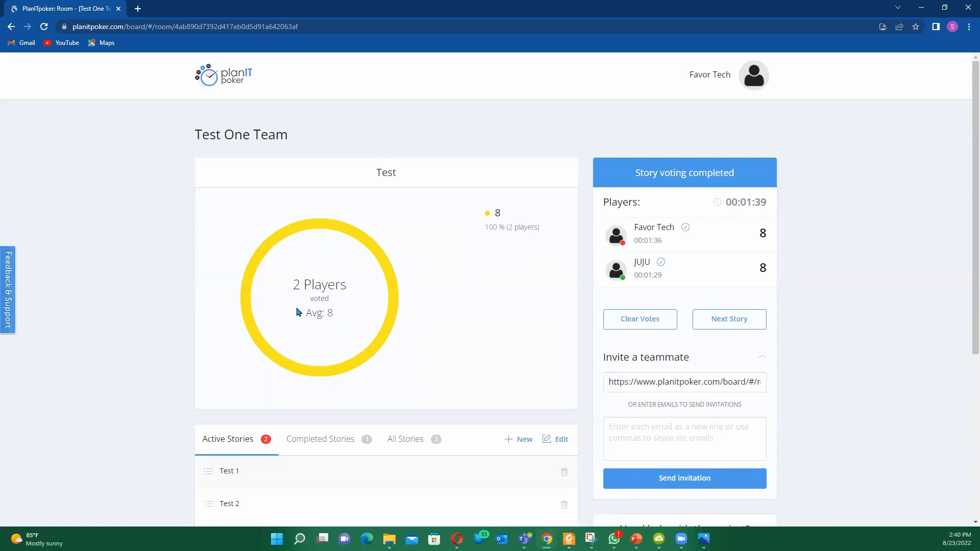
{"action": "mouse_move", "coordinate": [378, 397]}
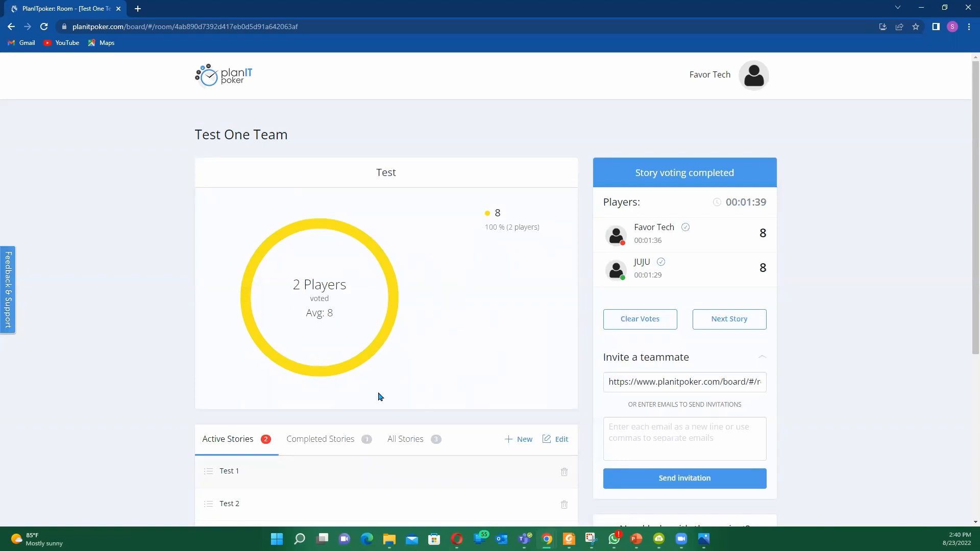
{"action": "mouse_move", "coordinate": [418, 371]}
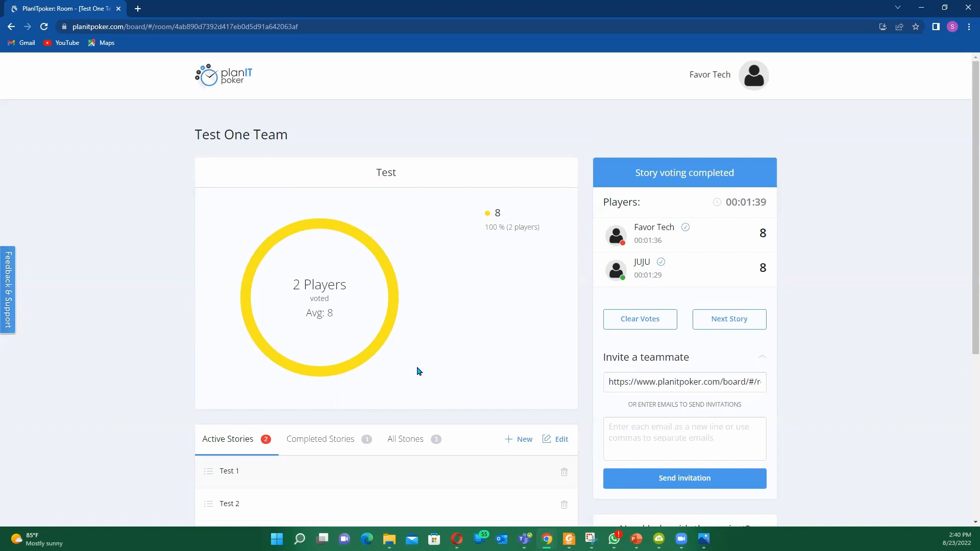
{"action": "mouse_move", "coordinate": [420, 318]}
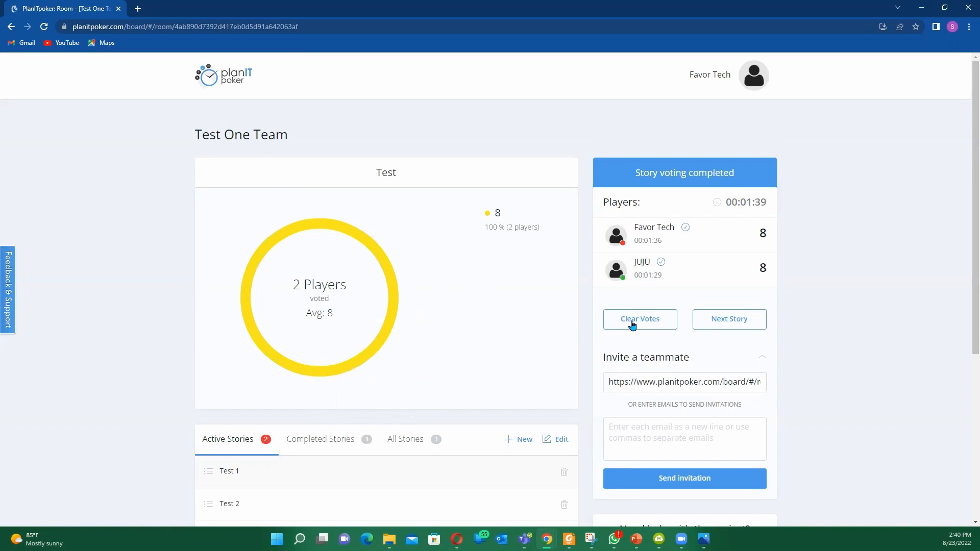
Clear the Test votes, vote 3, and finish voting with 5 as the estimate
{"action": "left_click", "coordinate": [639, 318]}
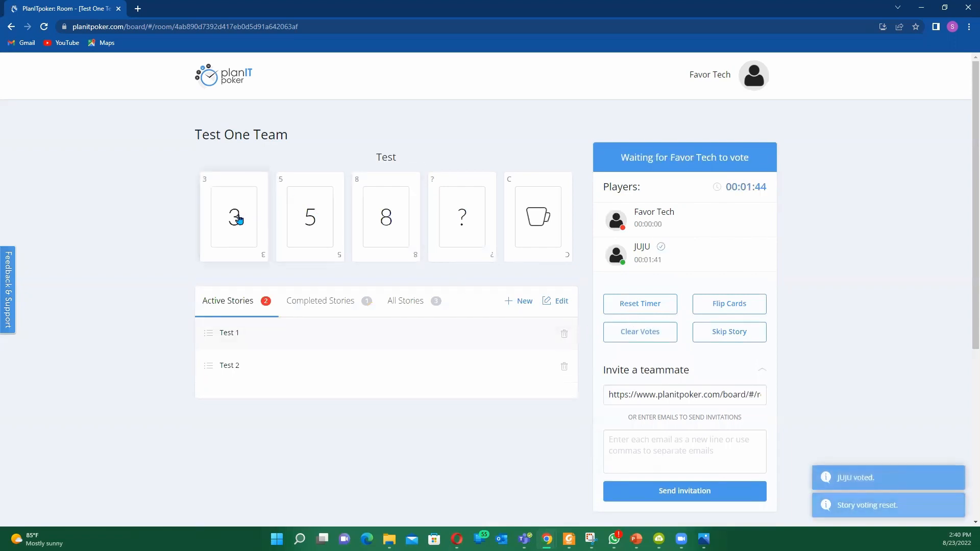
{"action": "left_click", "coordinate": [234, 217]}
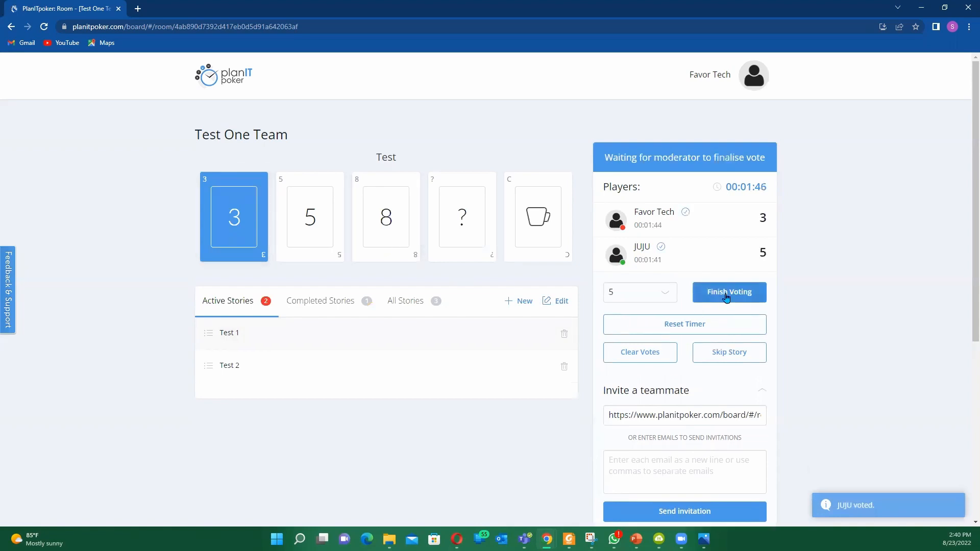
{"action": "left_click", "coordinate": [729, 292]}
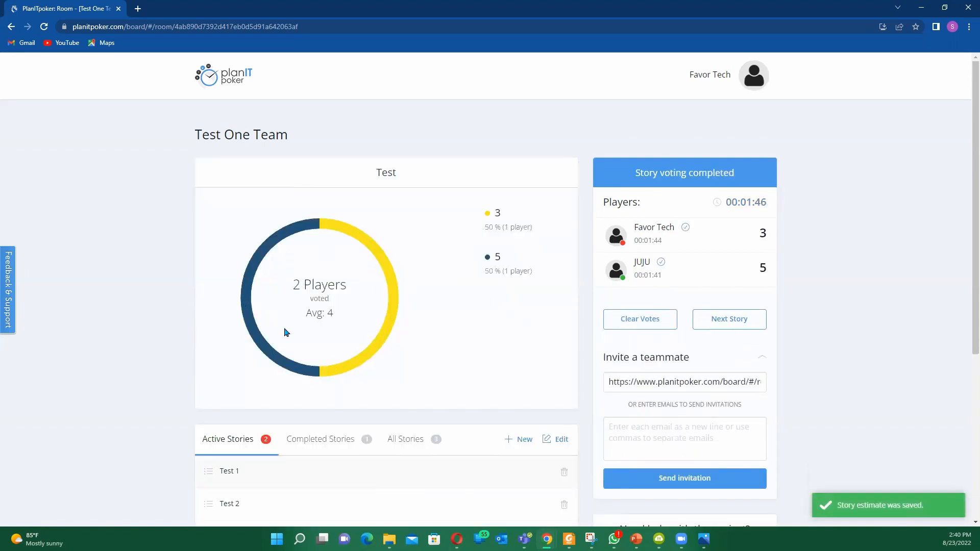
{"action": "mouse_move", "coordinate": [331, 386]}
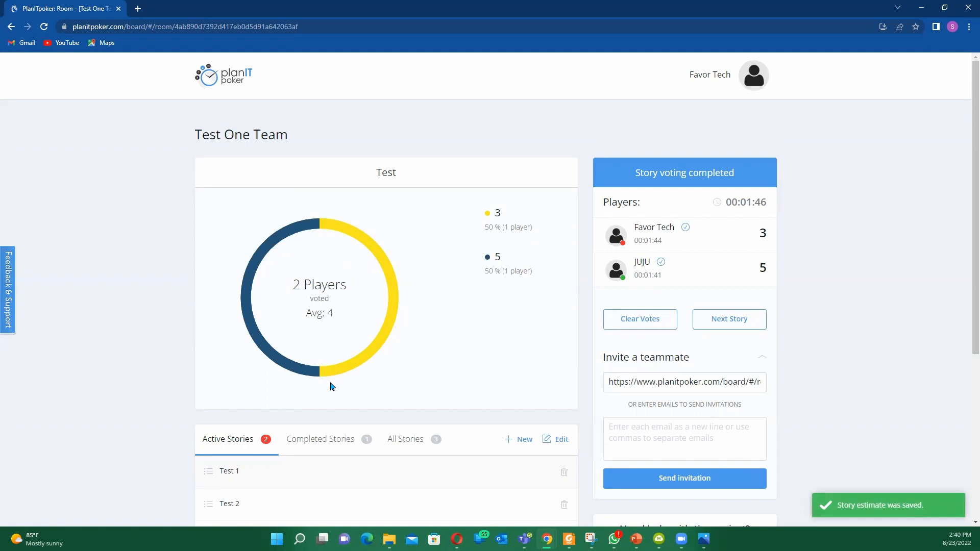
{"action": "mouse_move", "coordinate": [366, 284]}
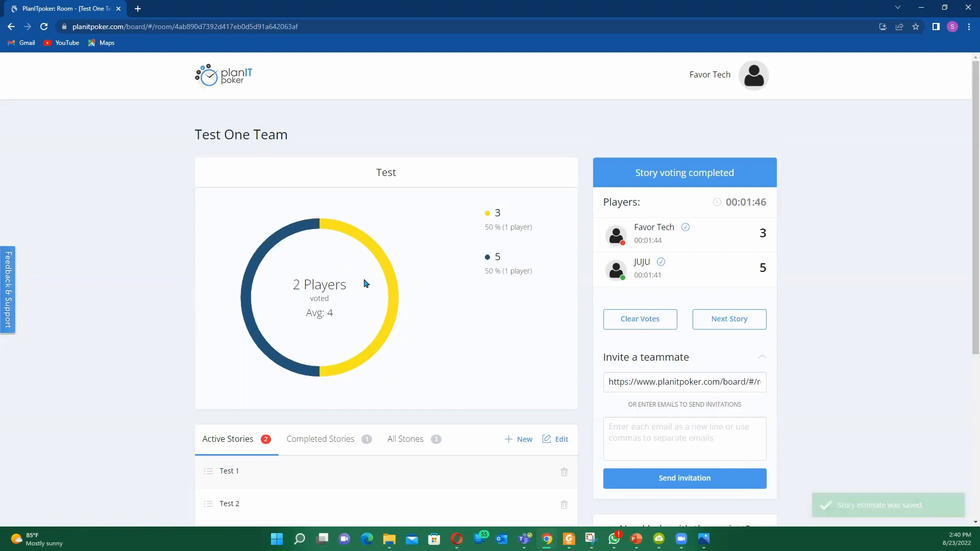
{"action": "mouse_move", "coordinate": [425, 295]}
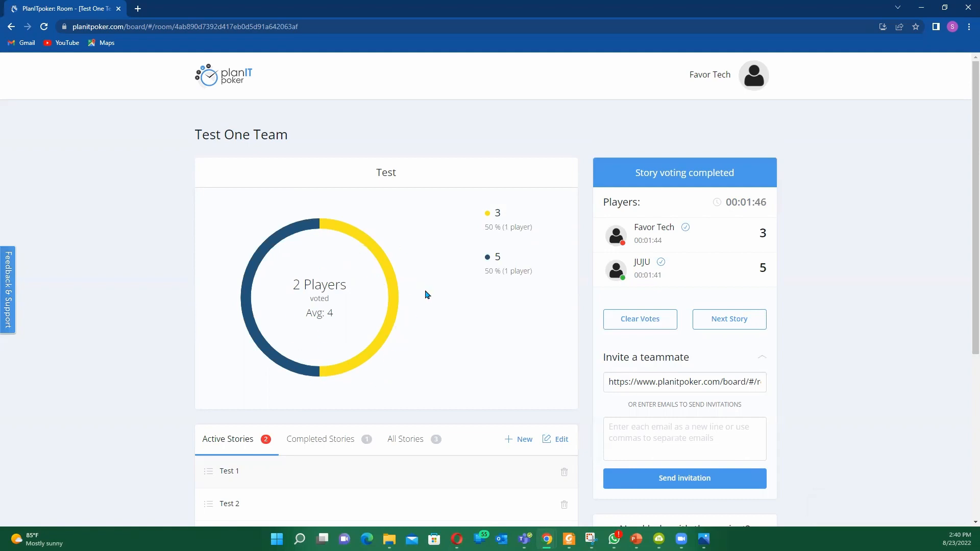
{"action": "mouse_move", "coordinate": [448, 305]}
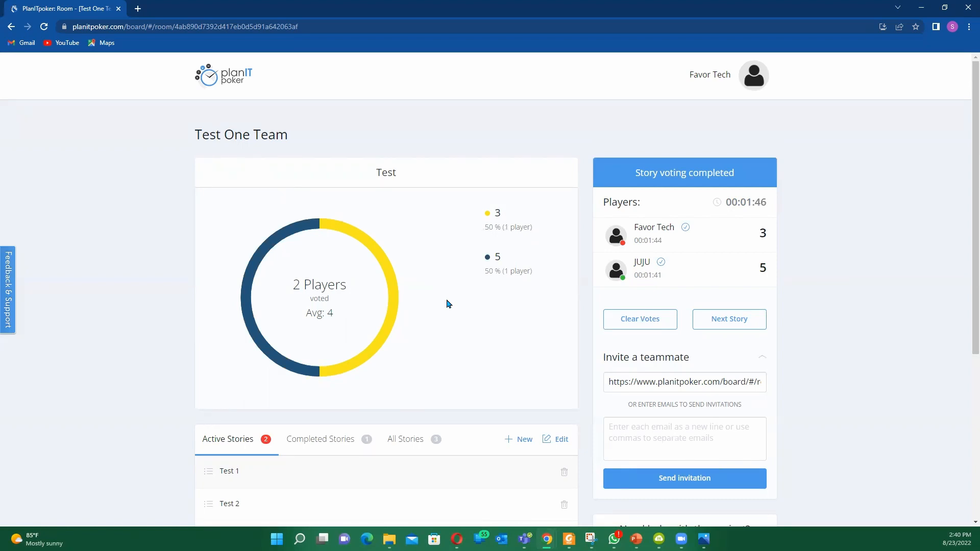
{"action": "mouse_move", "coordinate": [659, 329]}
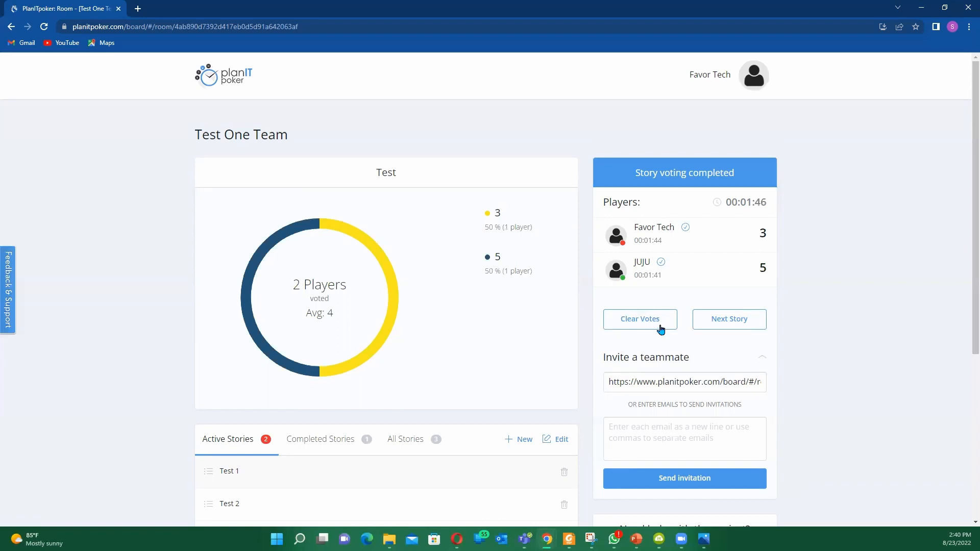
Advance to story Test 1 and open the Feedback & Support panel
{"action": "left_click", "coordinate": [728, 319]}
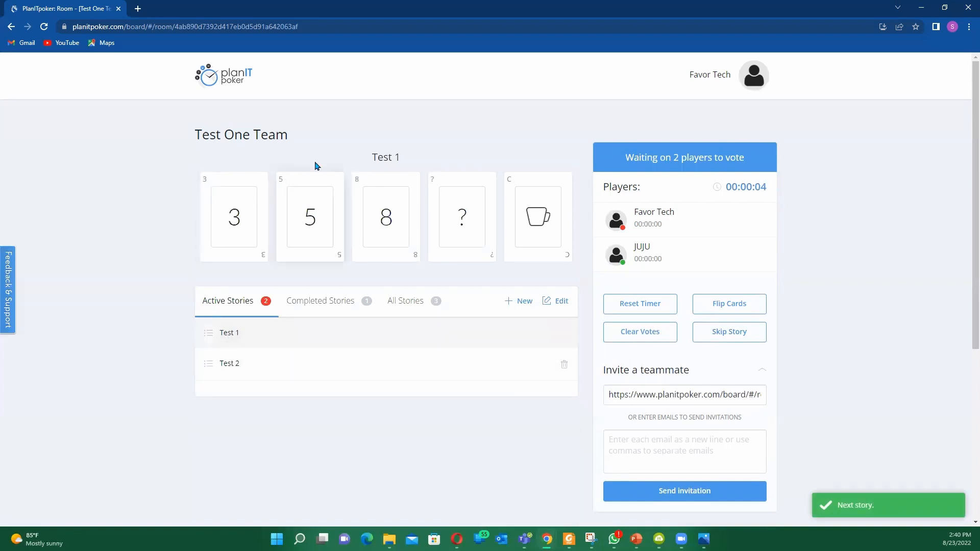
{"action": "mouse_move", "coordinate": [429, 118]}
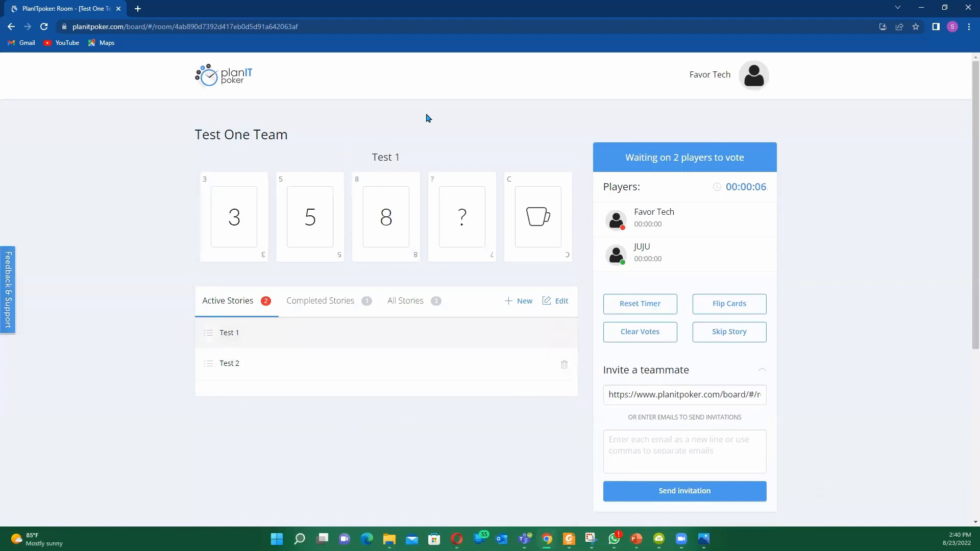
{"action": "mouse_move", "coordinate": [372, 119]}
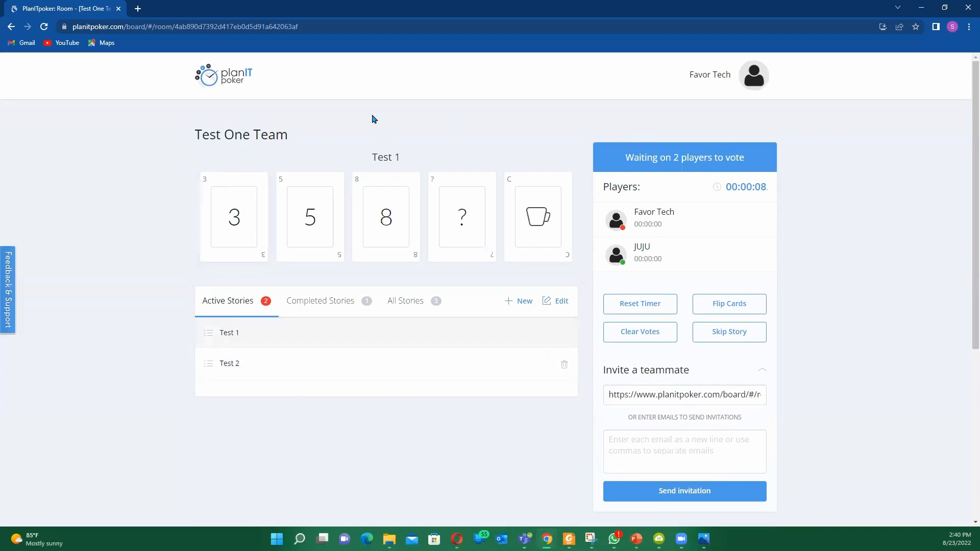
{"action": "mouse_move", "coordinate": [220, 151]}
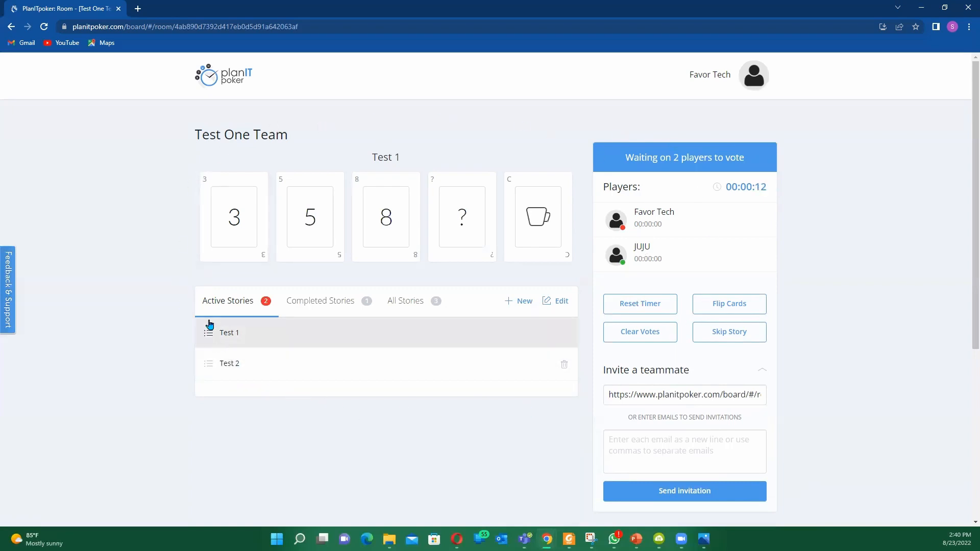
{"action": "mouse_move", "coordinate": [283, 416]}
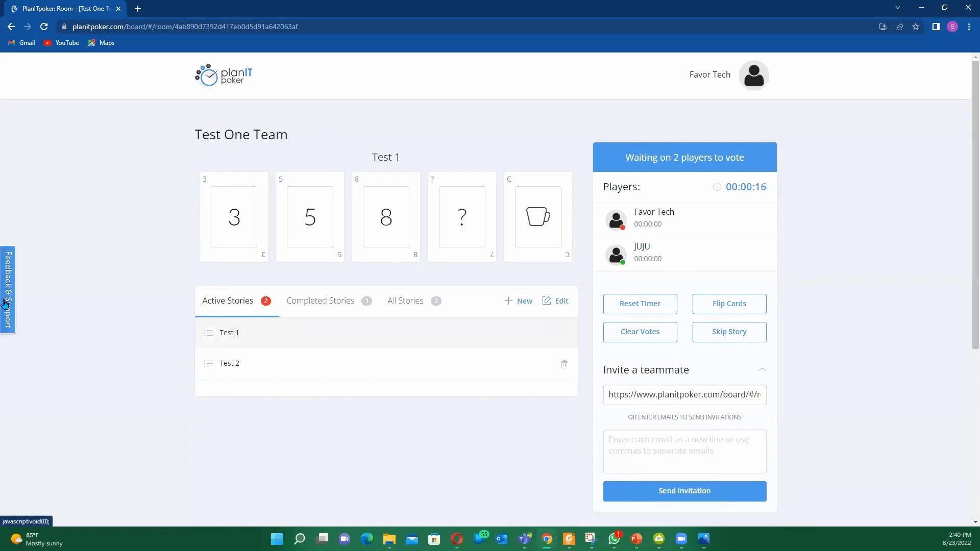
{"action": "left_click", "coordinate": [6, 289]}
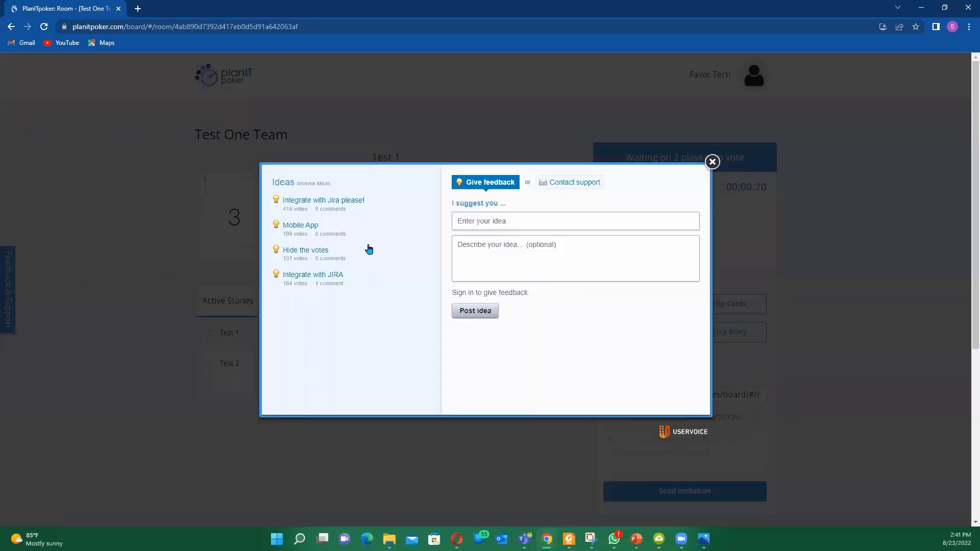
Browse the UserVoice feature ideas, then close the feedback popup
{"action": "left_click", "coordinate": [474, 311]}
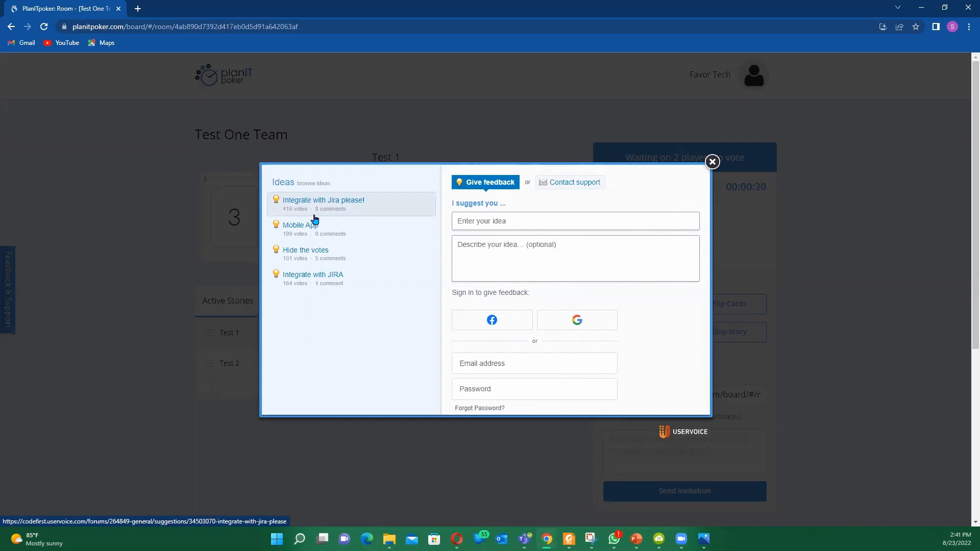
{"action": "mouse_move", "coordinate": [306, 233]}
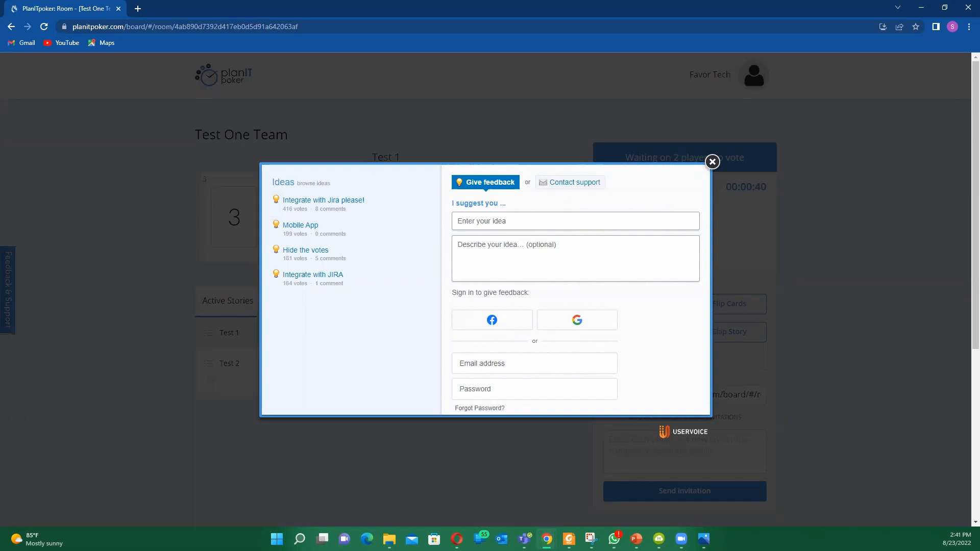
{"action": "mouse_move", "coordinate": [18, 500]}
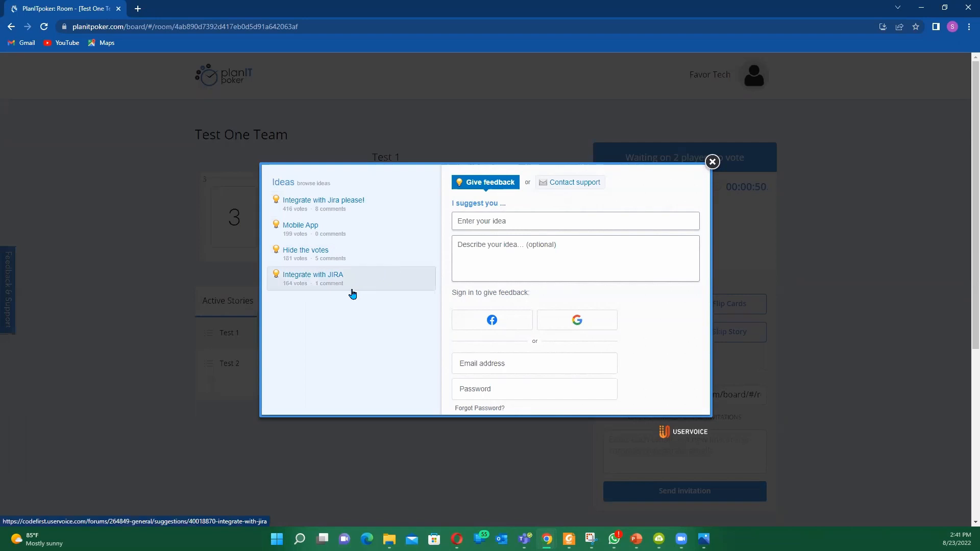
{"action": "mouse_move", "coordinate": [353, 315]}
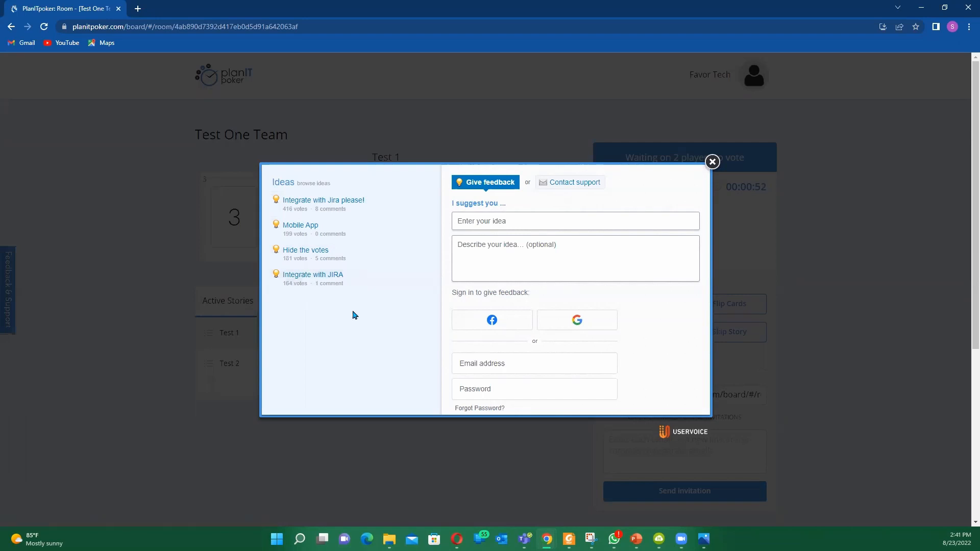
{"action": "mouse_move", "coordinate": [337, 298]}
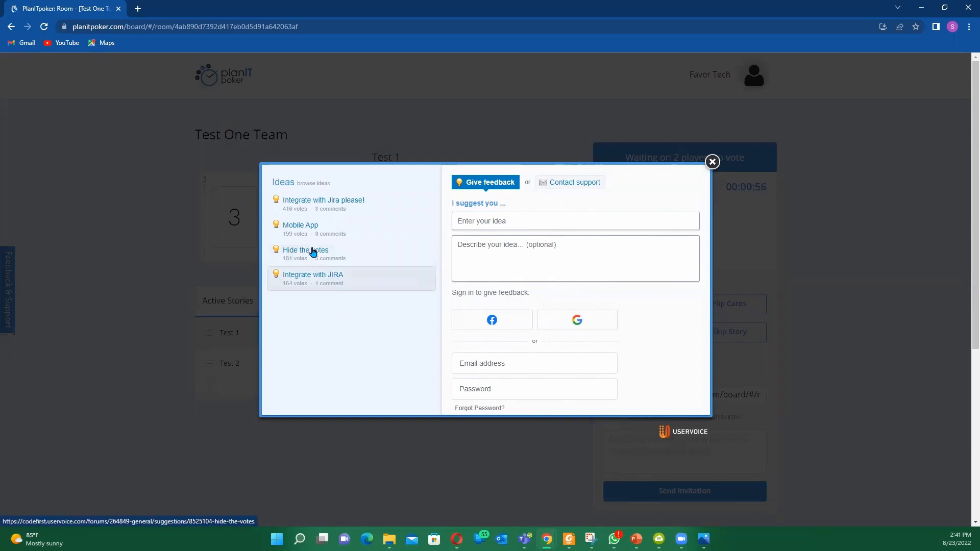
{"action": "mouse_move", "coordinate": [321, 229]}
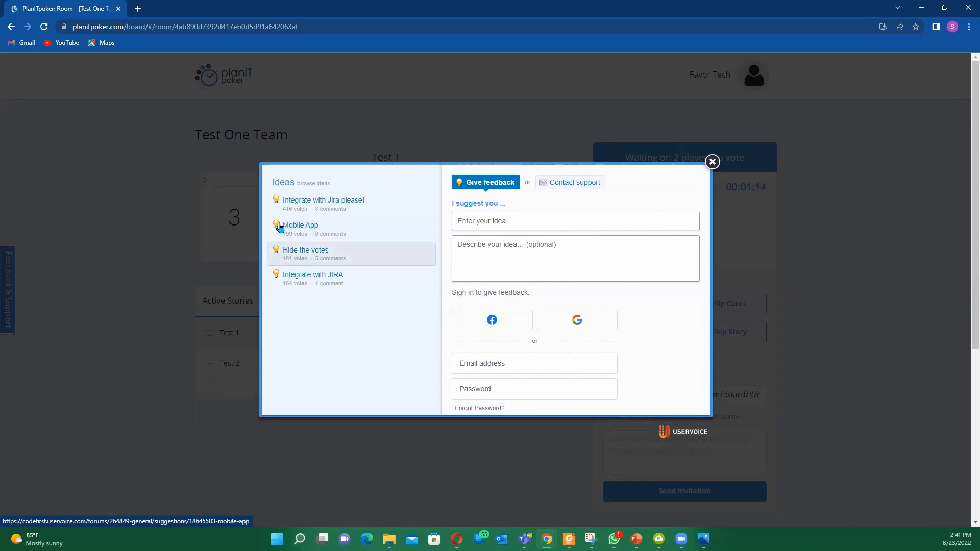
{"action": "mouse_move", "coordinate": [316, 226]}
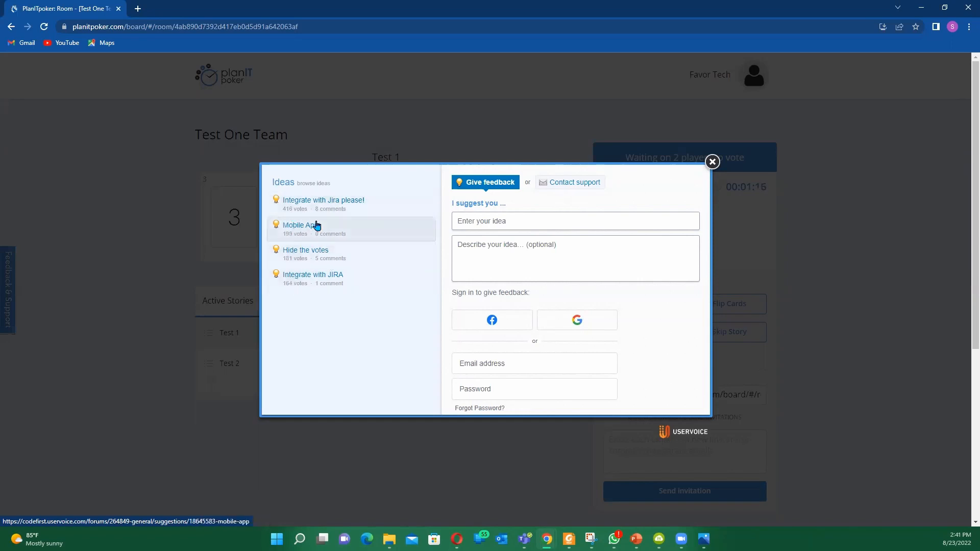
{"action": "mouse_move", "coordinate": [327, 250]}
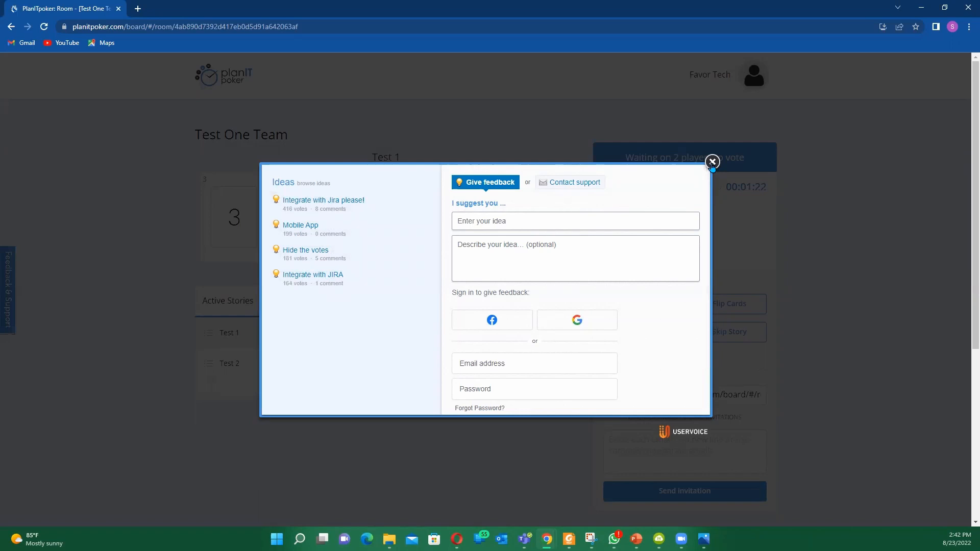
{"action": "left_click", "coordinate": [711, 161]}
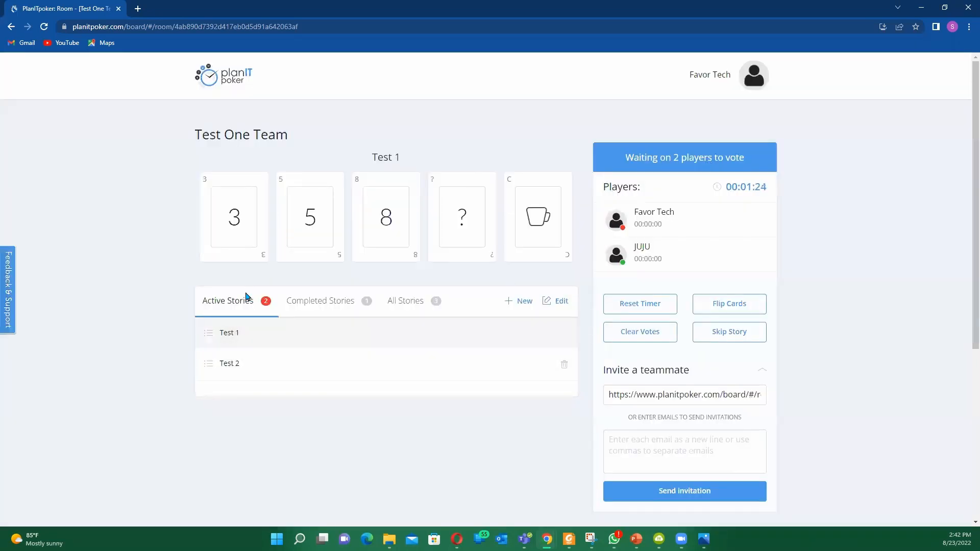
{"action": "mouse_move", "coordinate": [414, 266]}
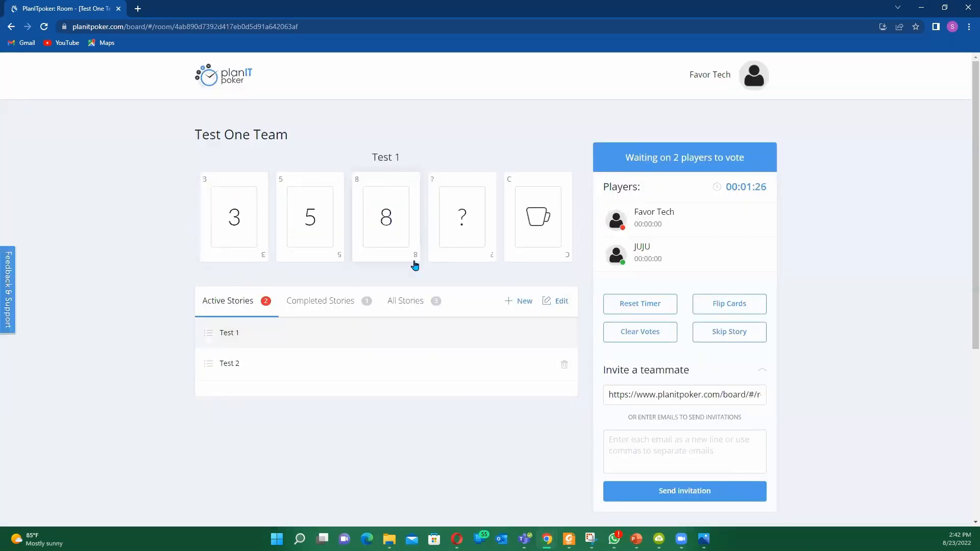